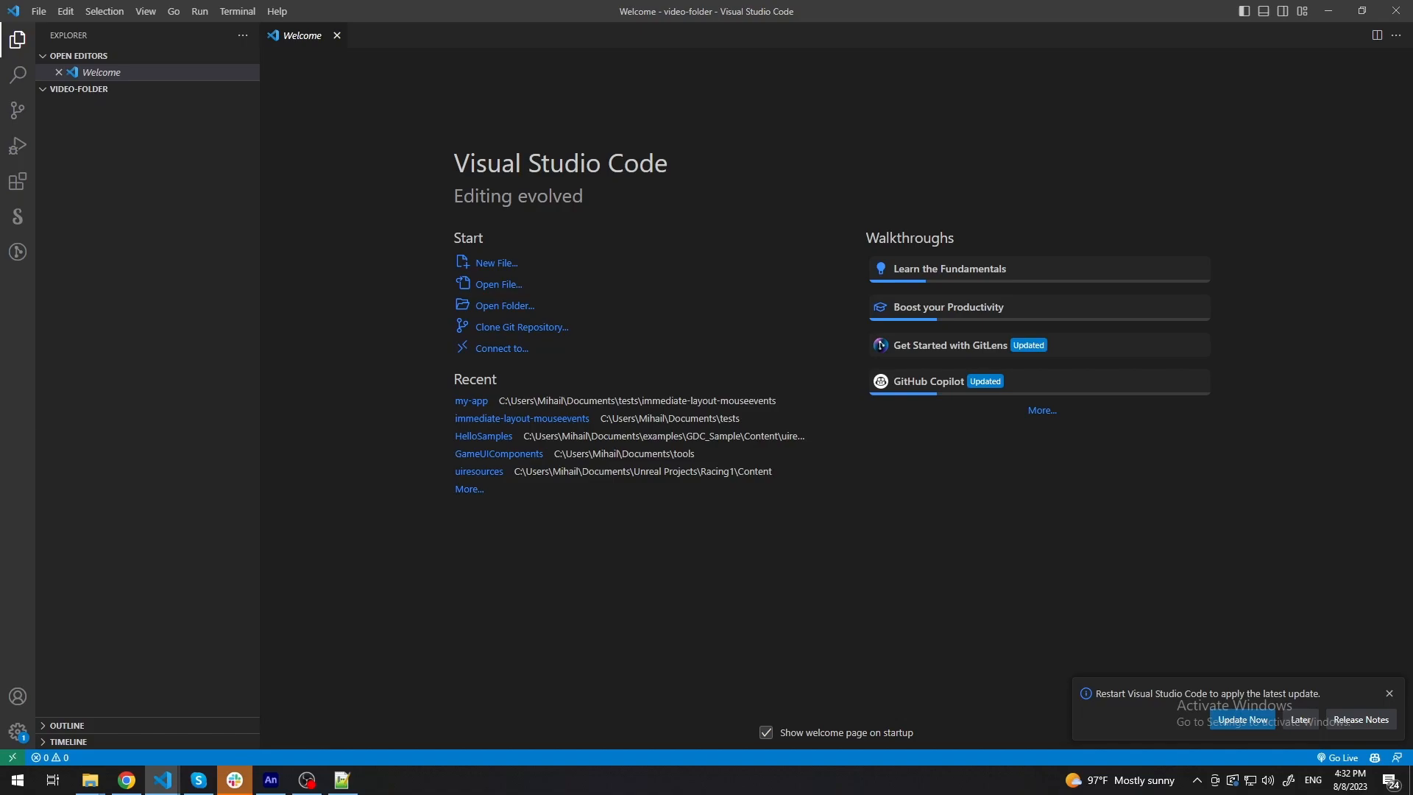
# Start a new PowerShell terminal from the Terminal menu in the video-folder workspace.
pyautogui.click(237, 11)
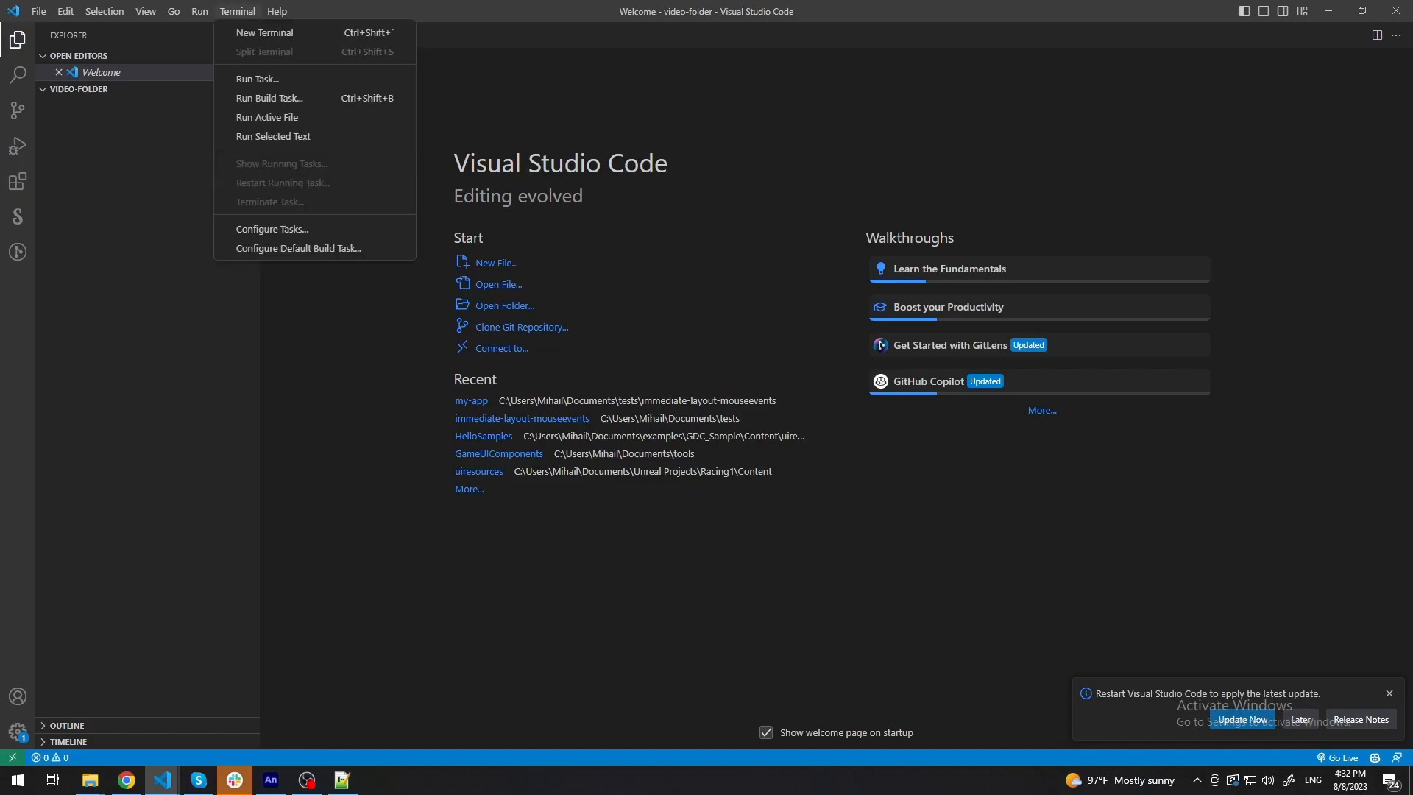
pyautogui.click(265, 32)
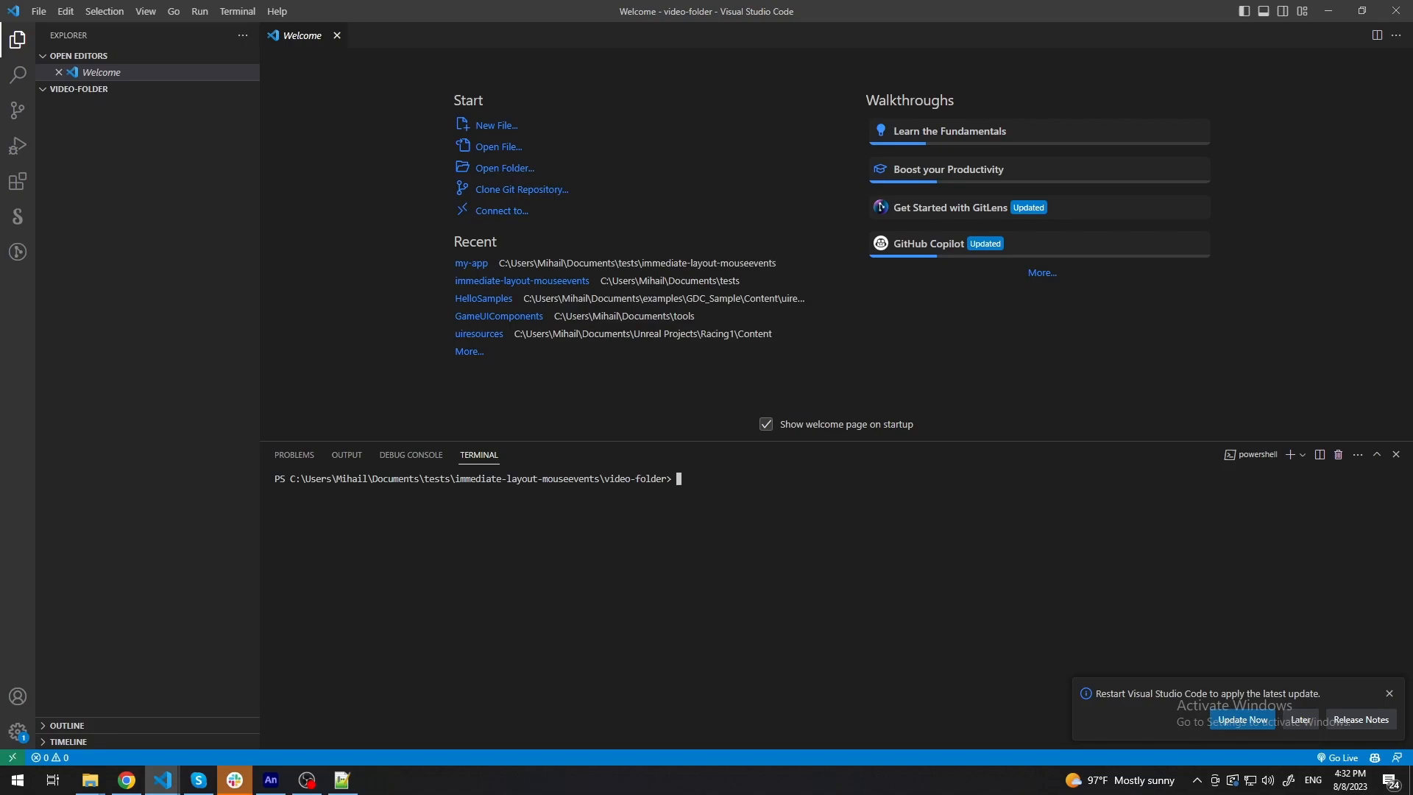
# Run npx create-react-app gameface-react with react-scripts-cohtml scripts and the cra-template-cohtml template.
pyautogui.write('n')
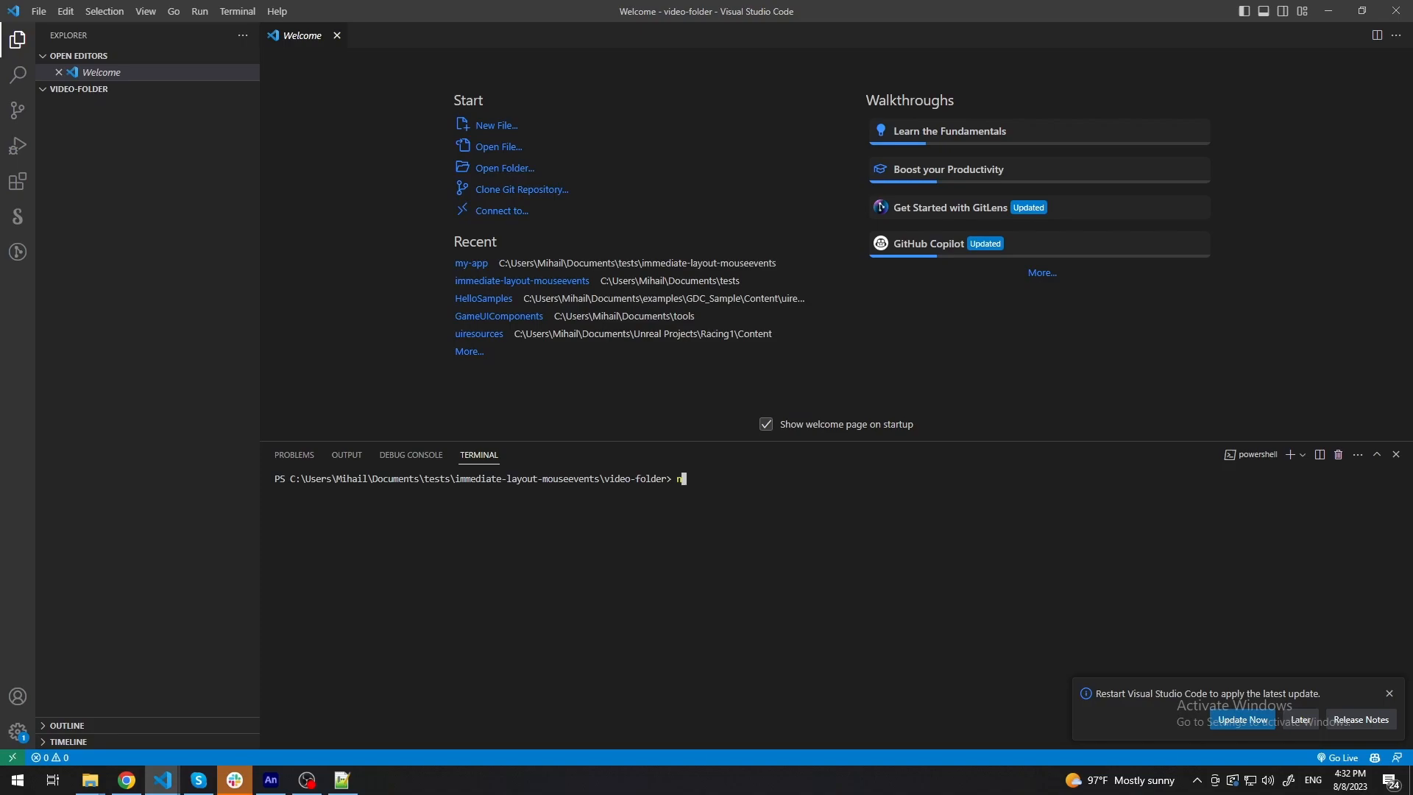
pyautogui.write('px create')
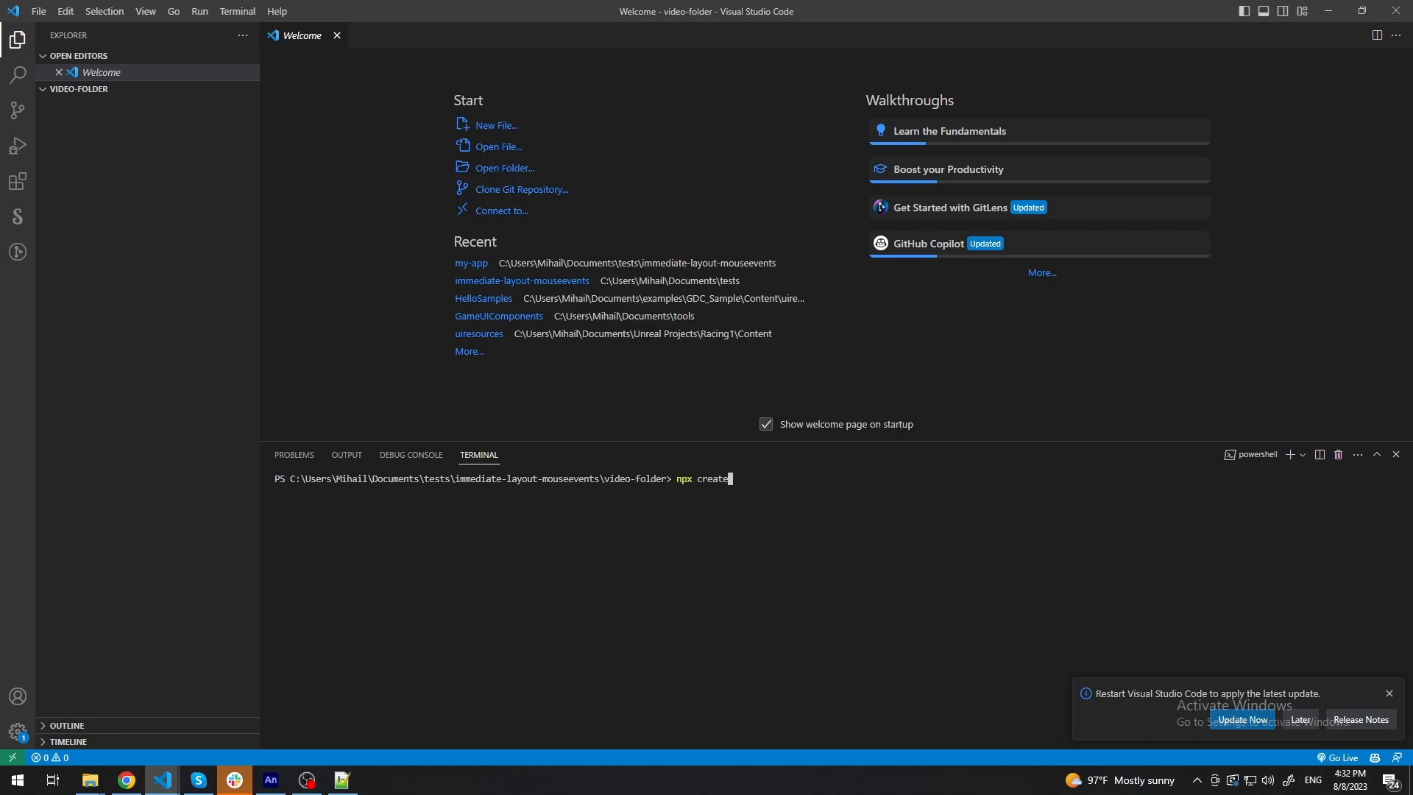
pyautogui.write('-react-app')
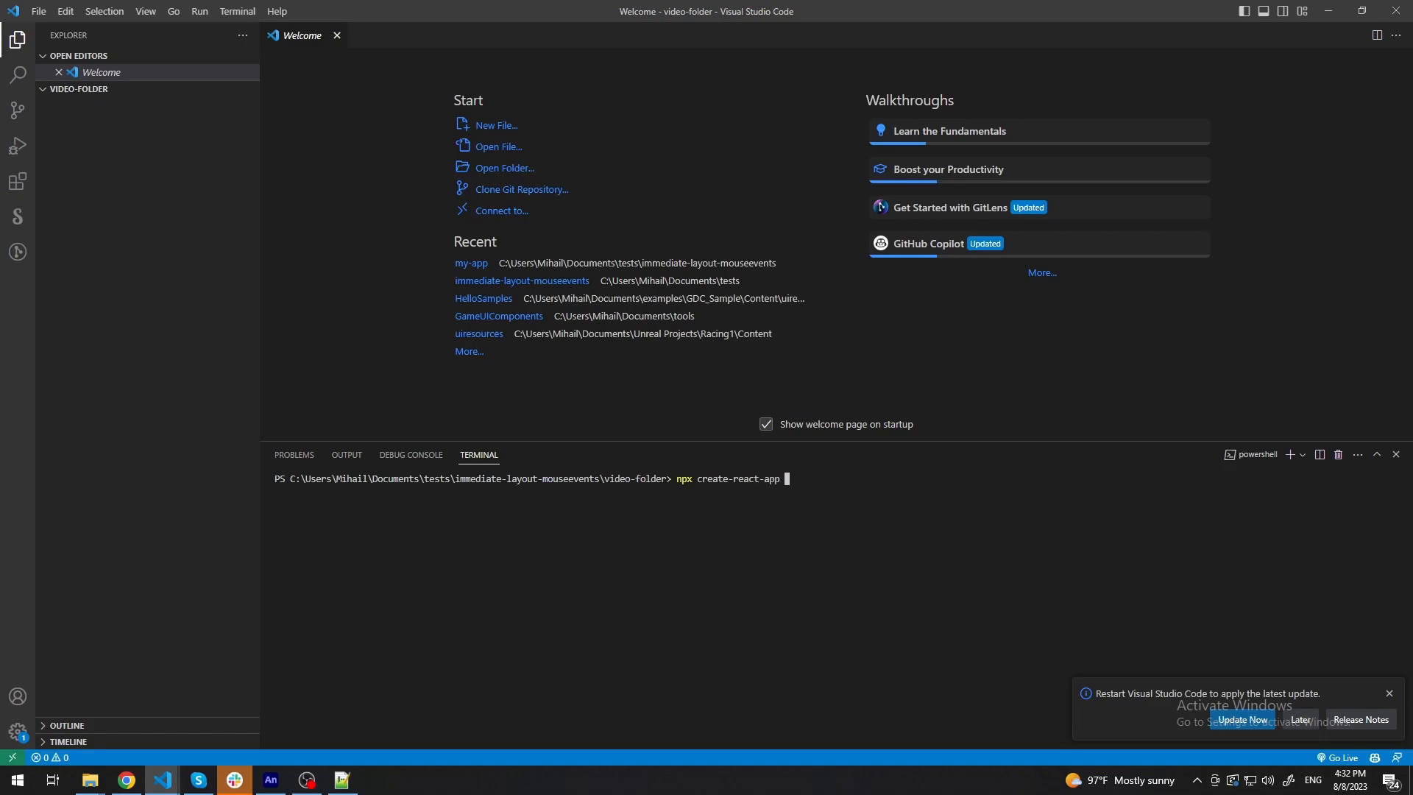
pyautogui.write('gameface')
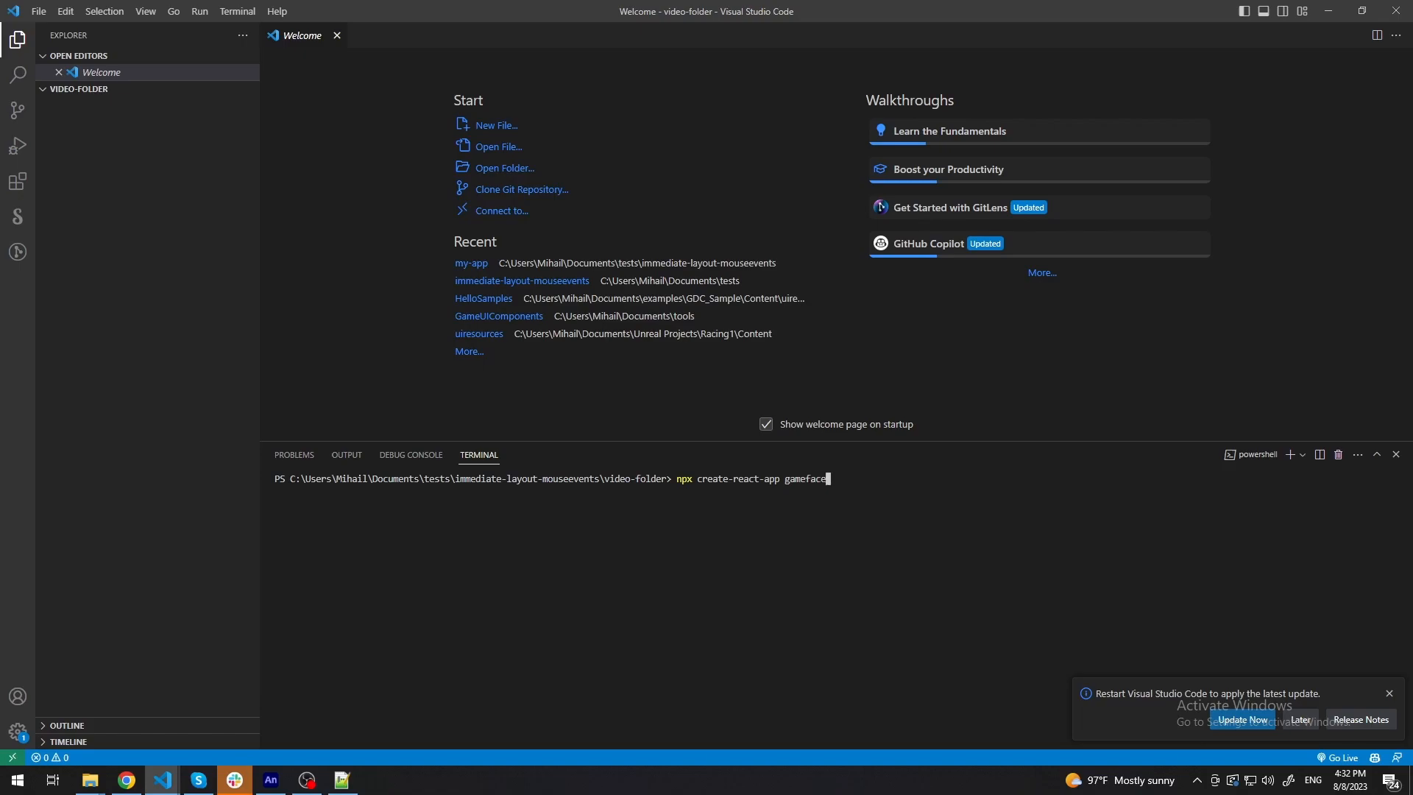
pyautogui.write('-react')
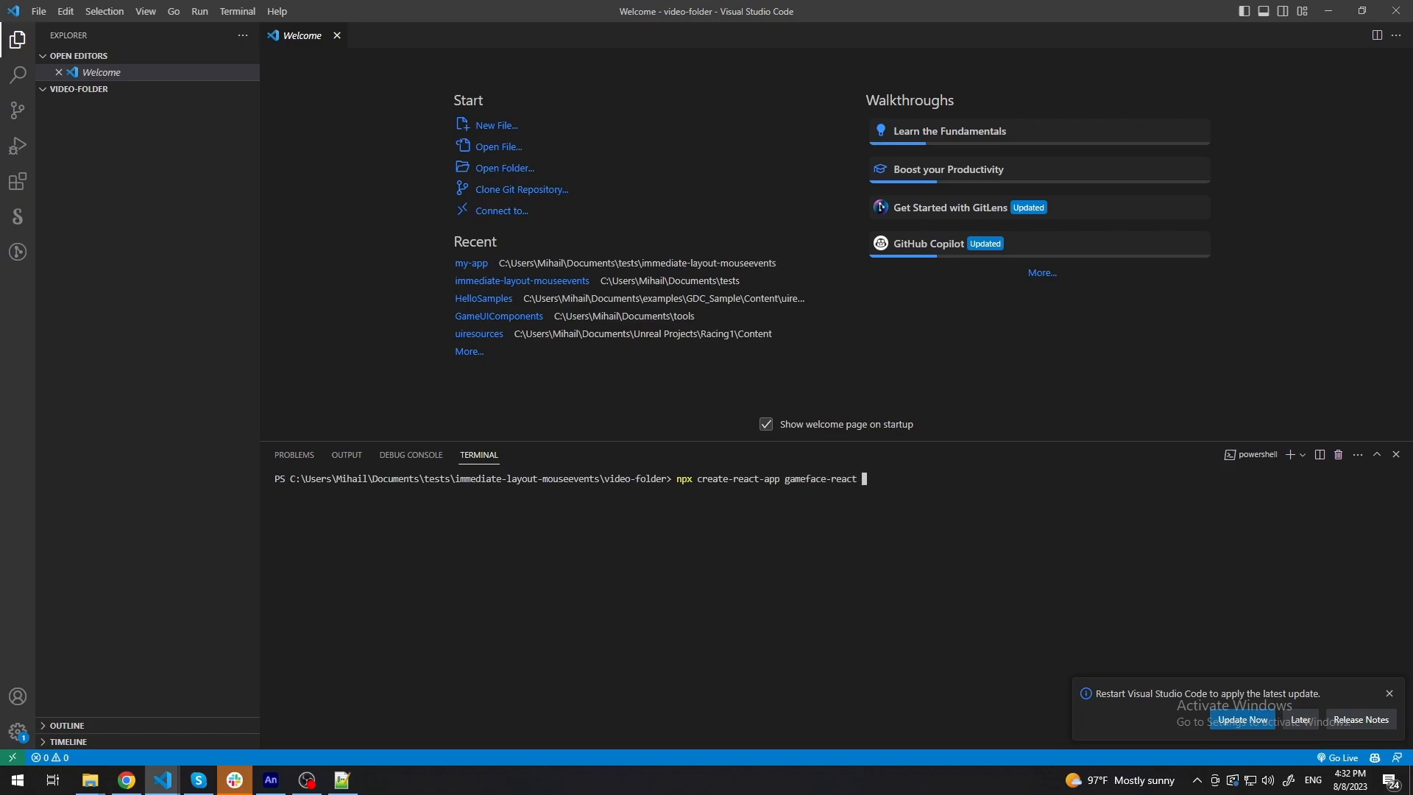
pyautogui.write('--scripts-vers')
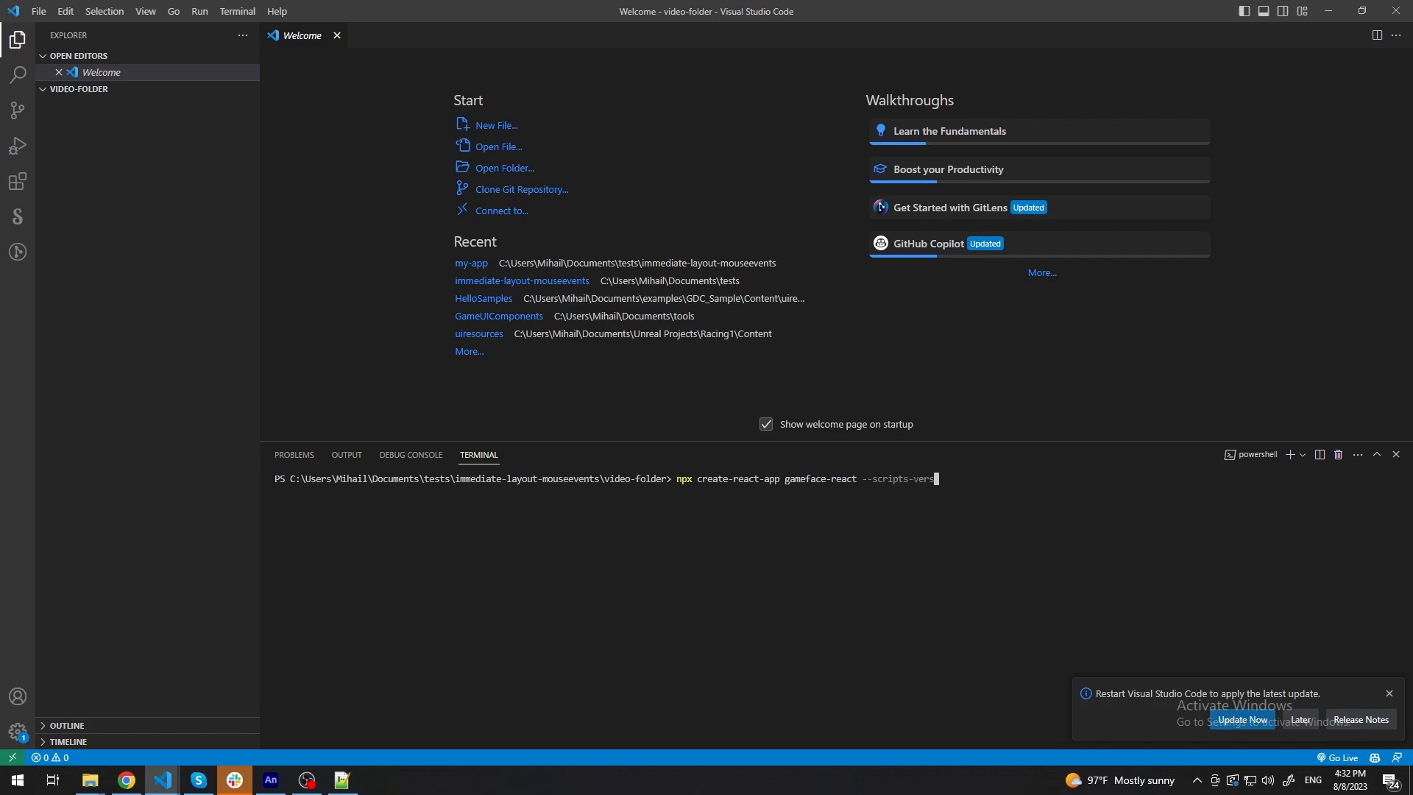
pyautogui.write('ion')
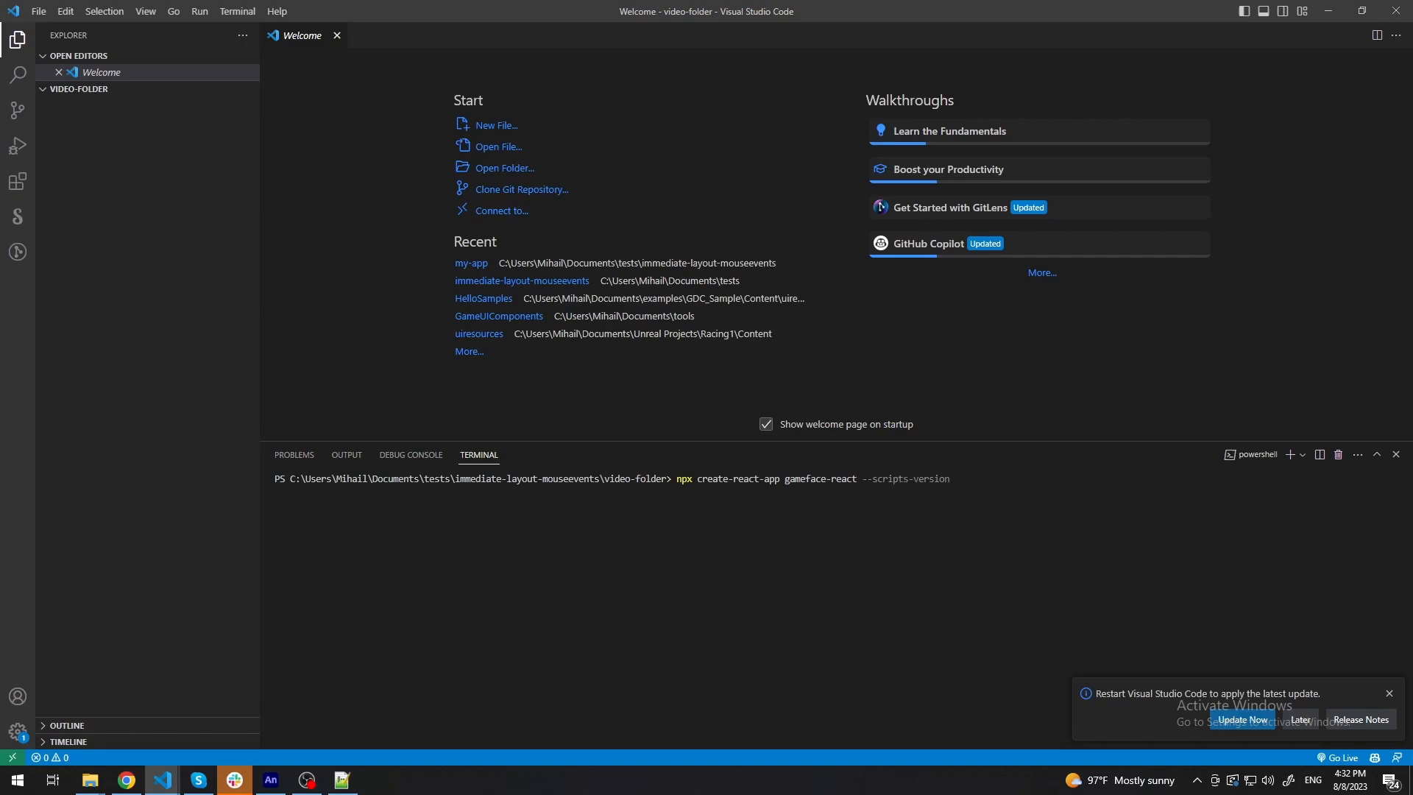
pyautogui.write('react-scri')
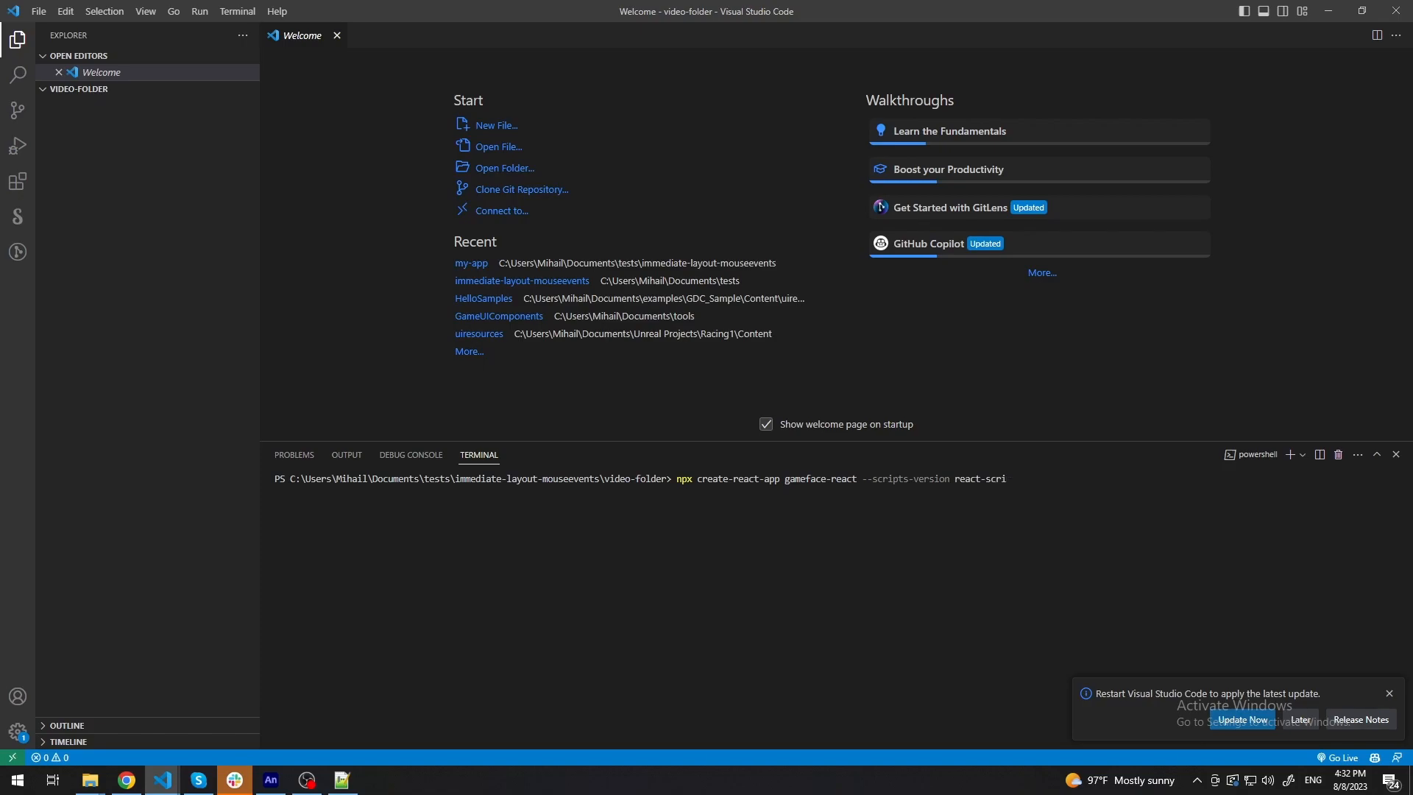
pyautogui.write('cohtml')
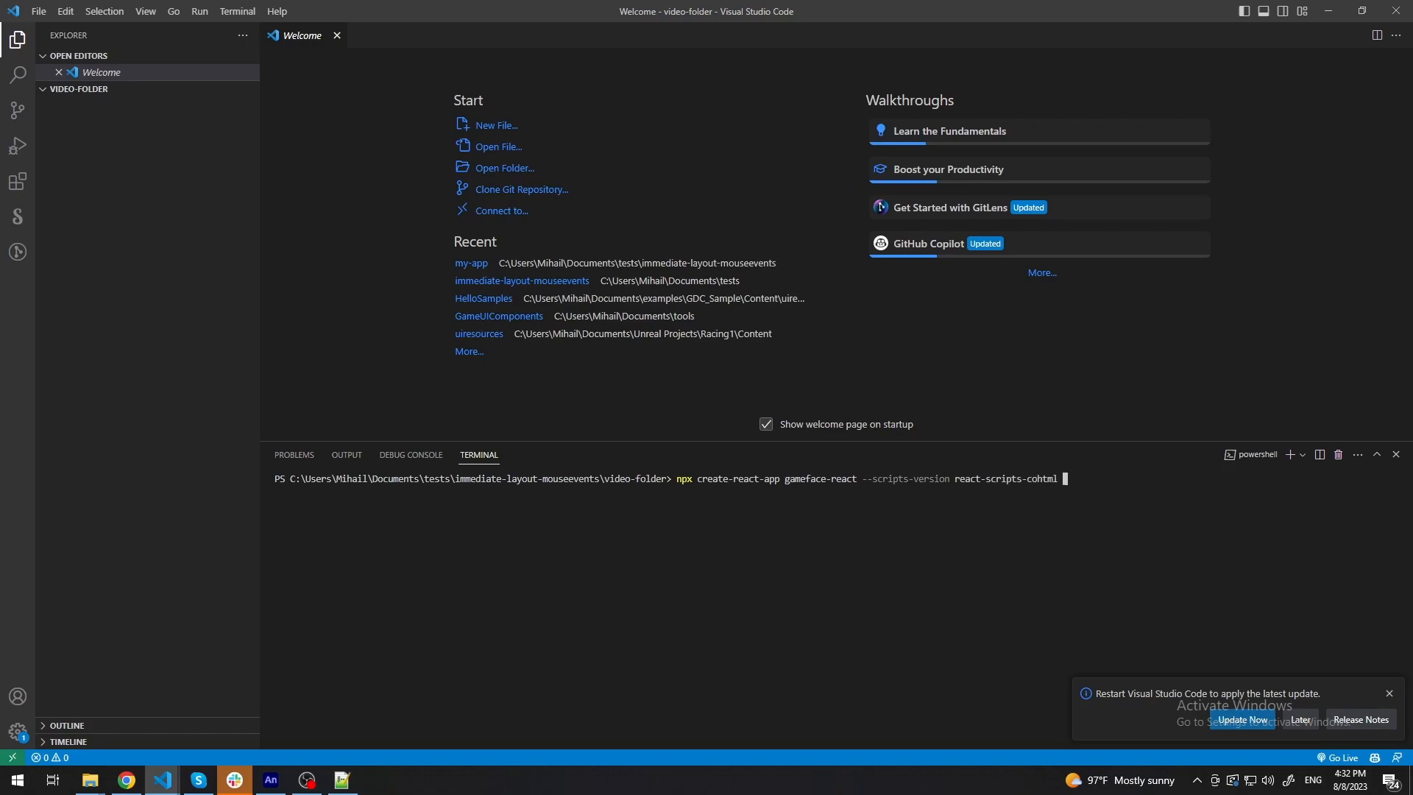
pyautogui.write('--template')
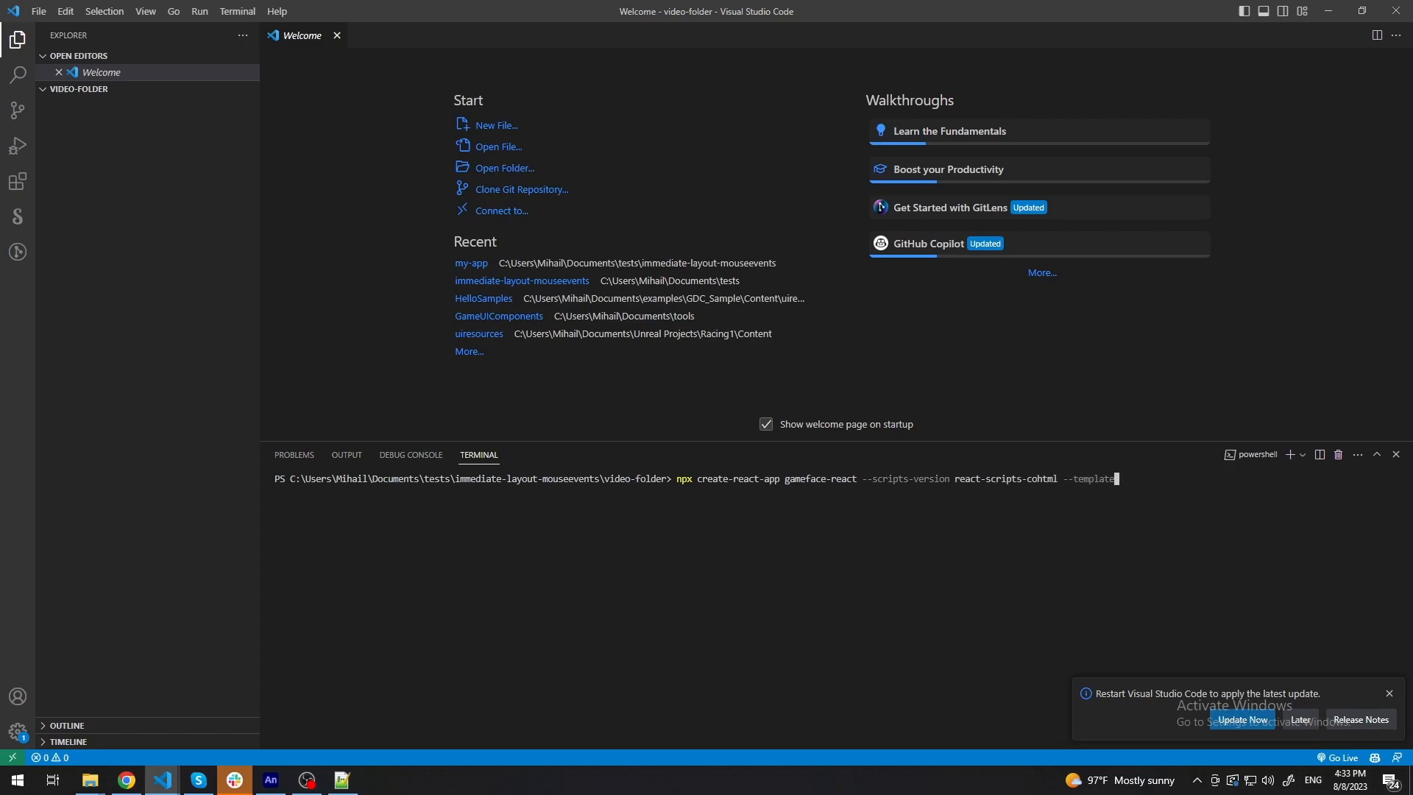
pyautogui.write('cr')
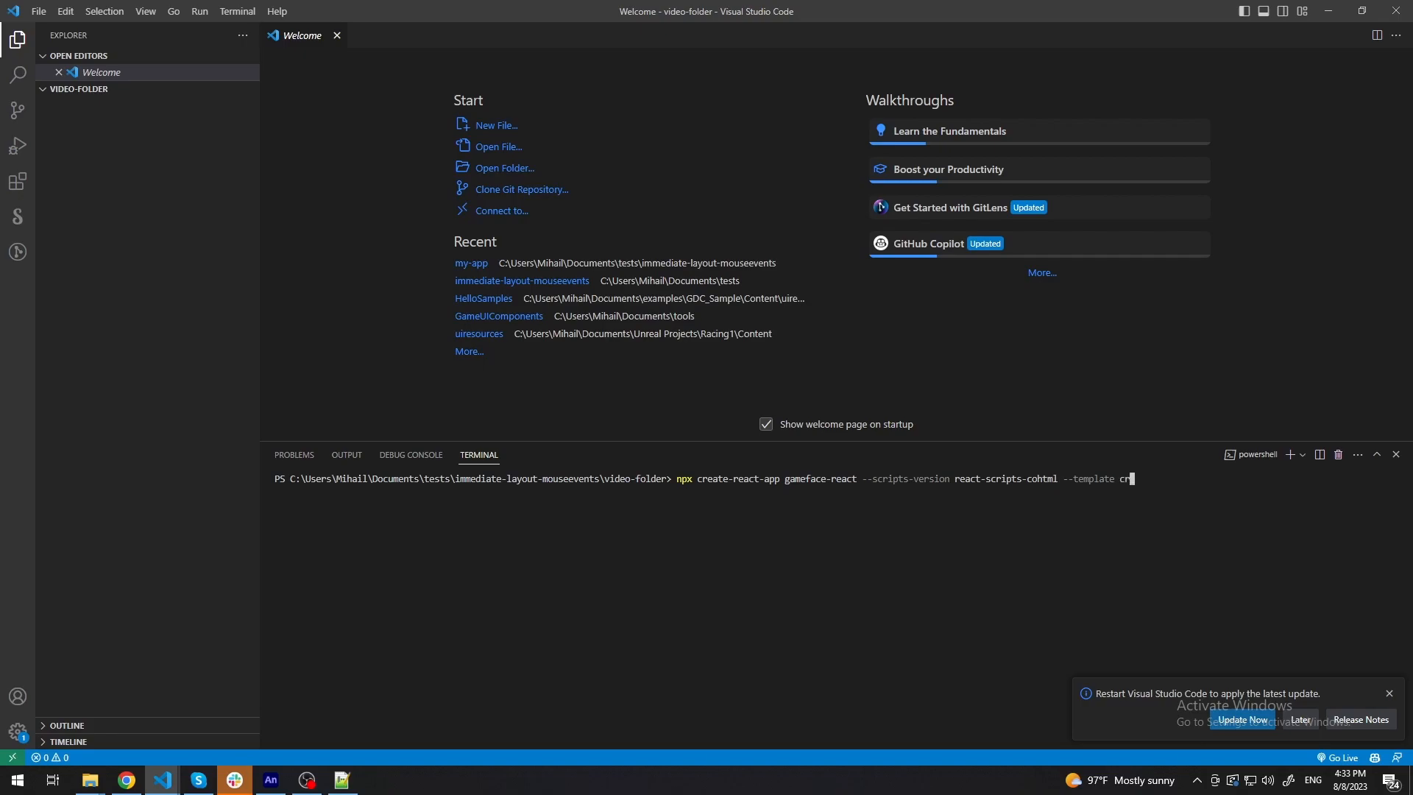
pyautogui.write('a-template-coht')
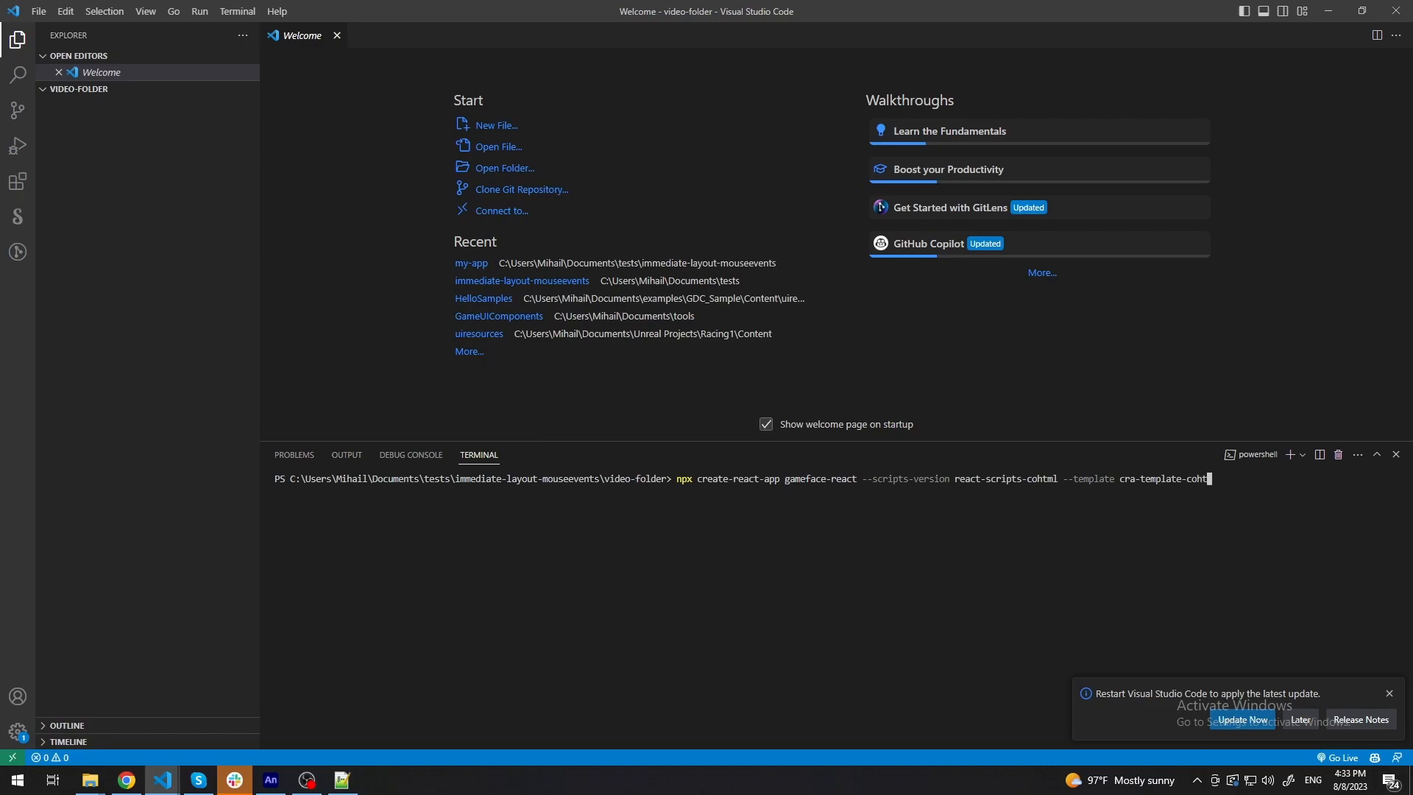
pyautogui.press('Enter')
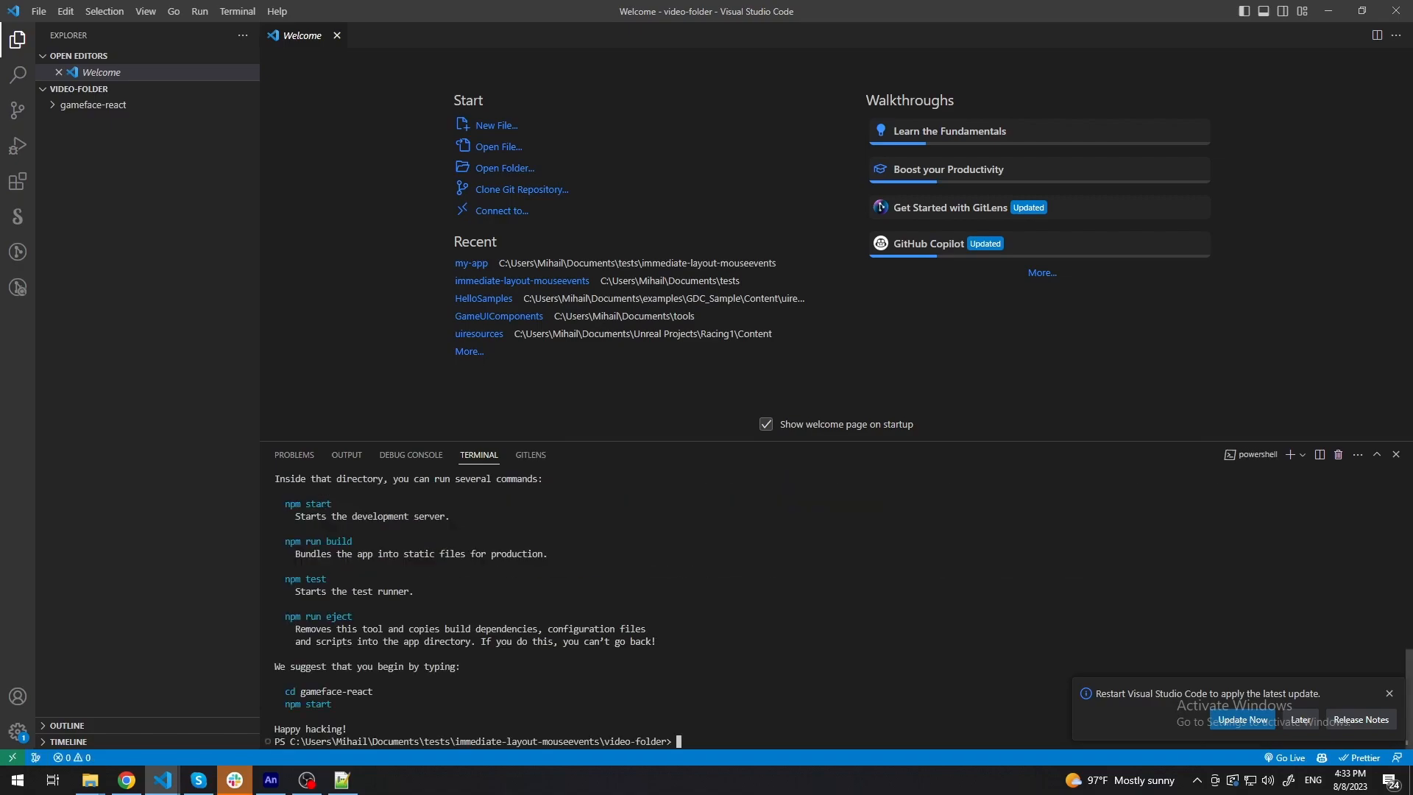
# Change directory into gameface-react and start its development server with npm start.
pyautogui.write('cd game')
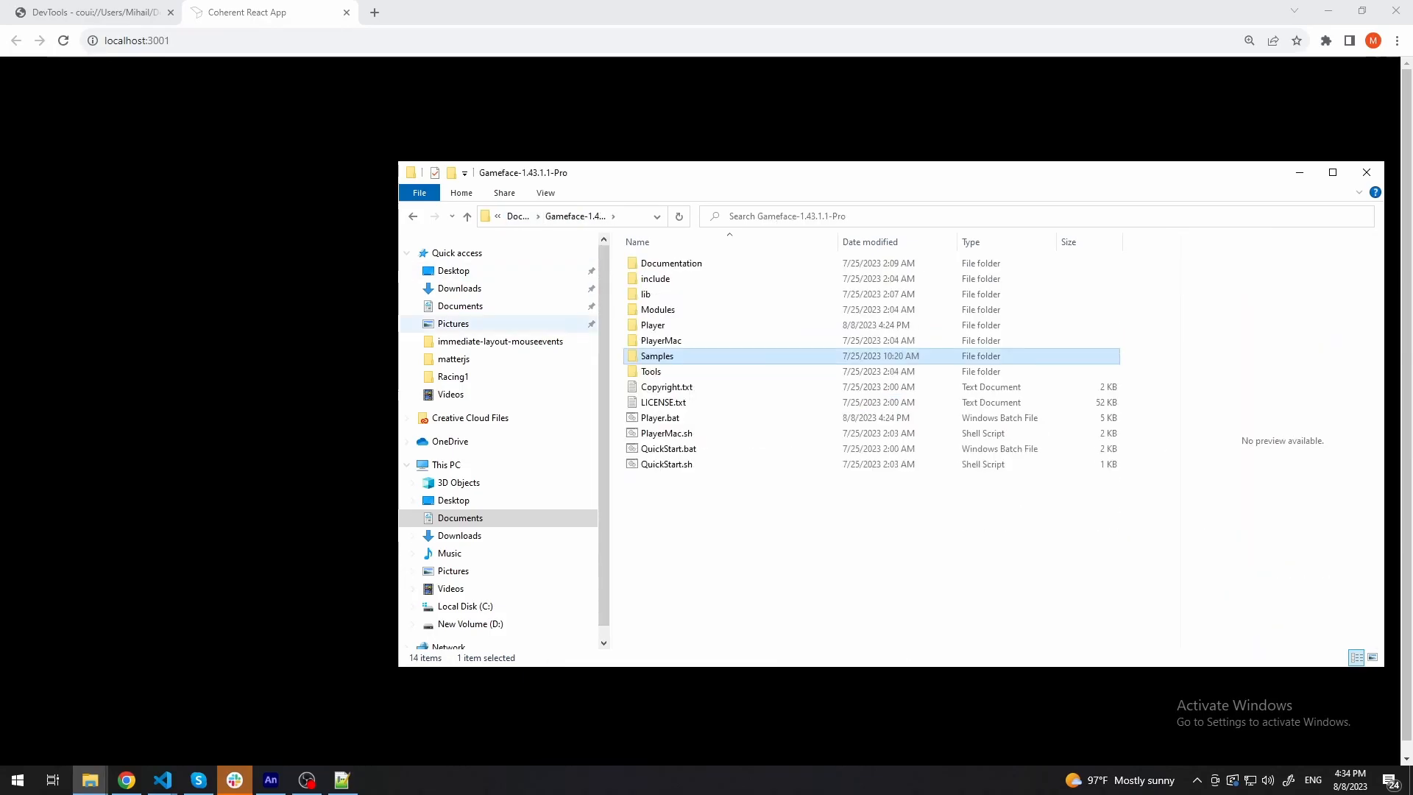
pyautogui.moveTo(659, 418)
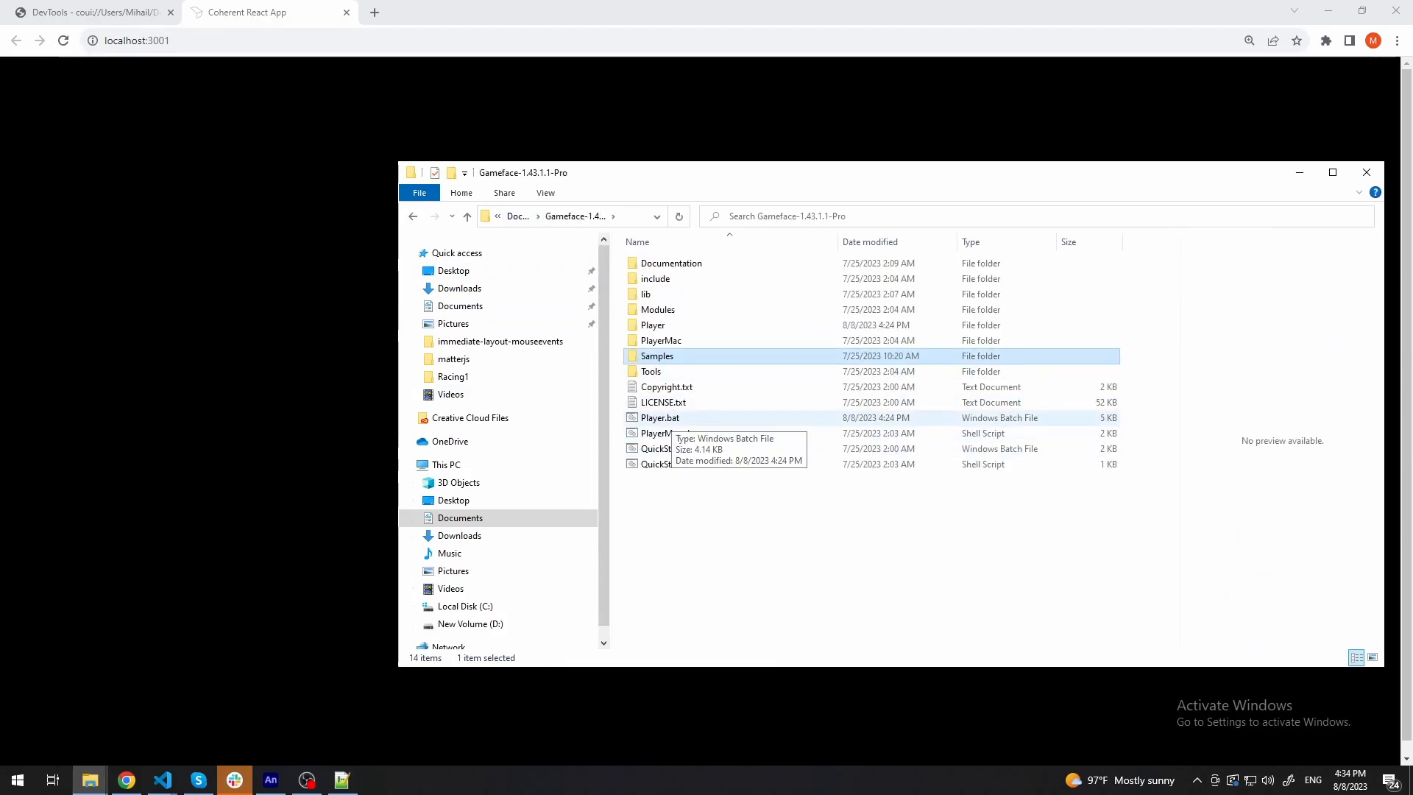
# Bring up the context menu for Player.bat in the Gameface-1.43.1.1-Pro folder.
pyautogui.rightClick(656, 418)
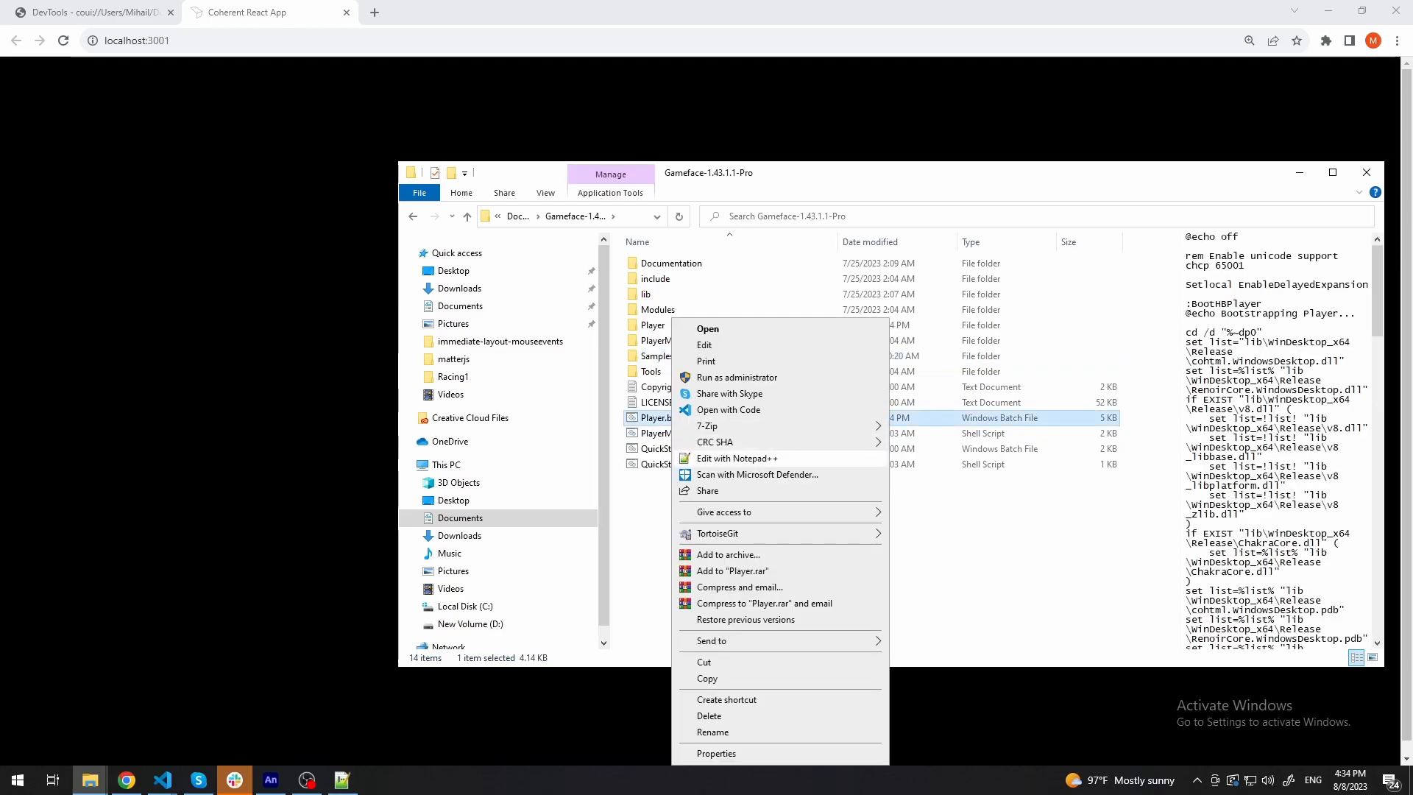
pyautogui.click(738, 457)
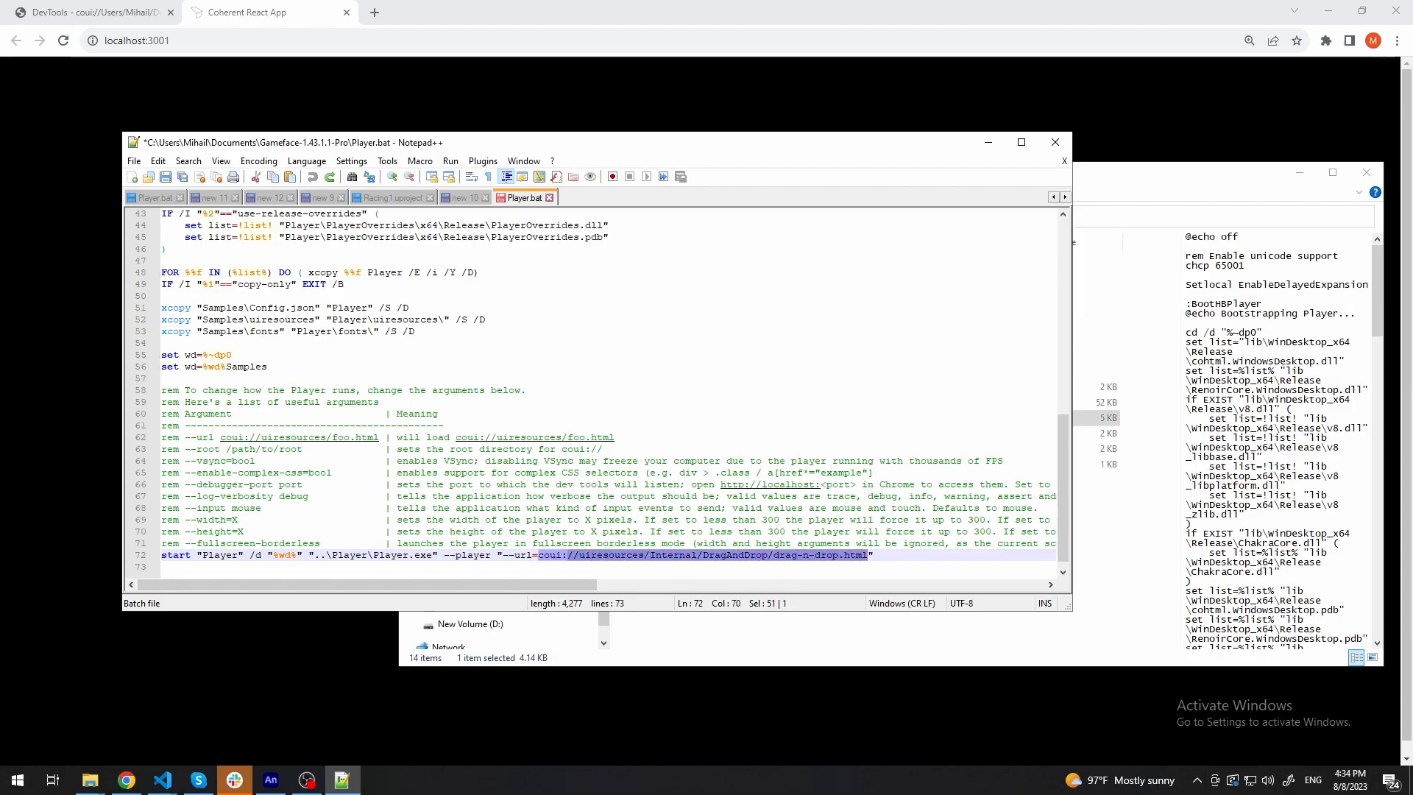
pyautogui.write('http://localhost:3001/')
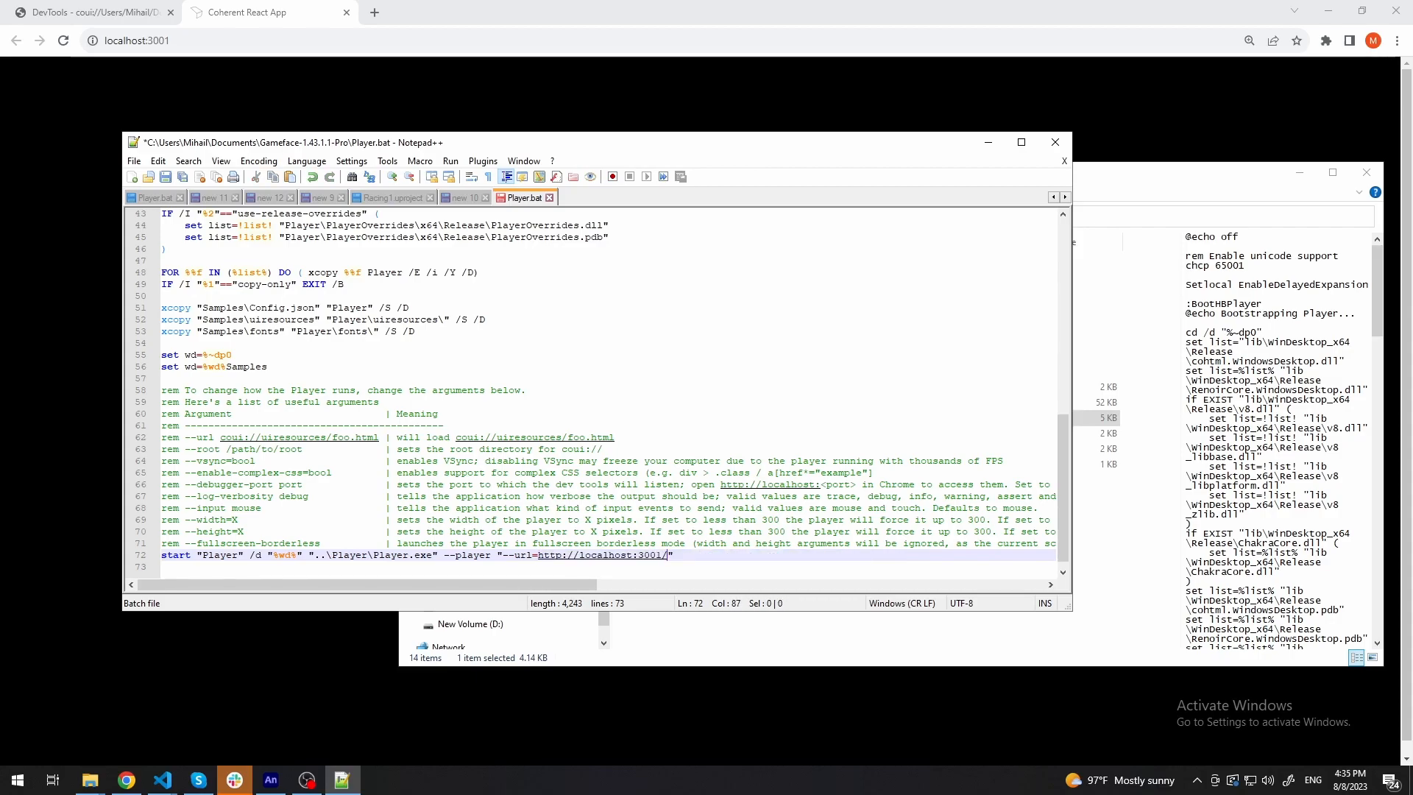
pyautogui.click(88, 780)
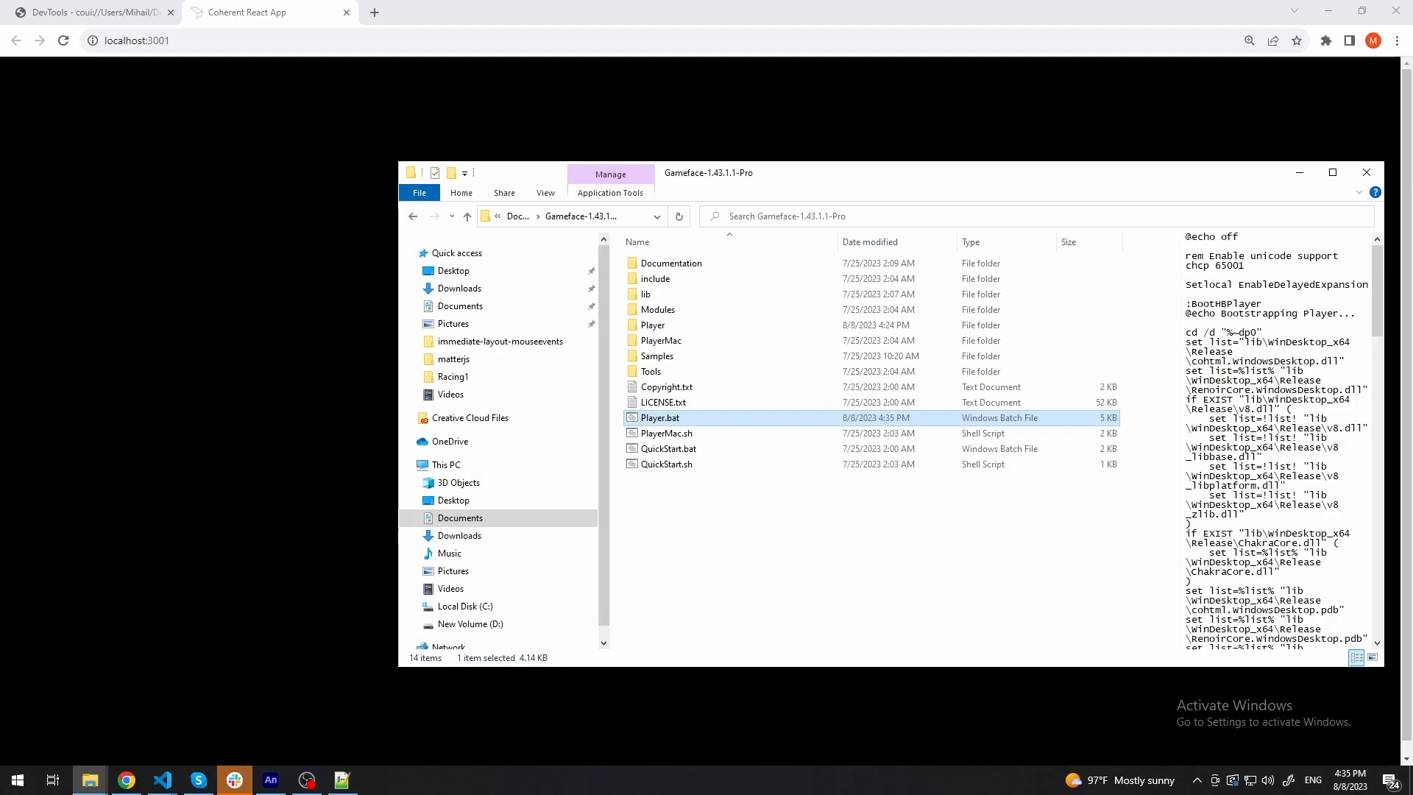
# Run Player.bat to launch the Gameface Player against the dev server.
pyautogui.doubleClick(660, 418)
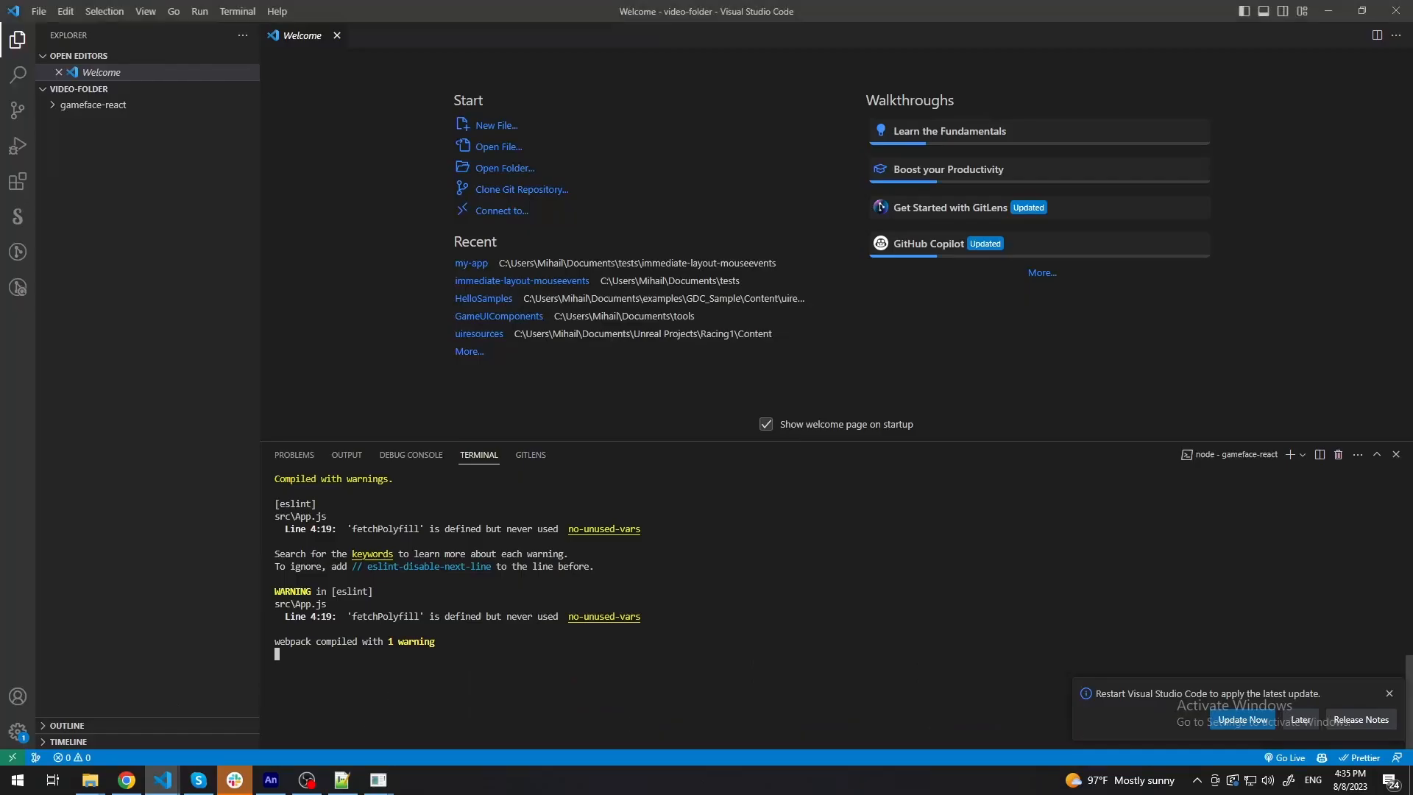
# Expand gameface-react > src and add an <h1 className="App-greeting"> inside App.js's header.
pyautogui.click(94, 105)
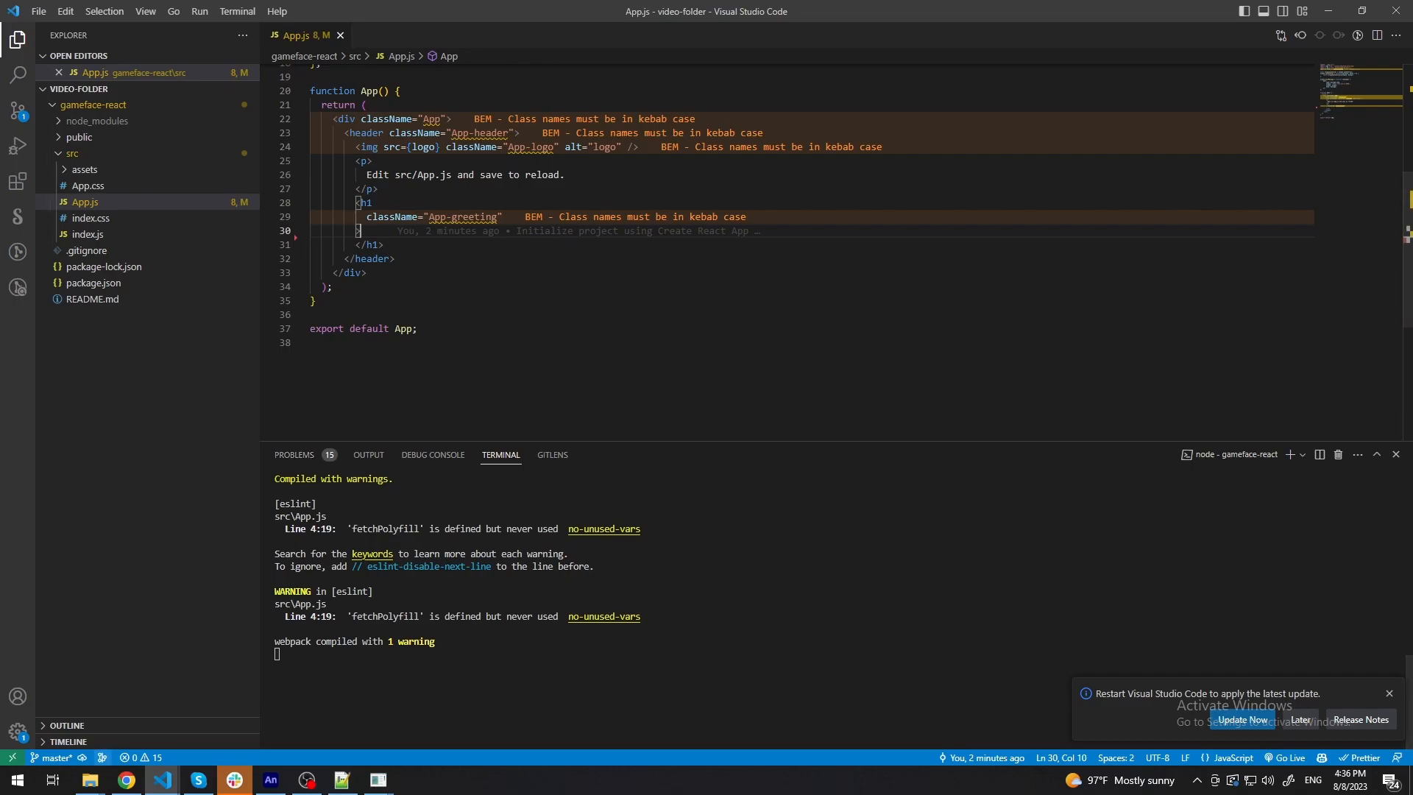
# Navigate to Samples/uiresources/library and copy the cohtml.js library file.
pyautogui.click(89, 780)
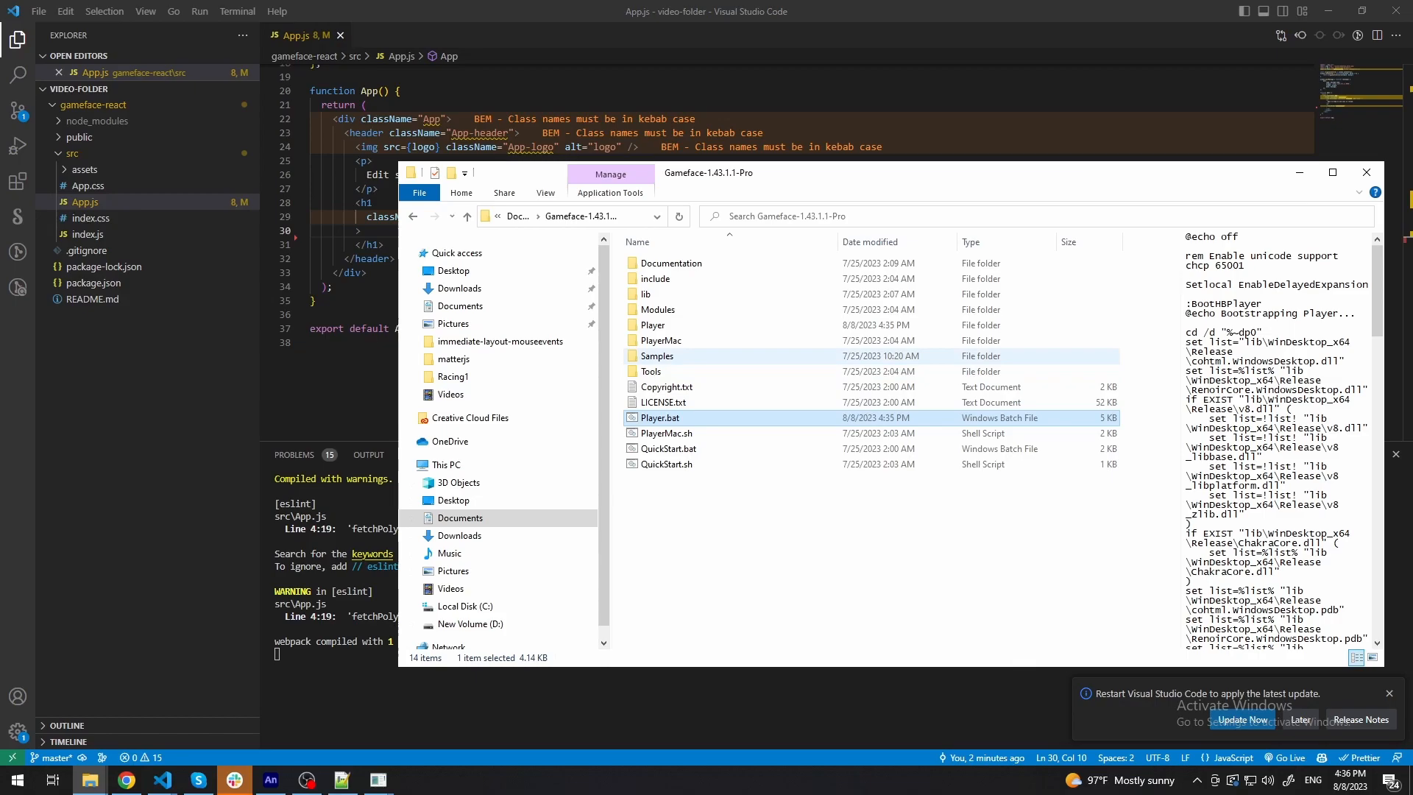
pyautogui.doubleClick(656, 355)
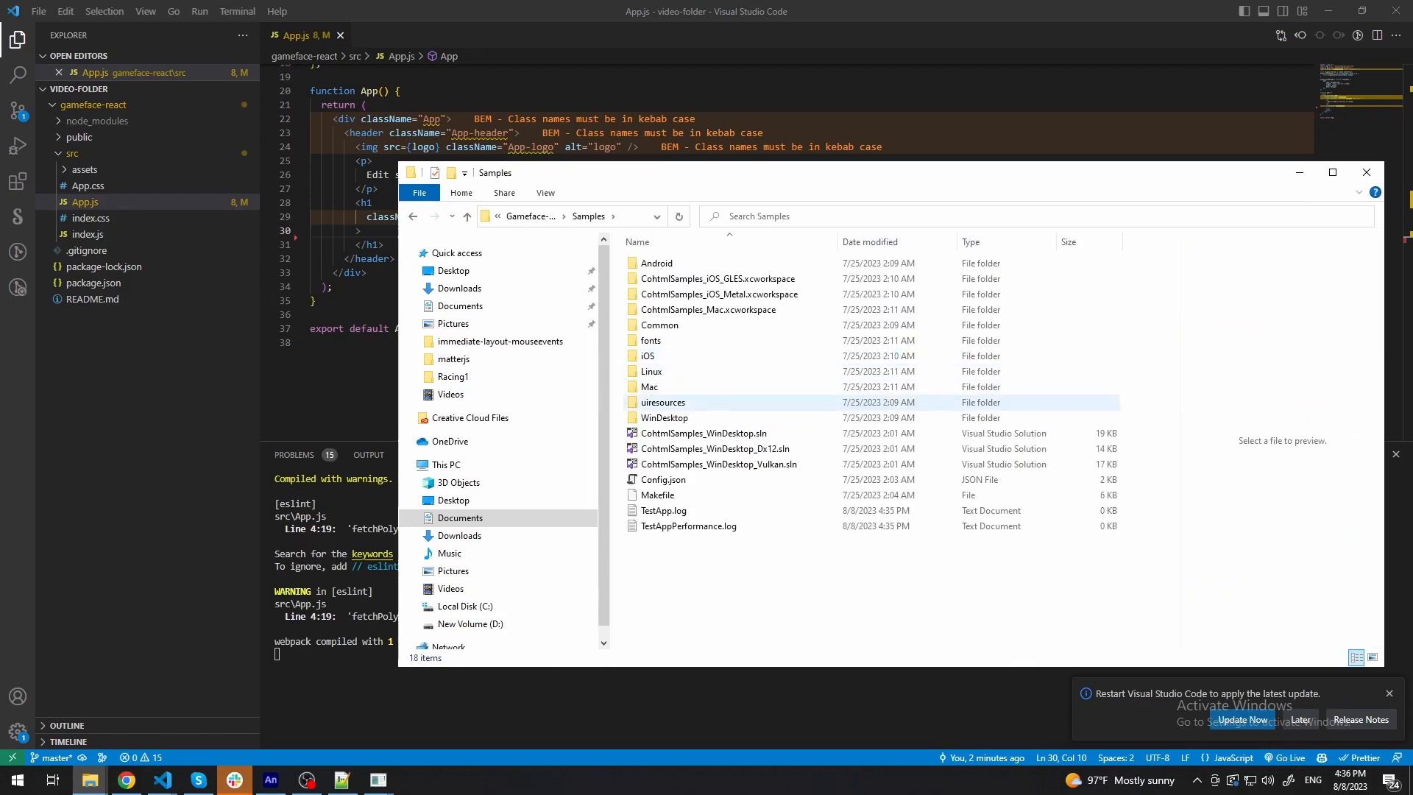
pyautogui.doubleClick(662, 401)
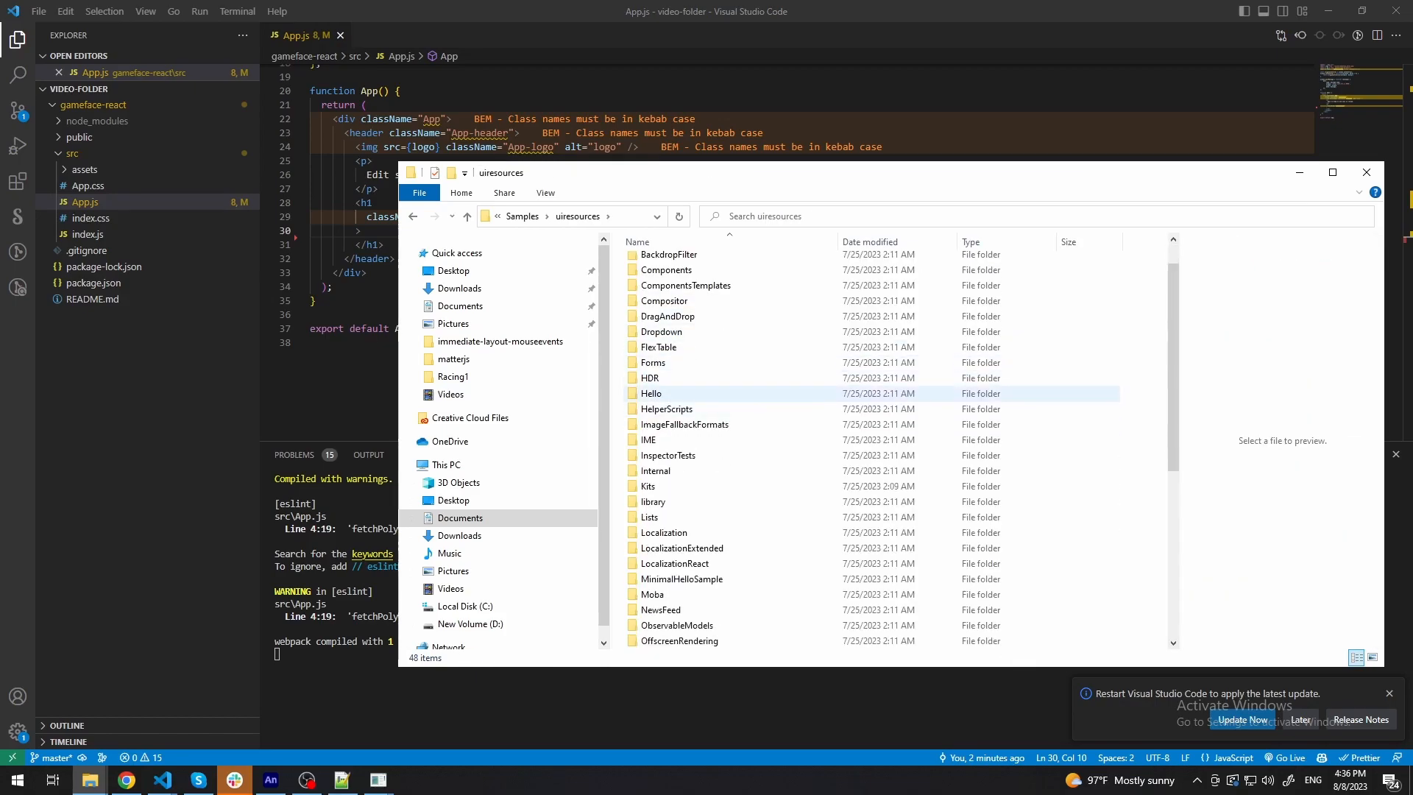
pyautogui.click(653, 500)
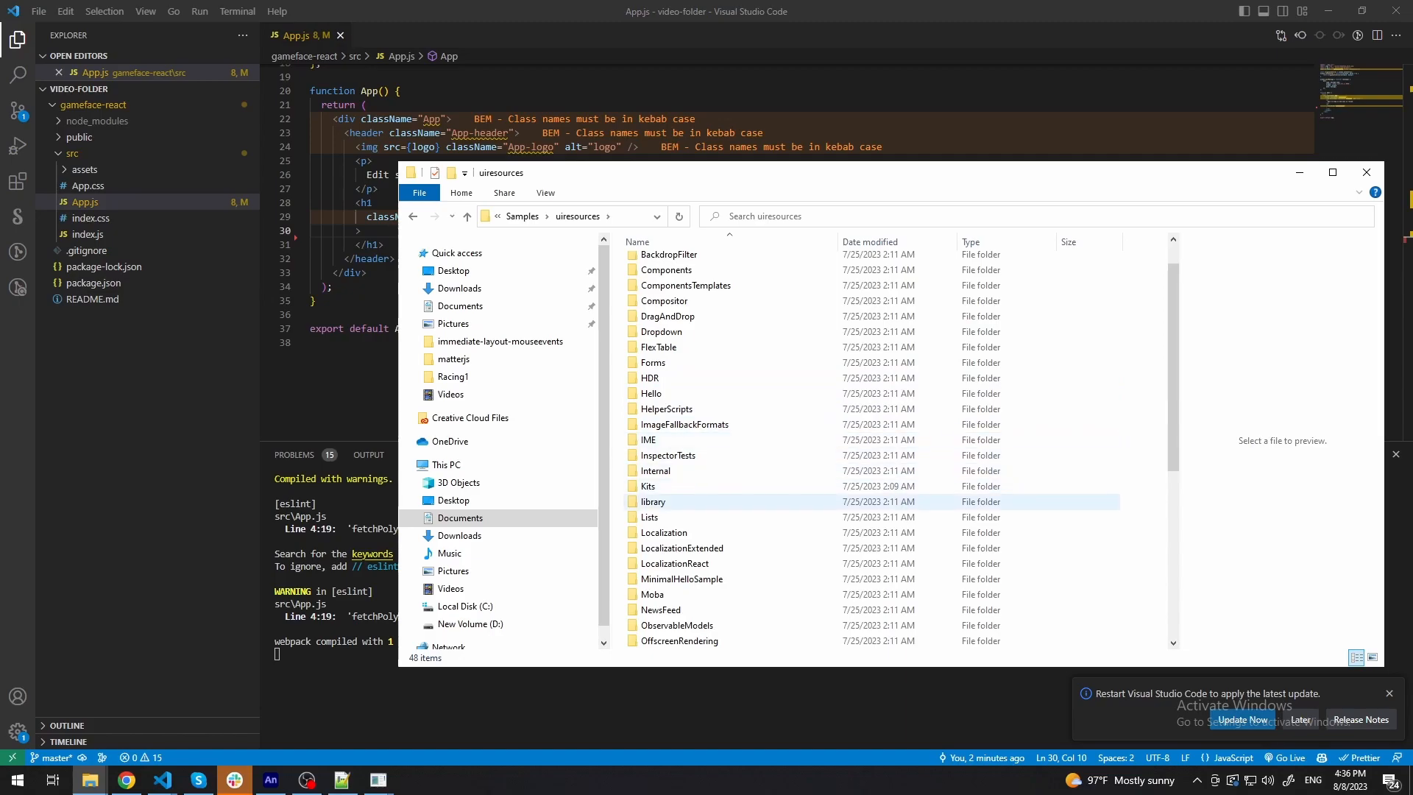
pyautogui.doubleClick(654, 501)
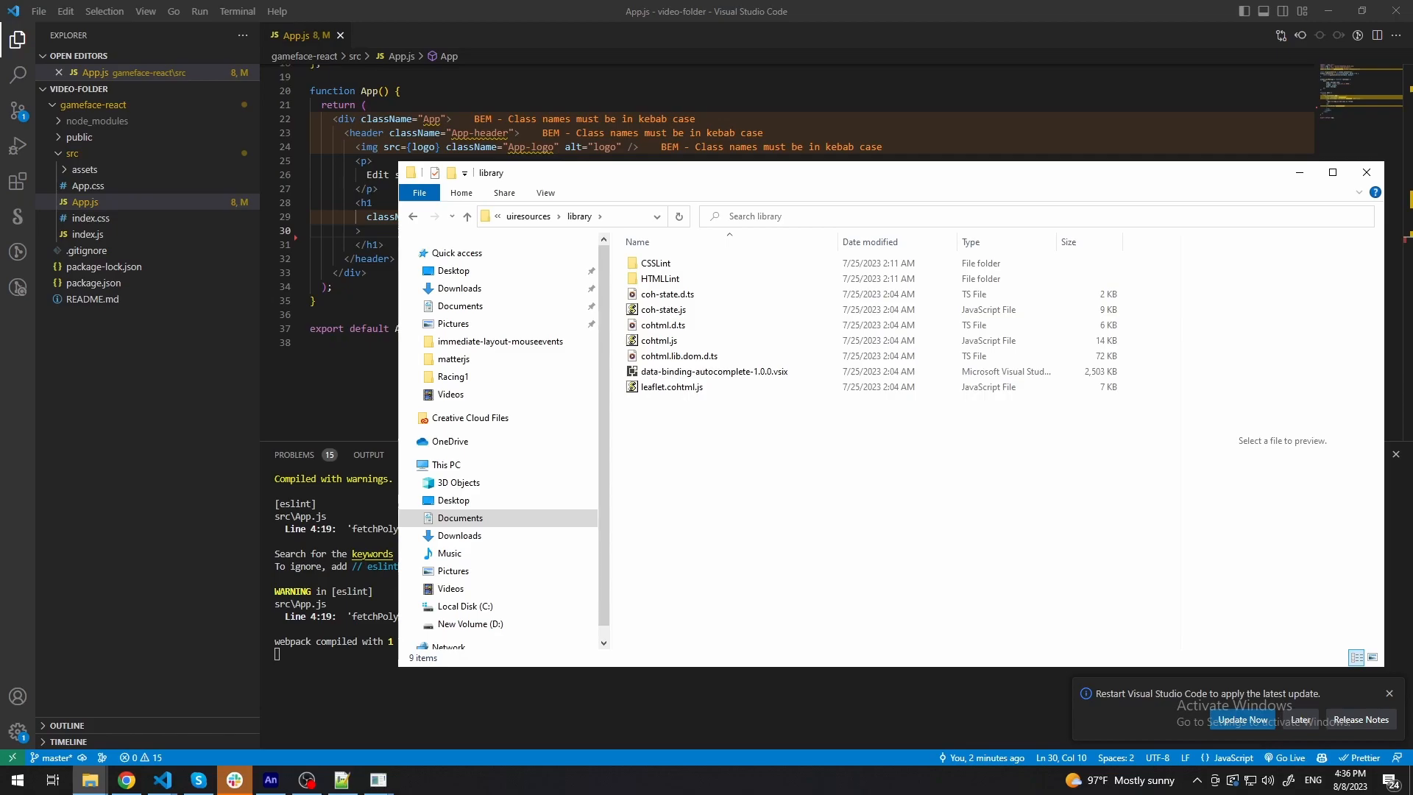
pyautogui.click(680, 355)
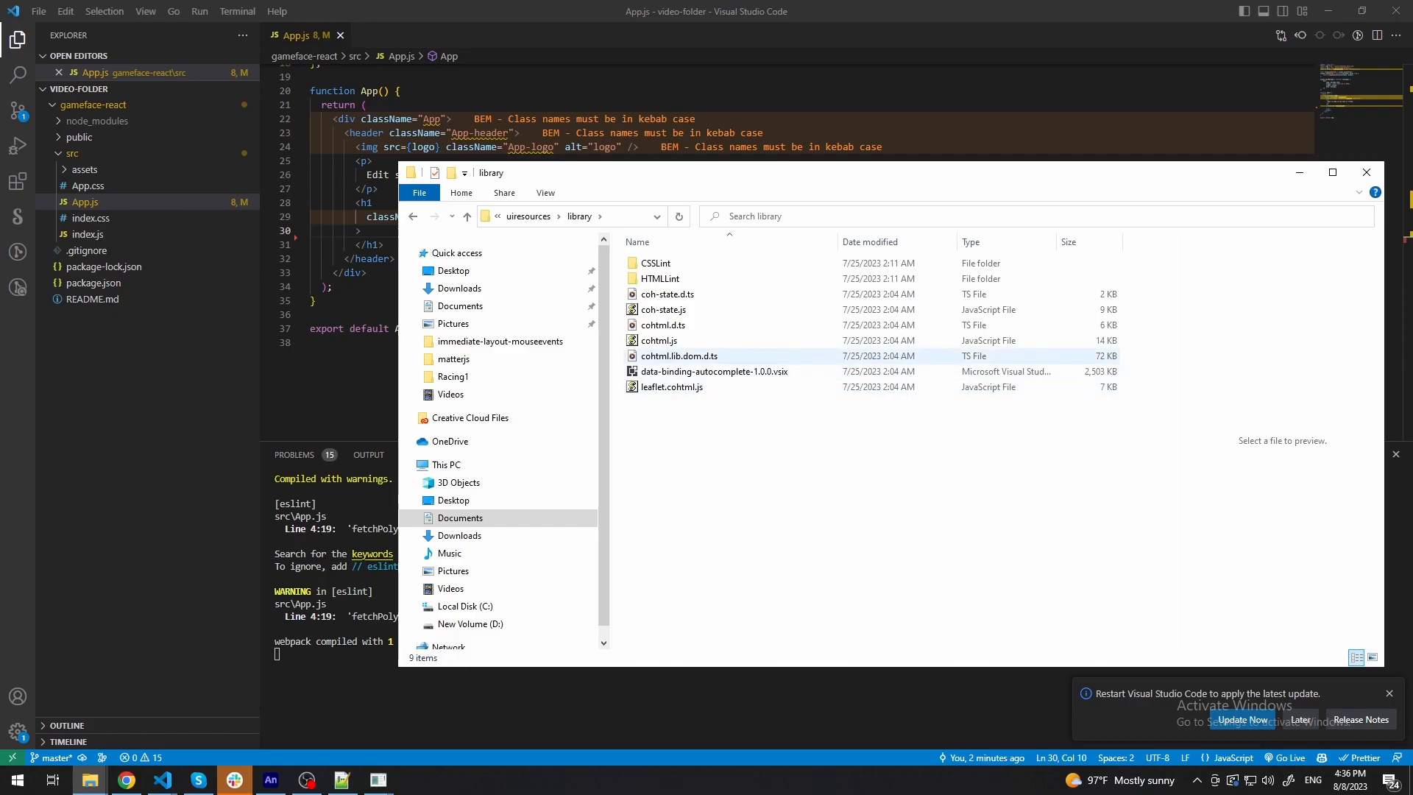
pyautogui.moveTo(660, 340)
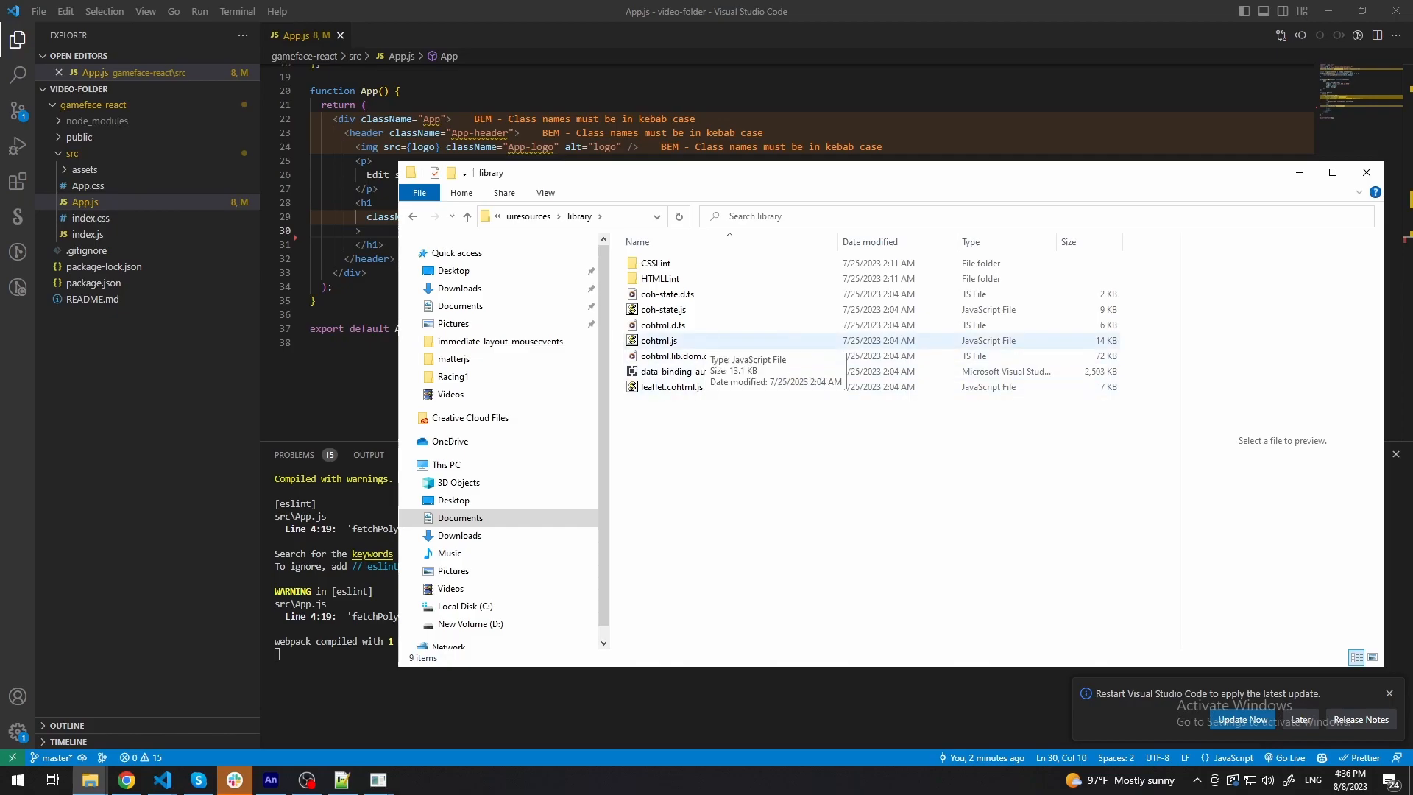
pyautogui.click(659, 340)
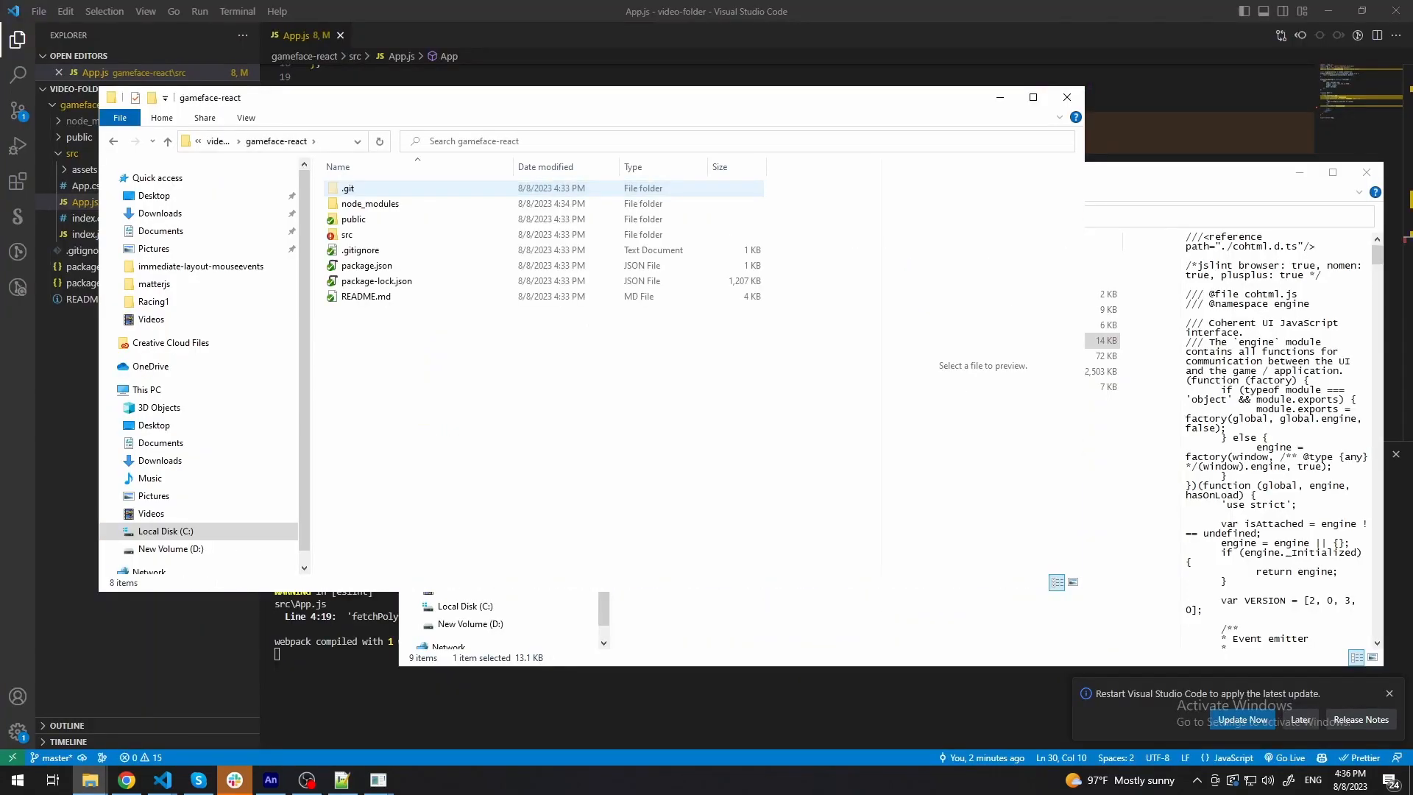
# Paste cohtml.js into gameface-react's src folder and return to the editor.
pyautogui.doubleClick(348, 234)
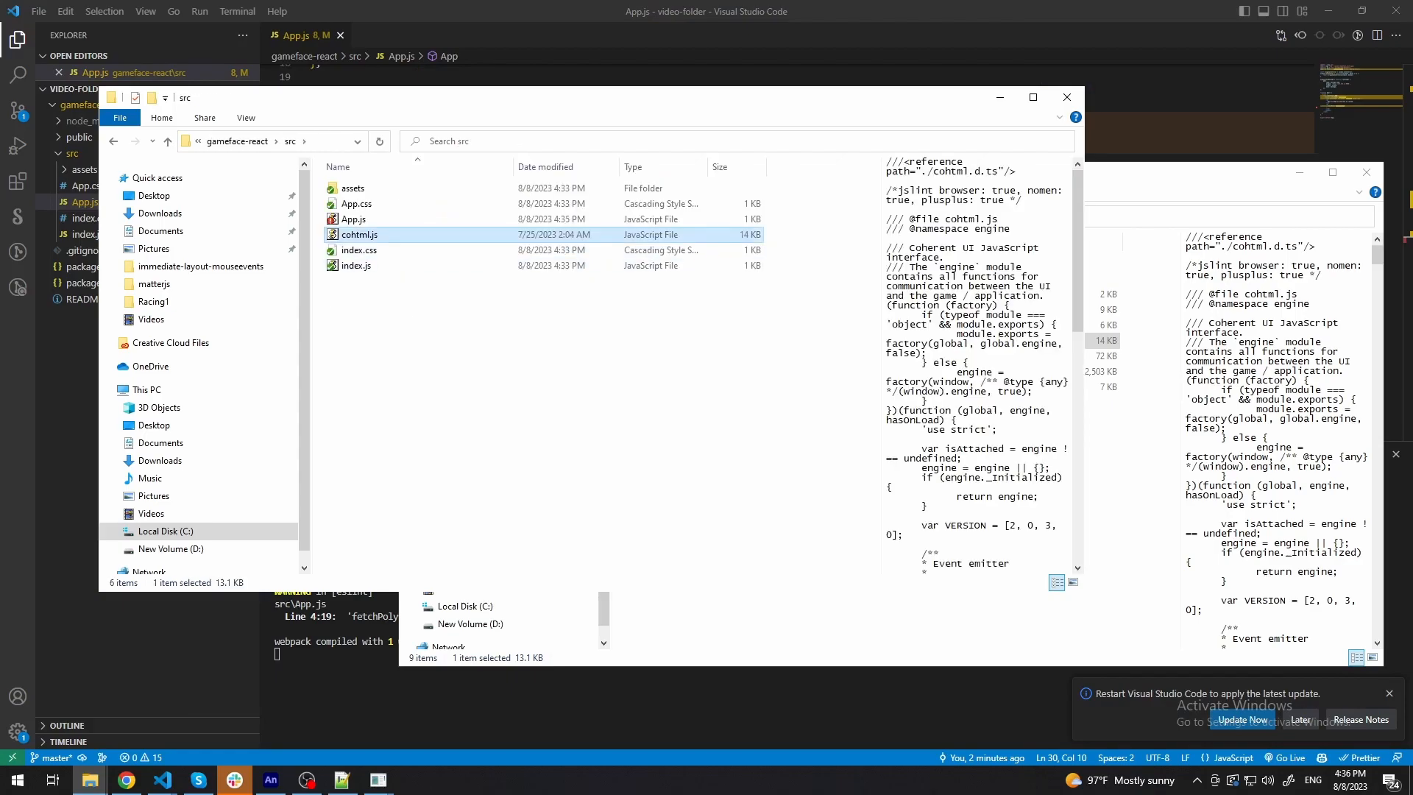
pyautogui.click(1065, 97)
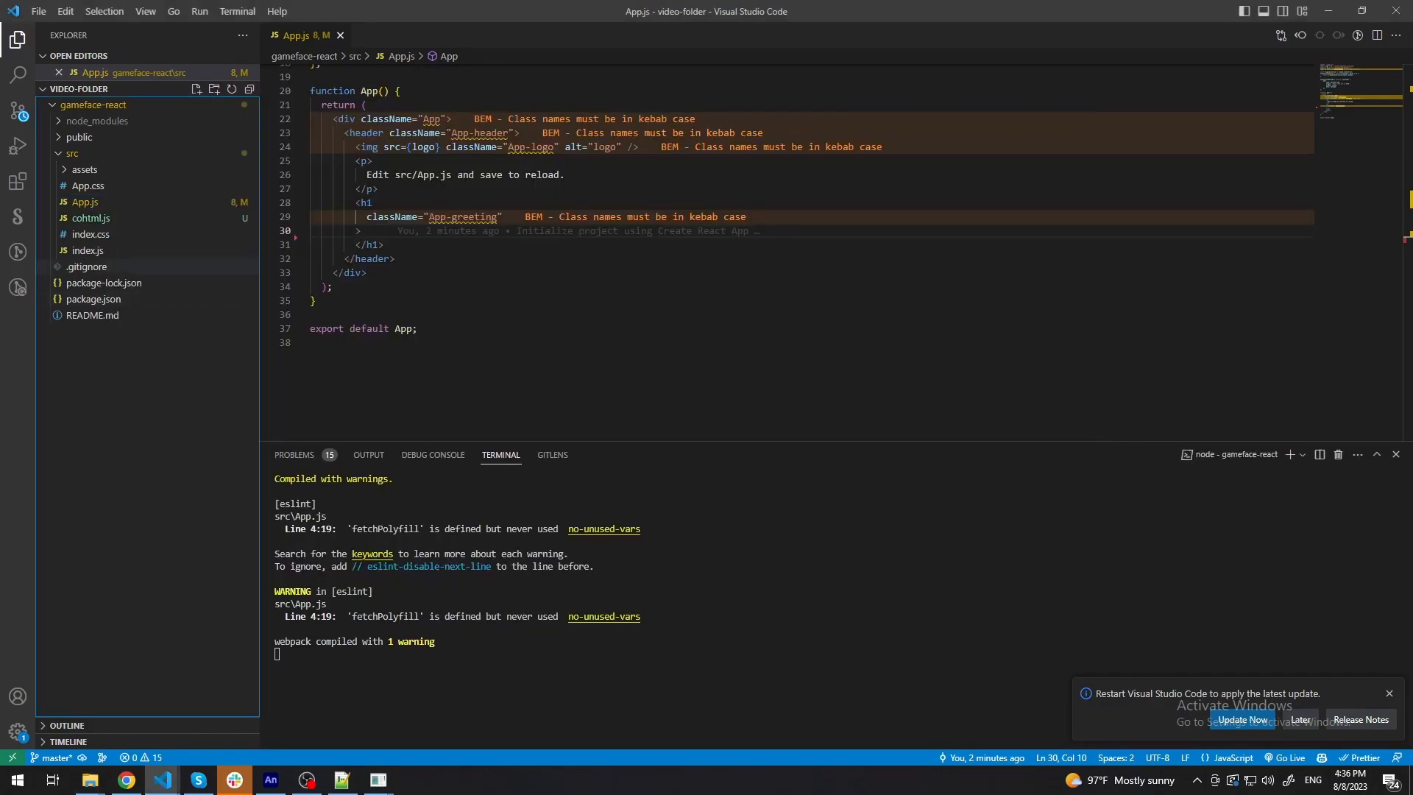
# Begin writing `import * as engine` below the existing imports in App.js.
pyautogui.click(85, 200)
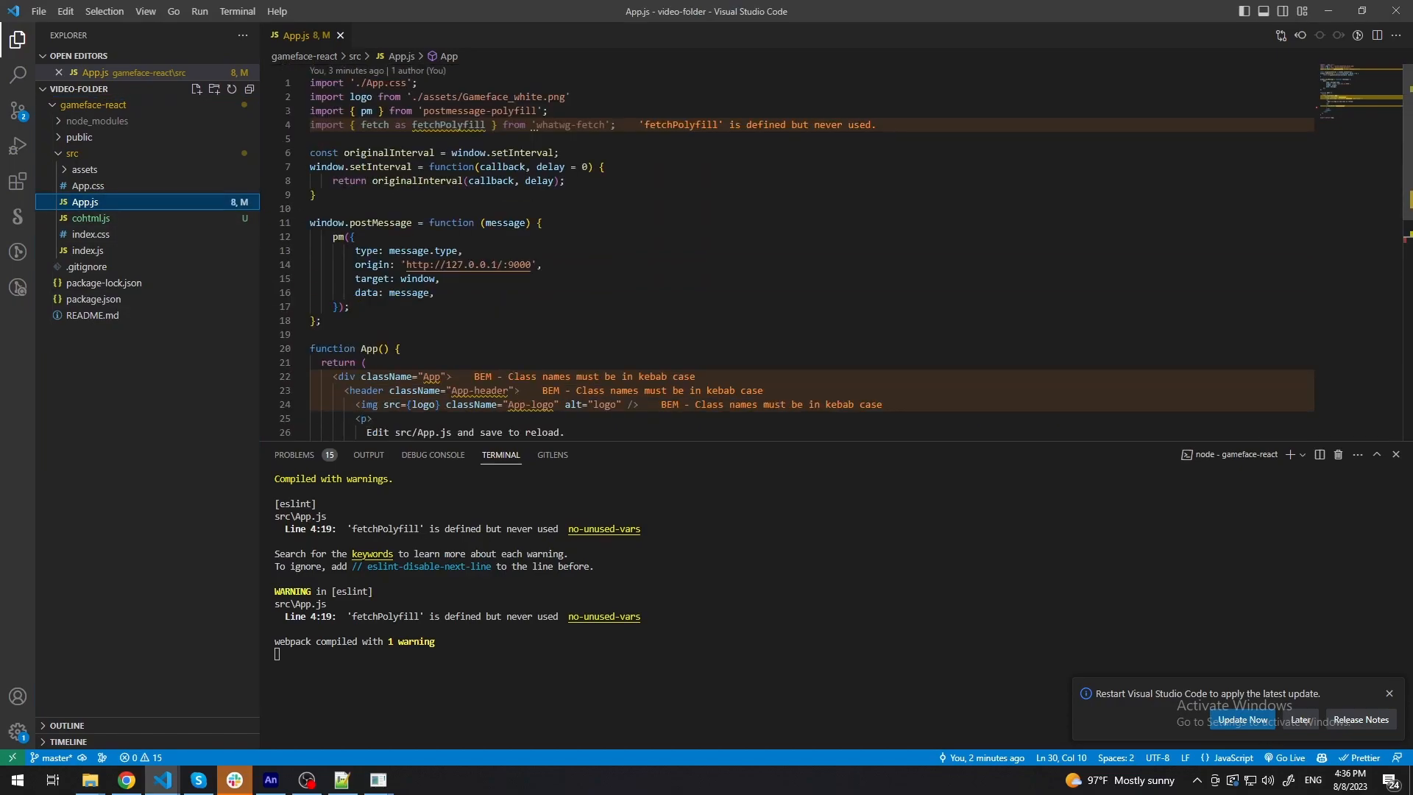
pyautogui.write('i')
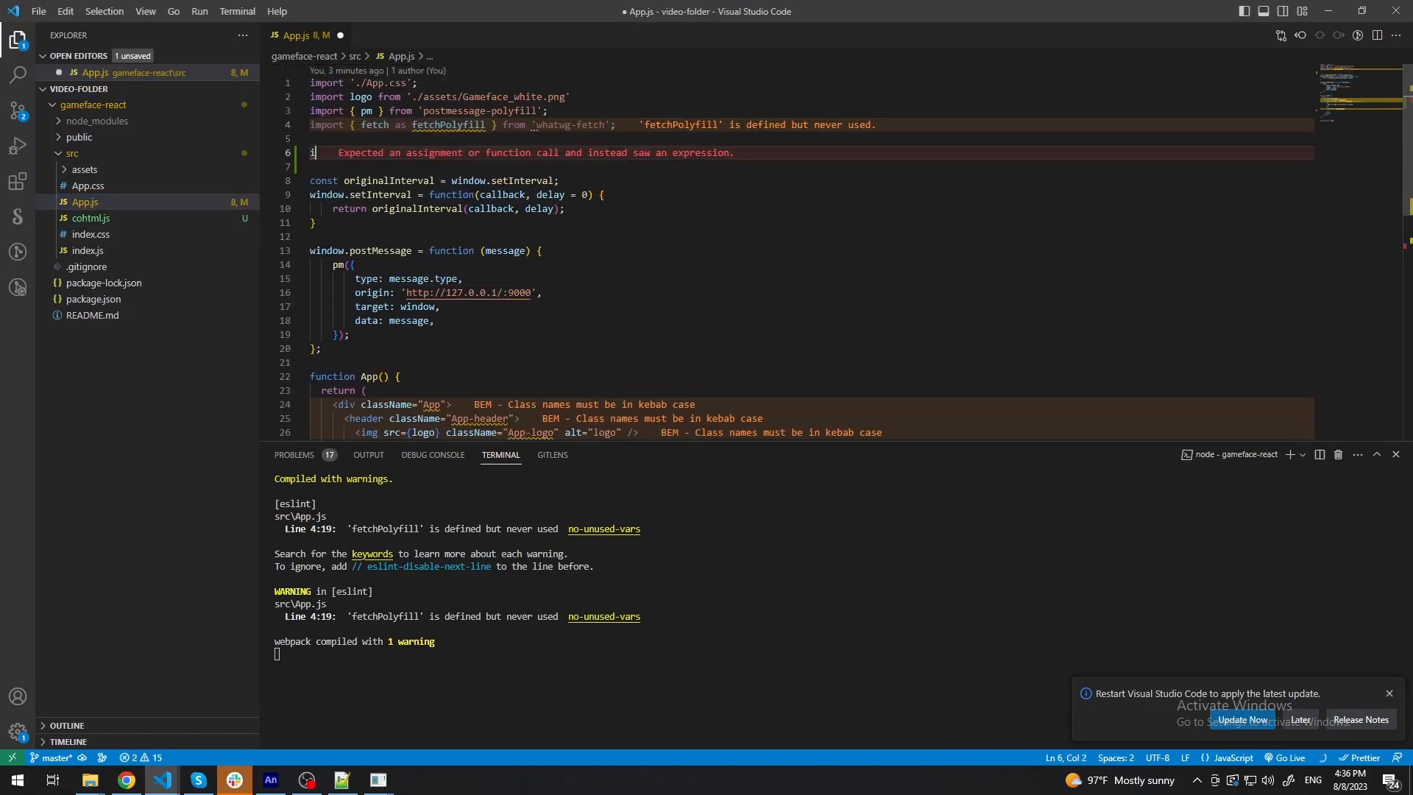
pyautogui.write('mport *')
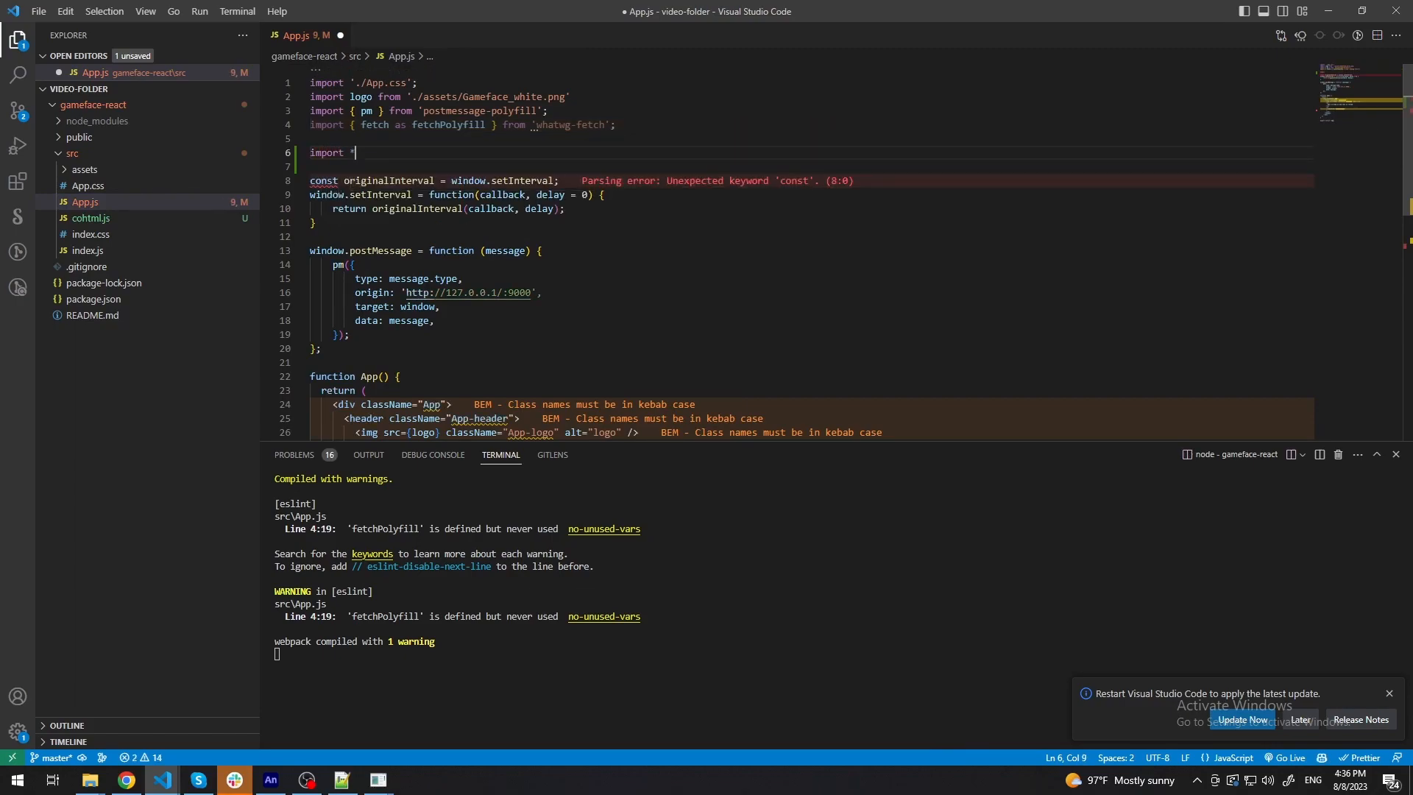
pyautogui.write("as engine from './cohtml';")
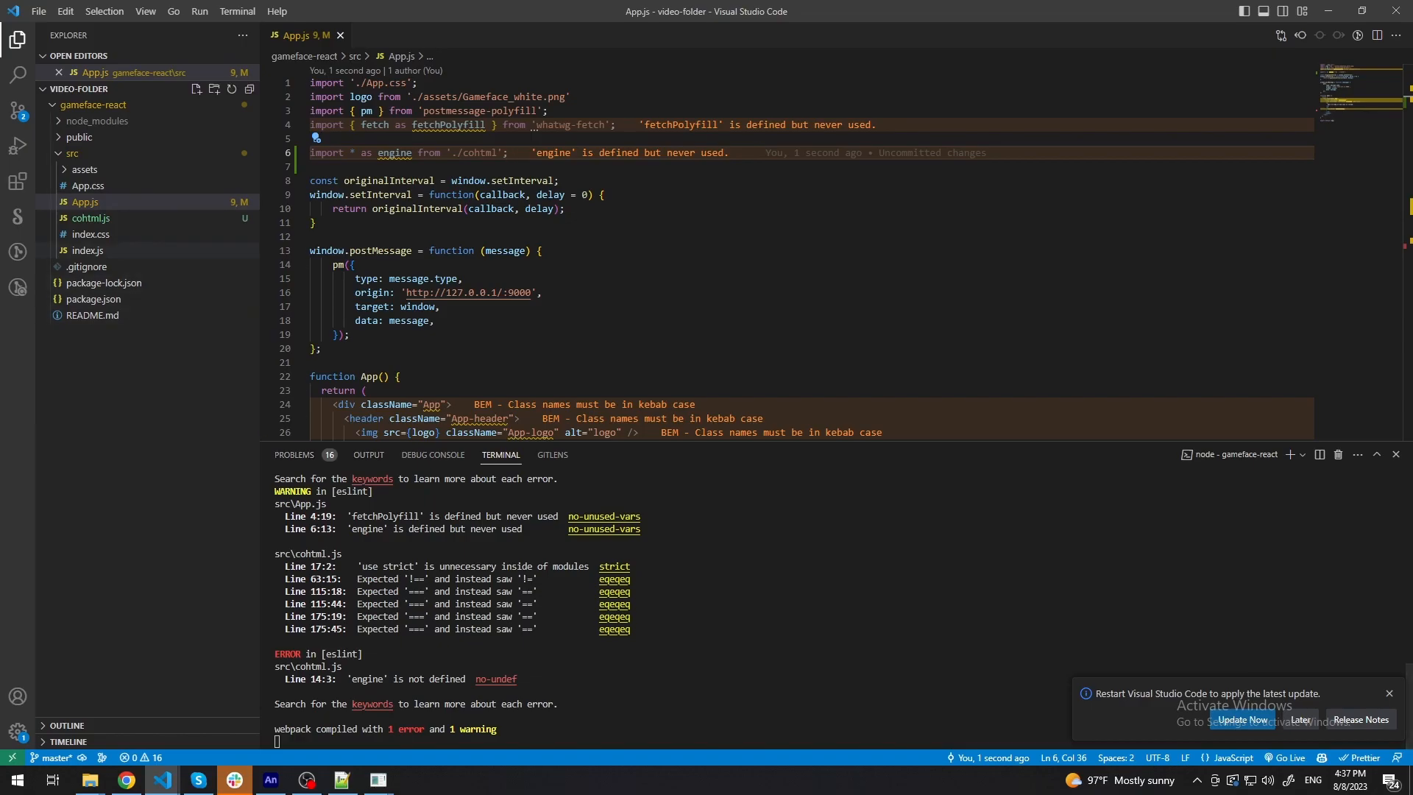
pyautogui.moveTo(91, 218)
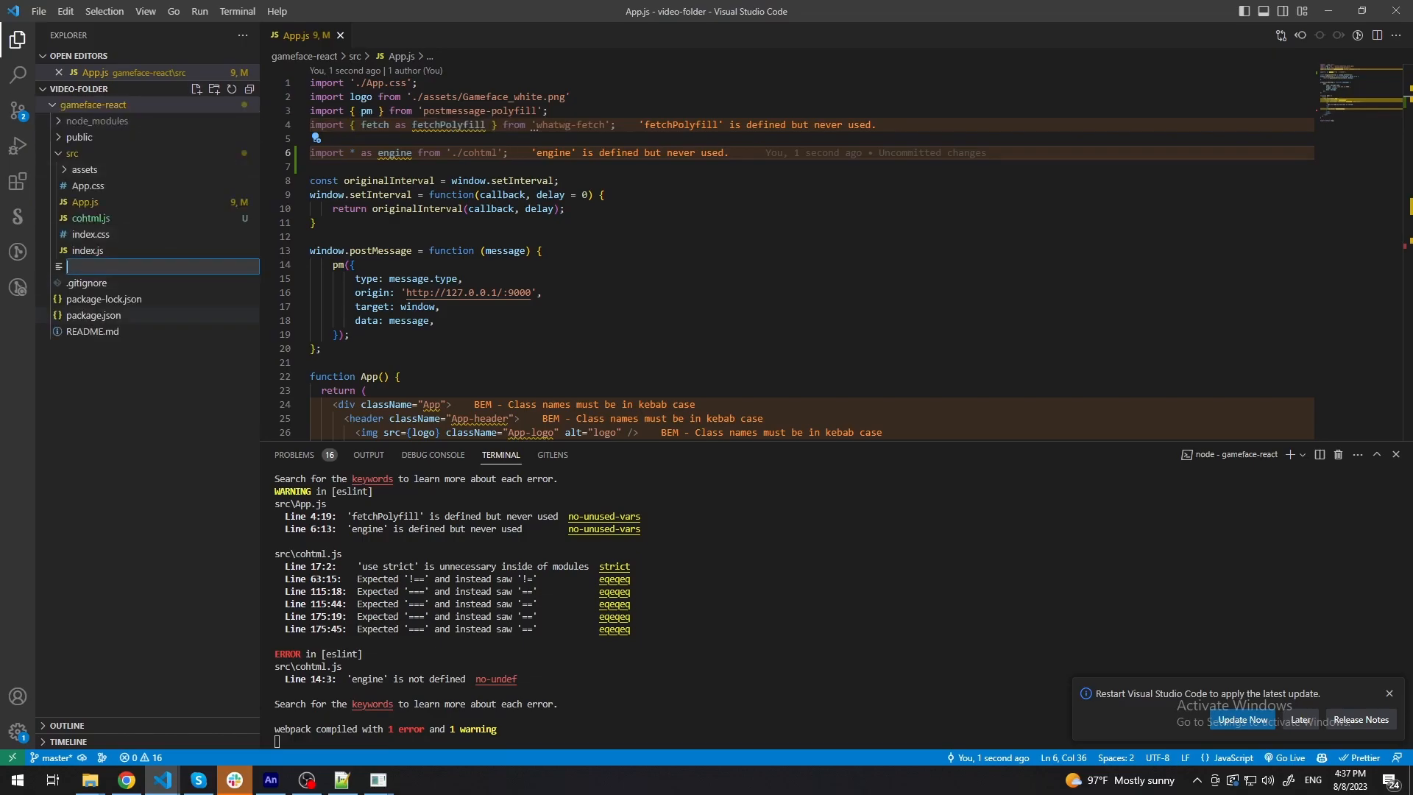
# Create .eslintignore in gameface-react listing src/cohtml.js, then return to App.js.
pyautogui.write('.eslintignore')
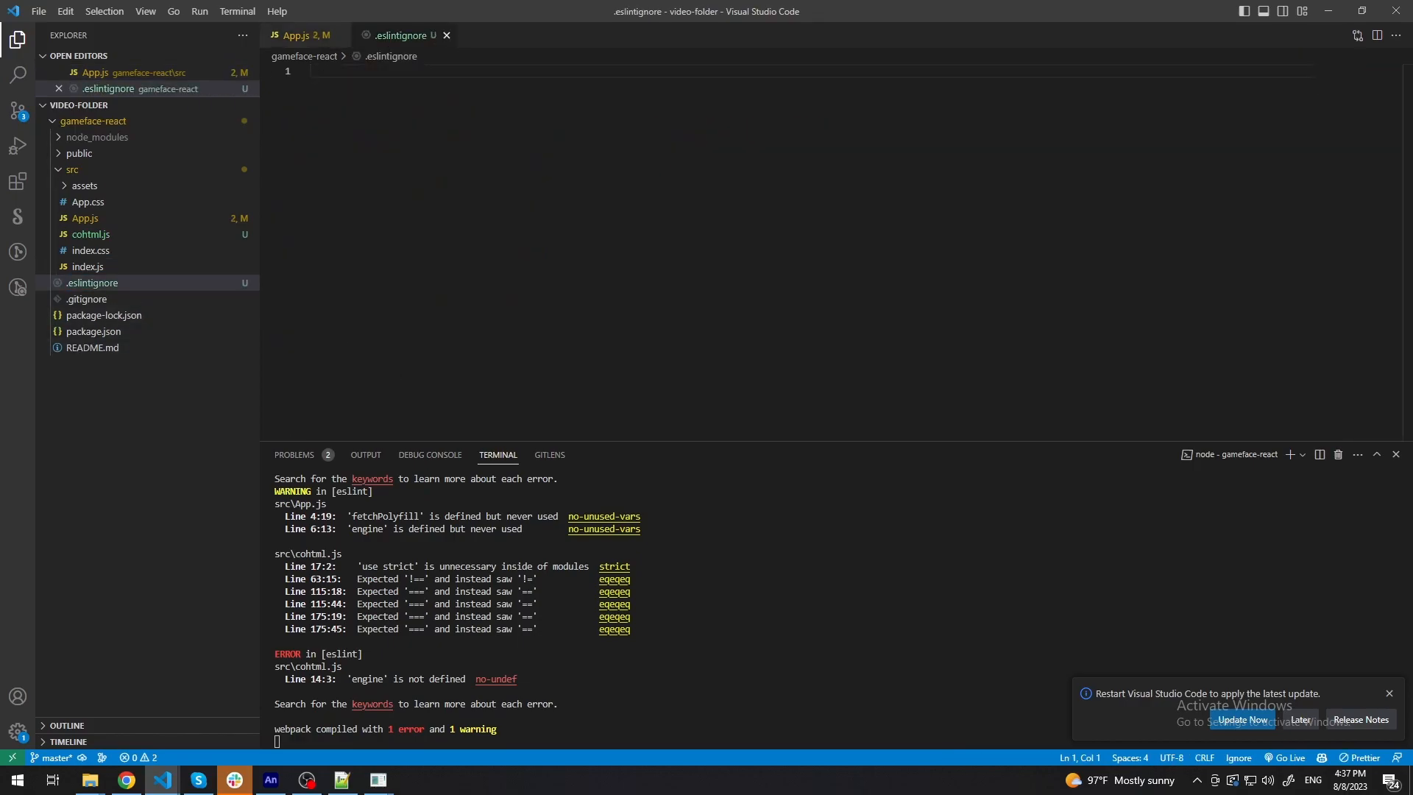
pyautogui.write('src')
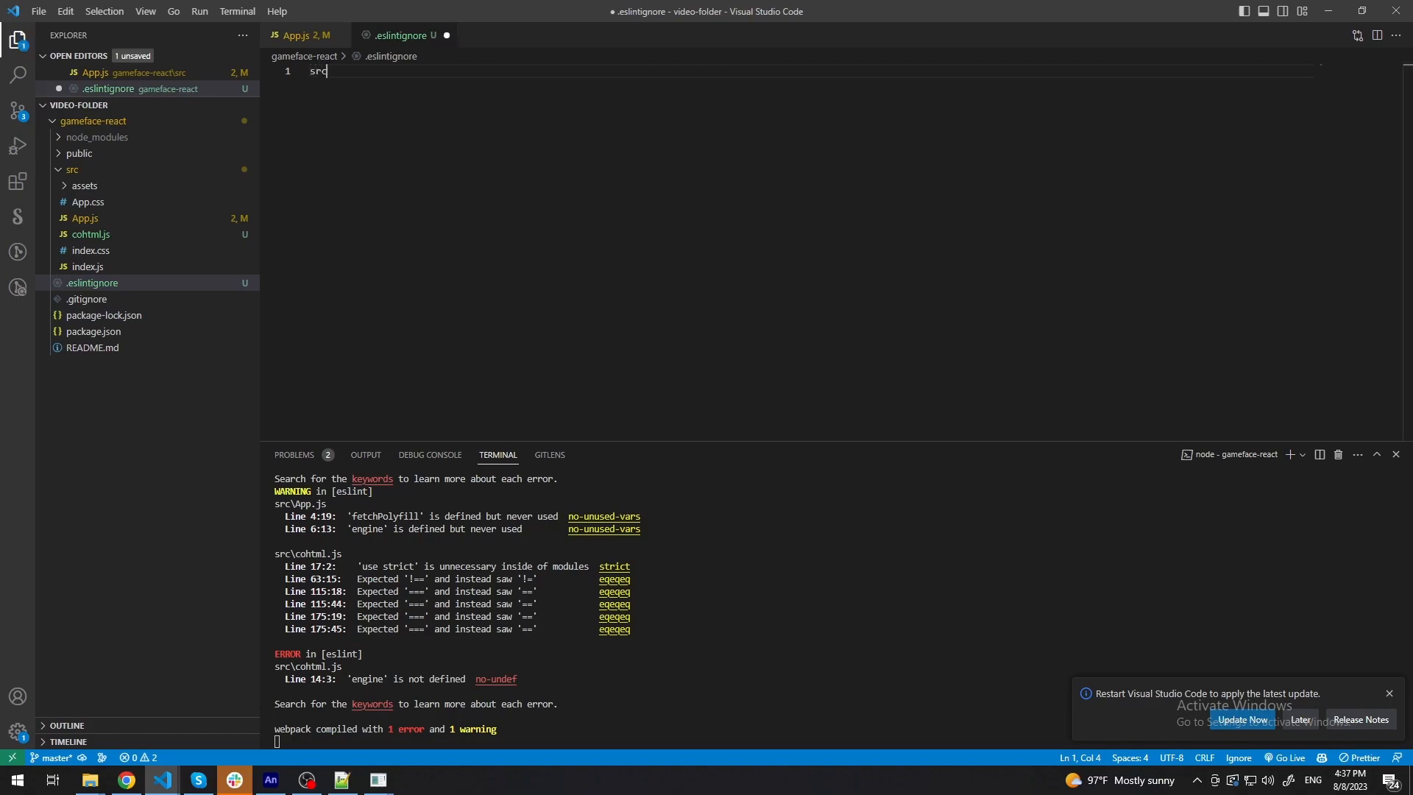
pyautogui.write('/cohtml.')
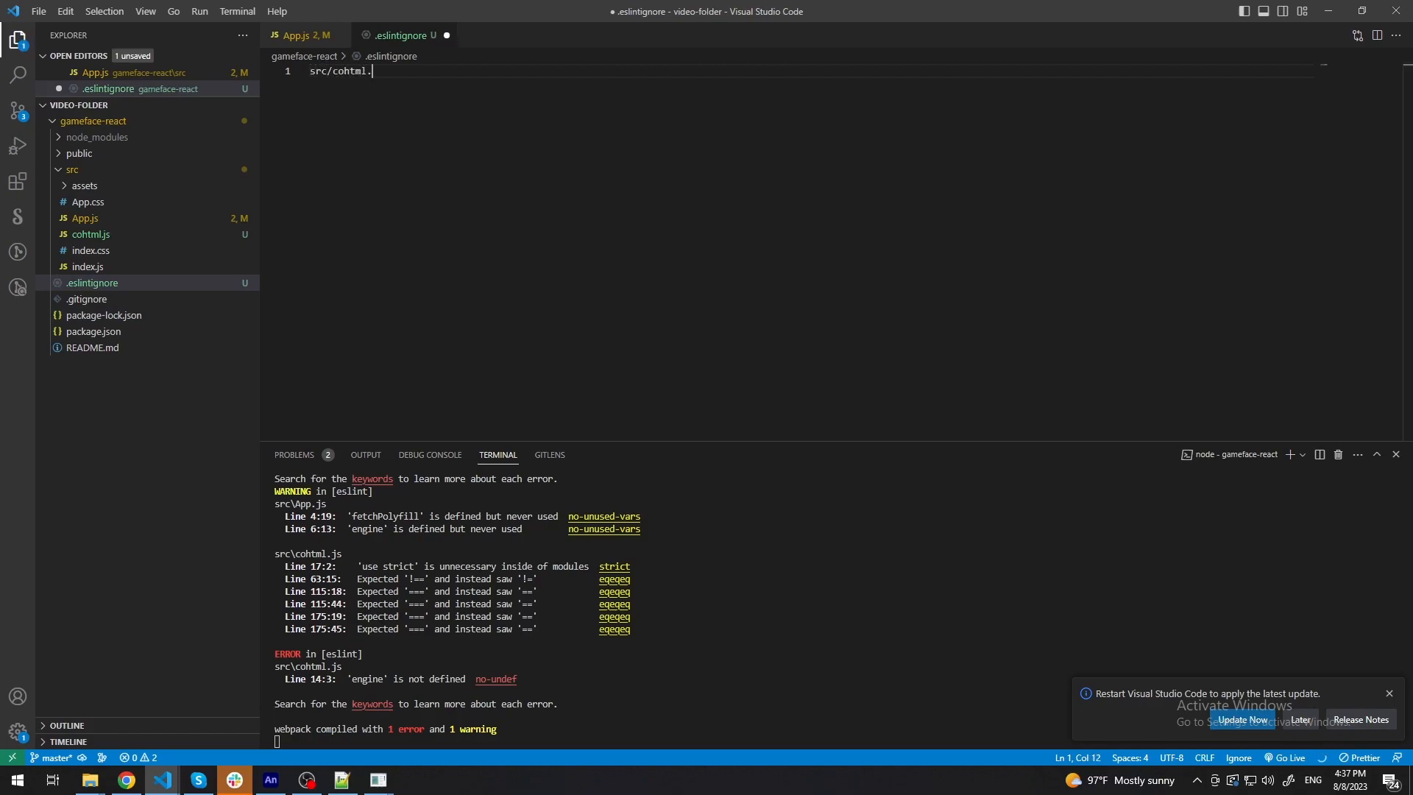
pyautogui.write('js')
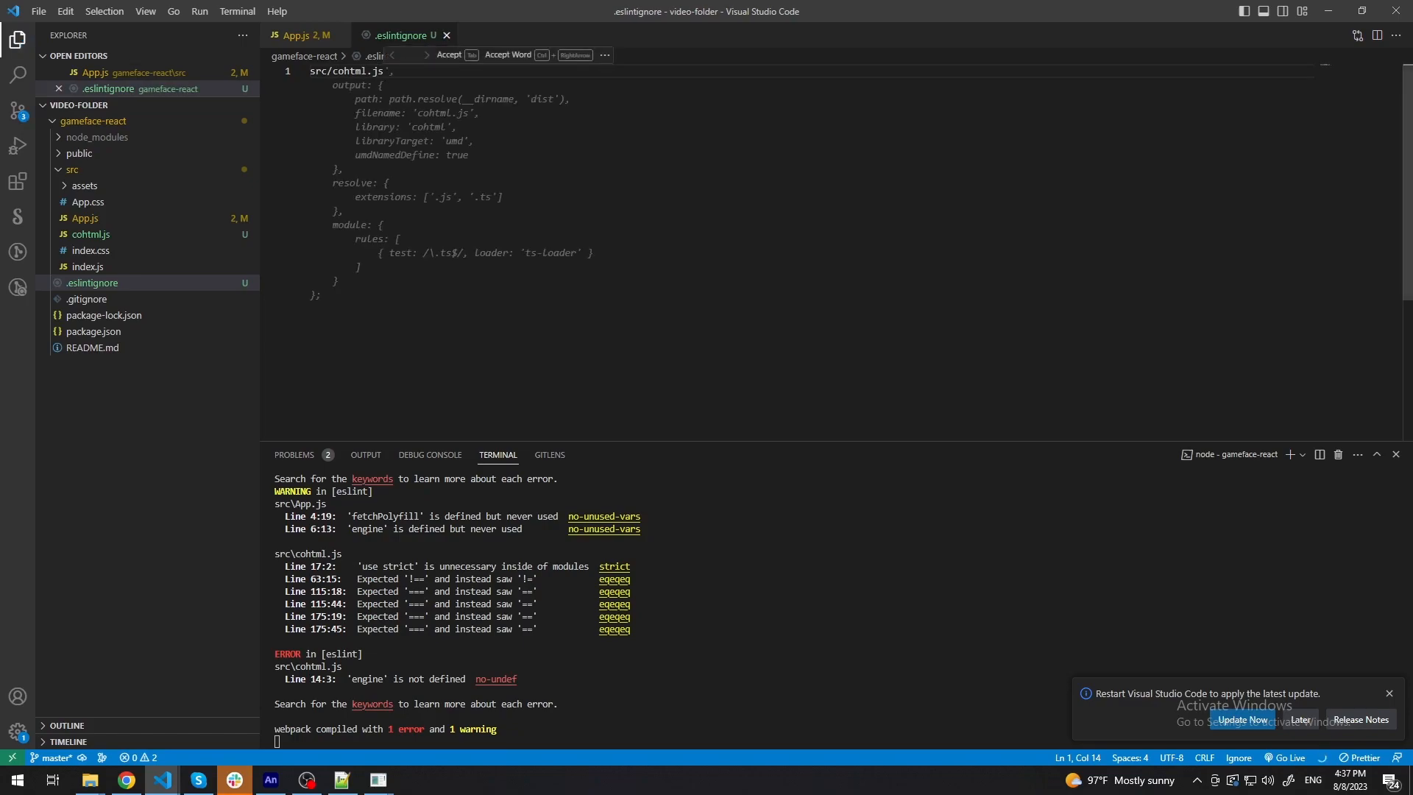
pyautogui.click(301, 35)
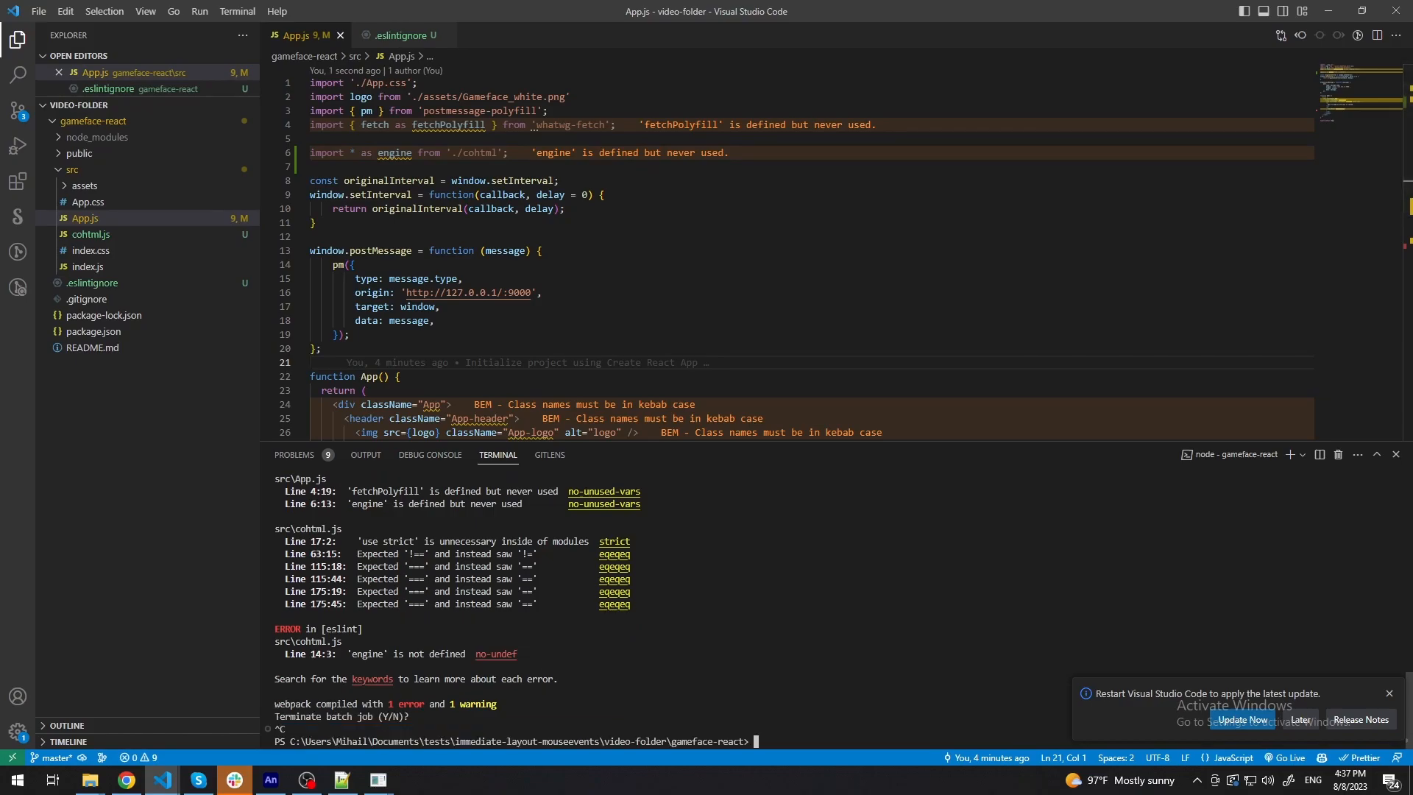
# Run npm start again and answer Y to use a different port.
pyautogui.write('npm start')
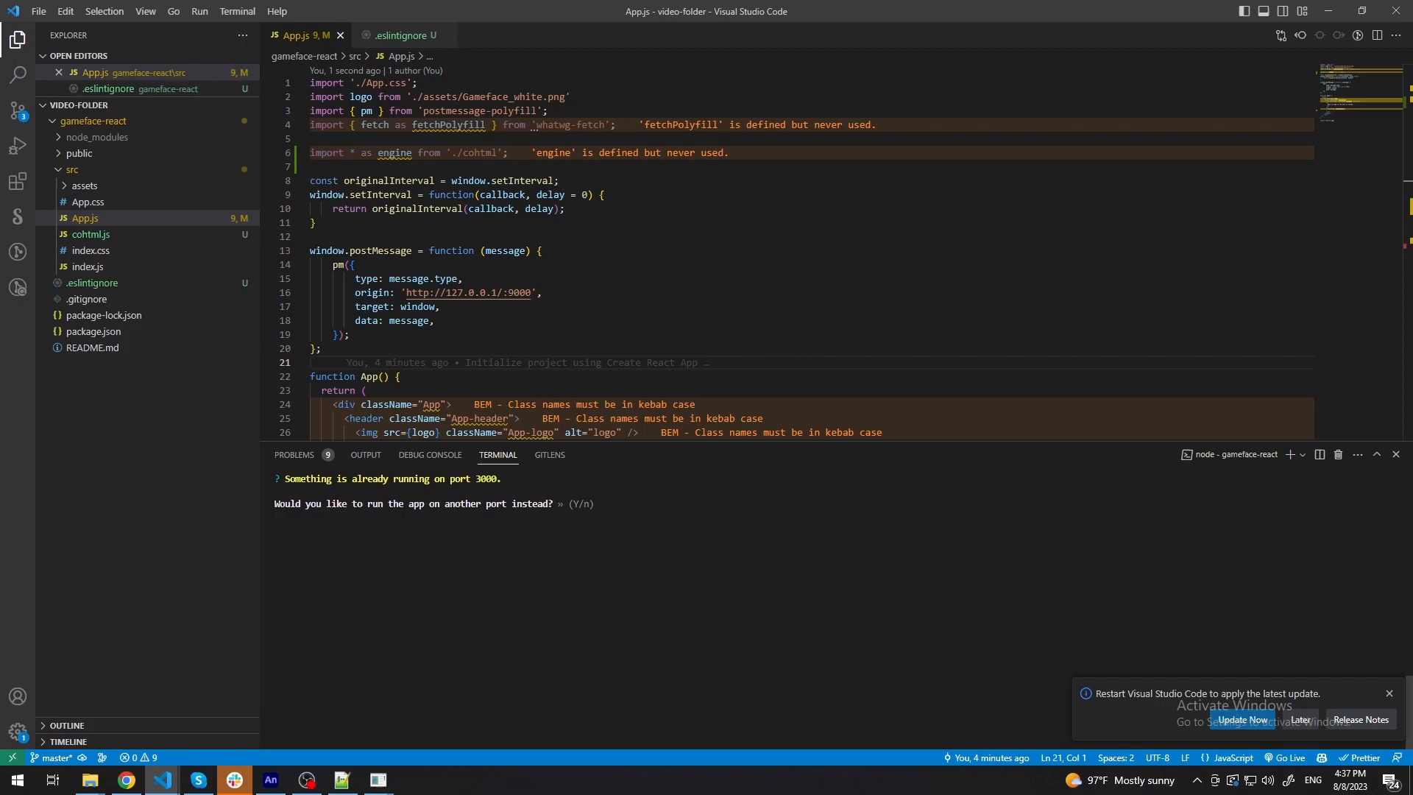
pyautogui.write('Y')
pyautogui.write('className="App-greeting')
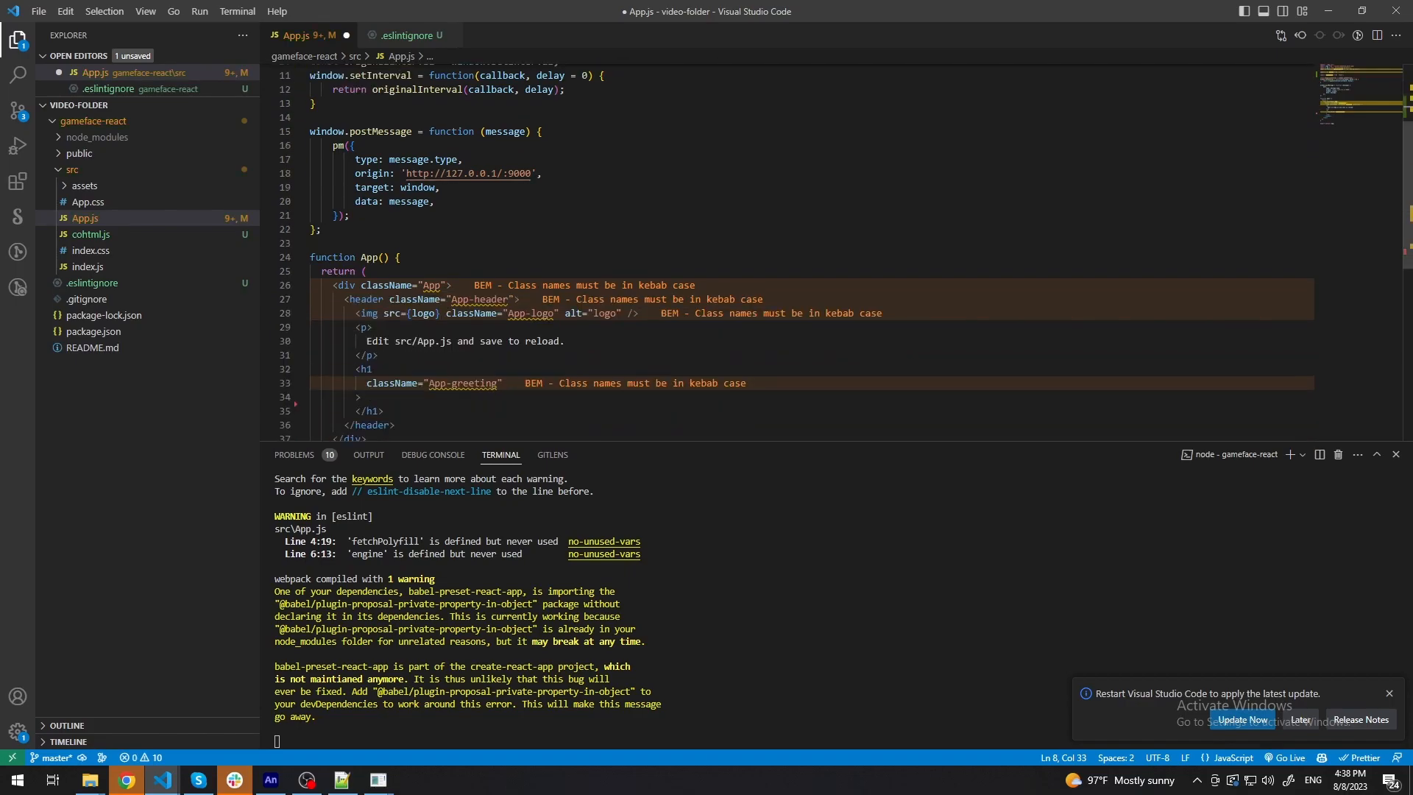
# In useEffect, create the 'model' JS model with a text field and call engine.synchronizeModels().
pyautogui.write('useEffect(() => {')
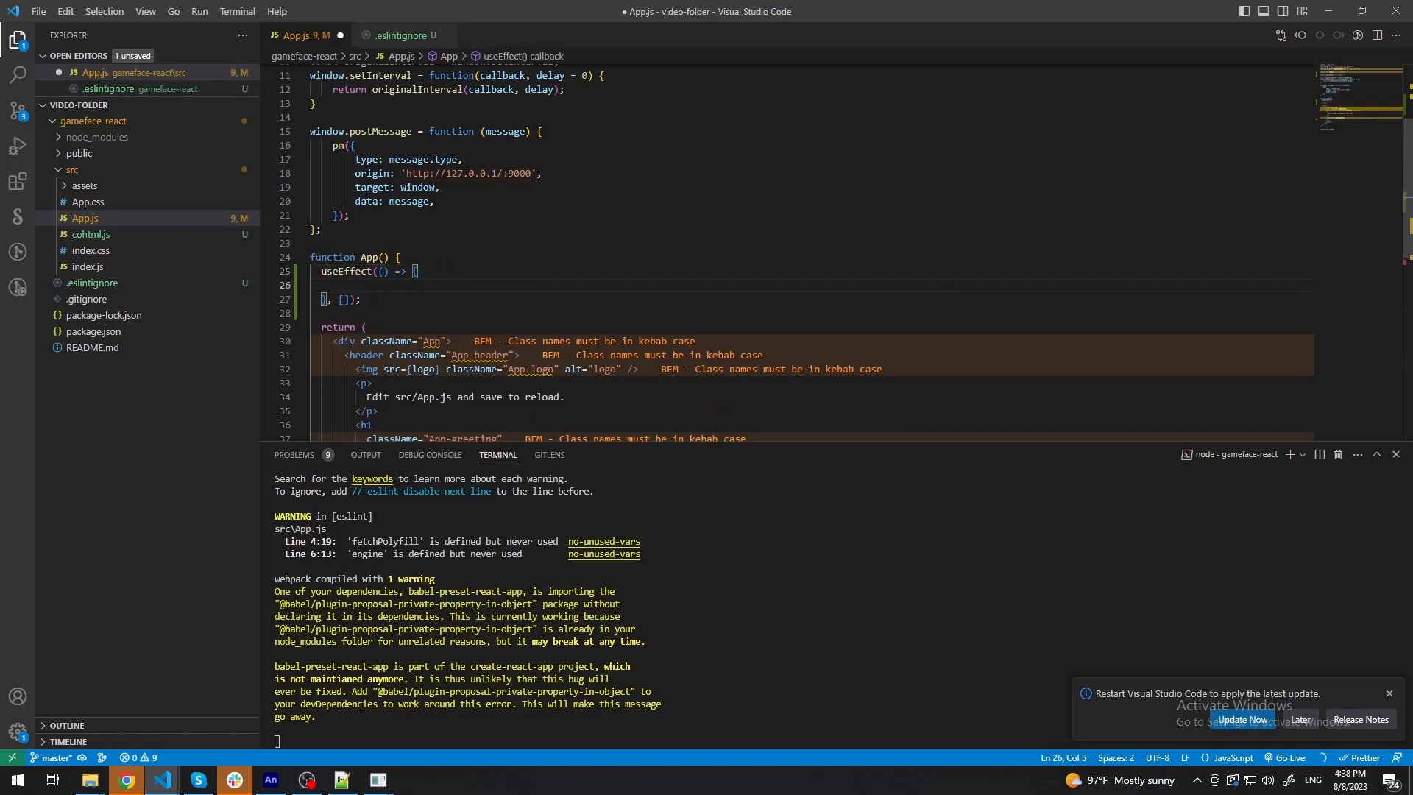
pyautogui.write('engine.crea')
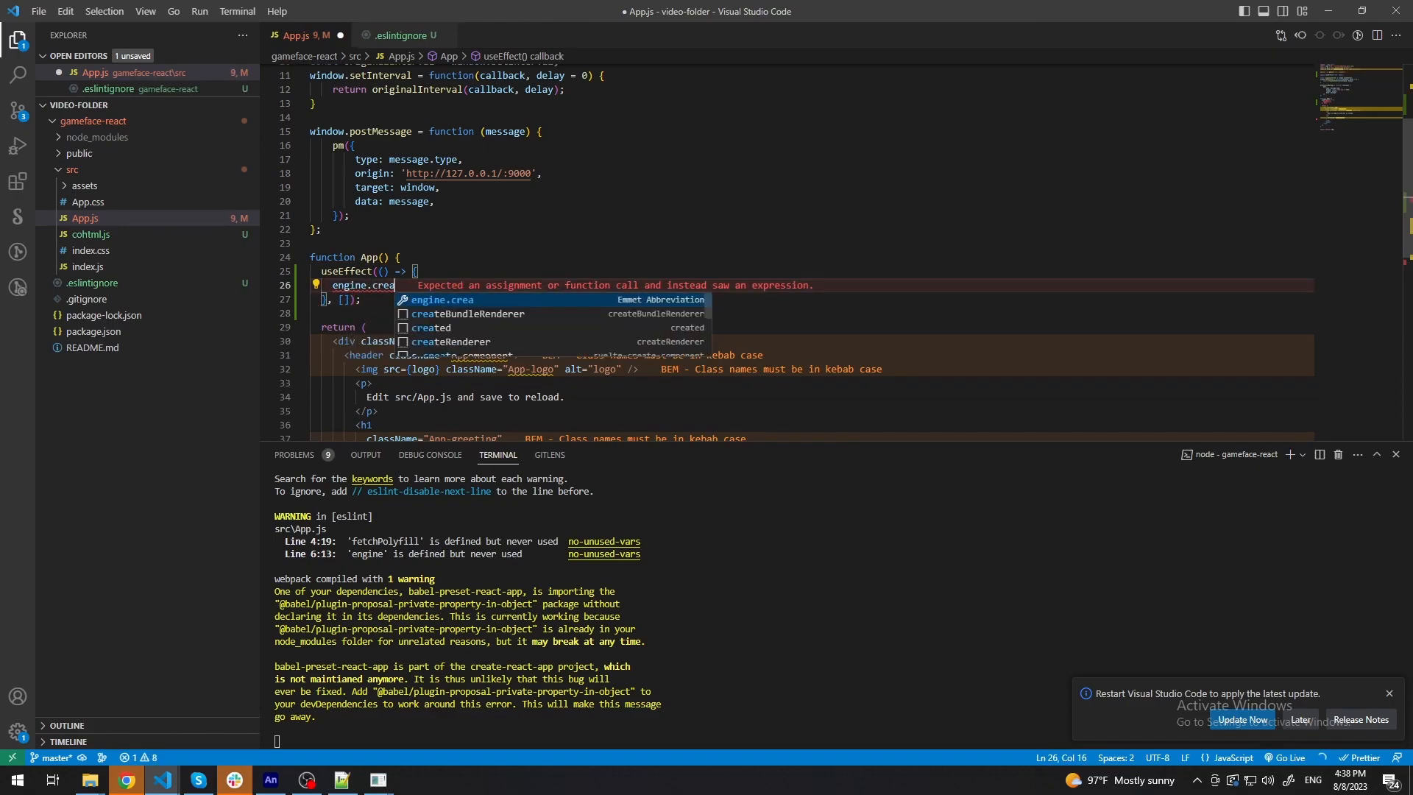
pyautogui.write('teJSModel')
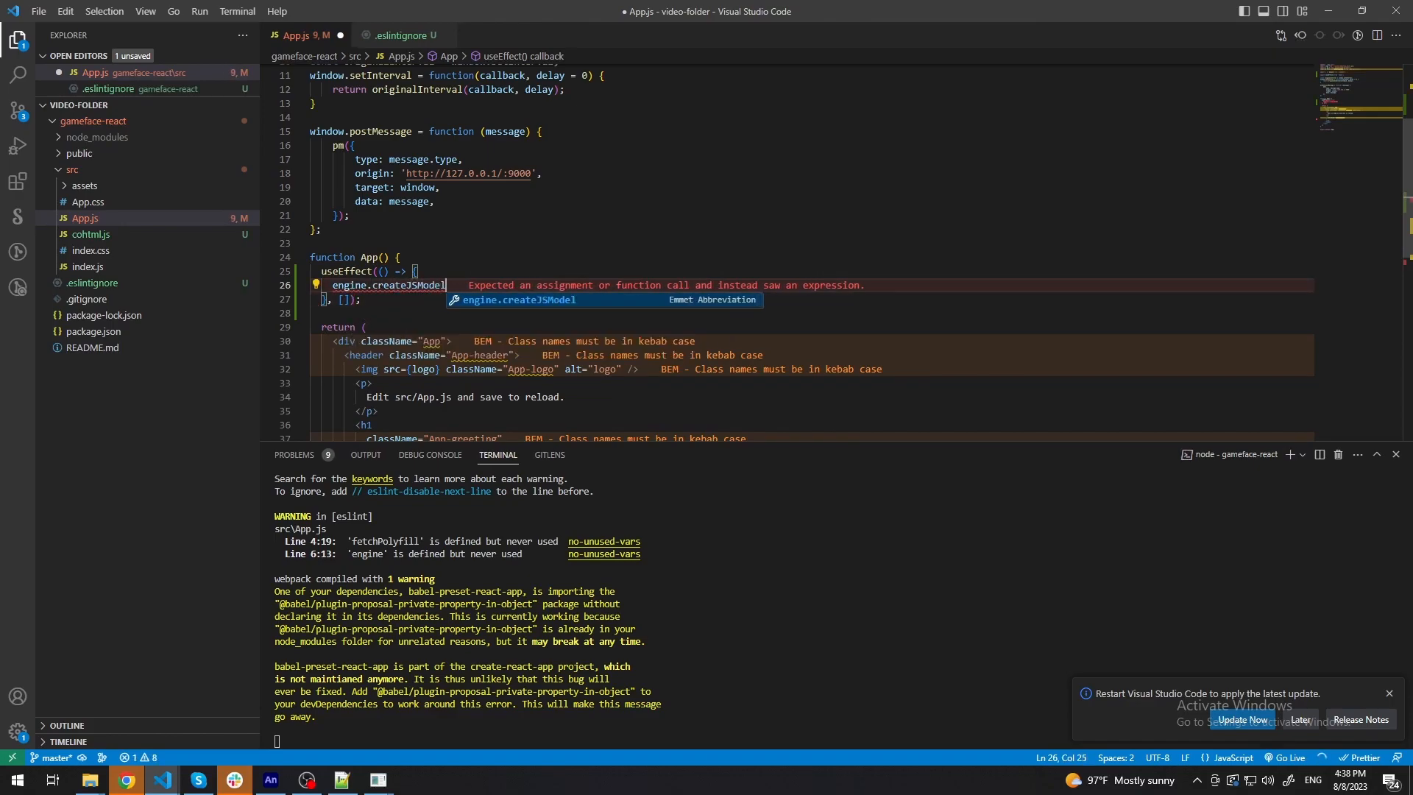
pyautogui.write("('model')")
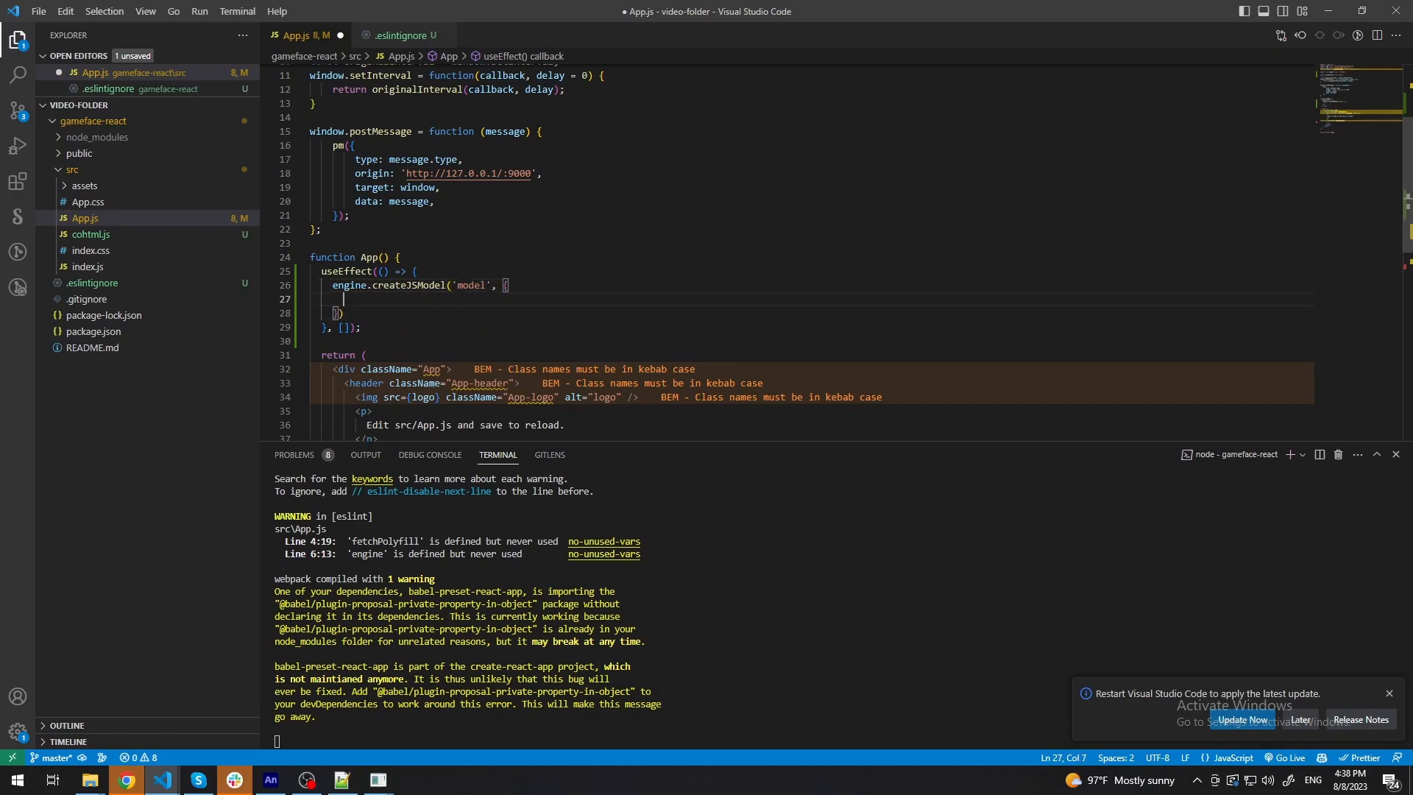
pyautogui.write("text: 'Hello World!',")
pyautogui.write('engine.synchron')
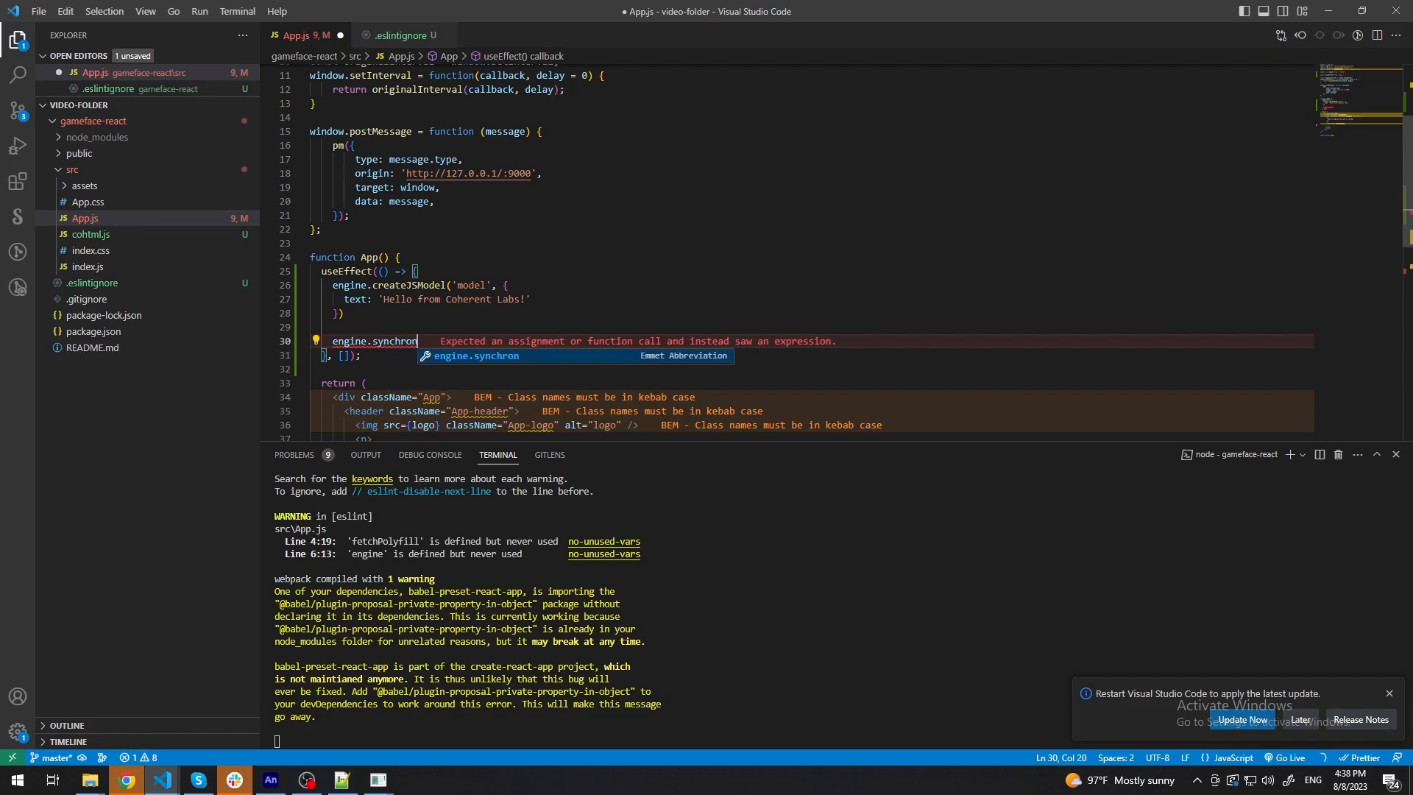
pyautogui.write('izeModel')
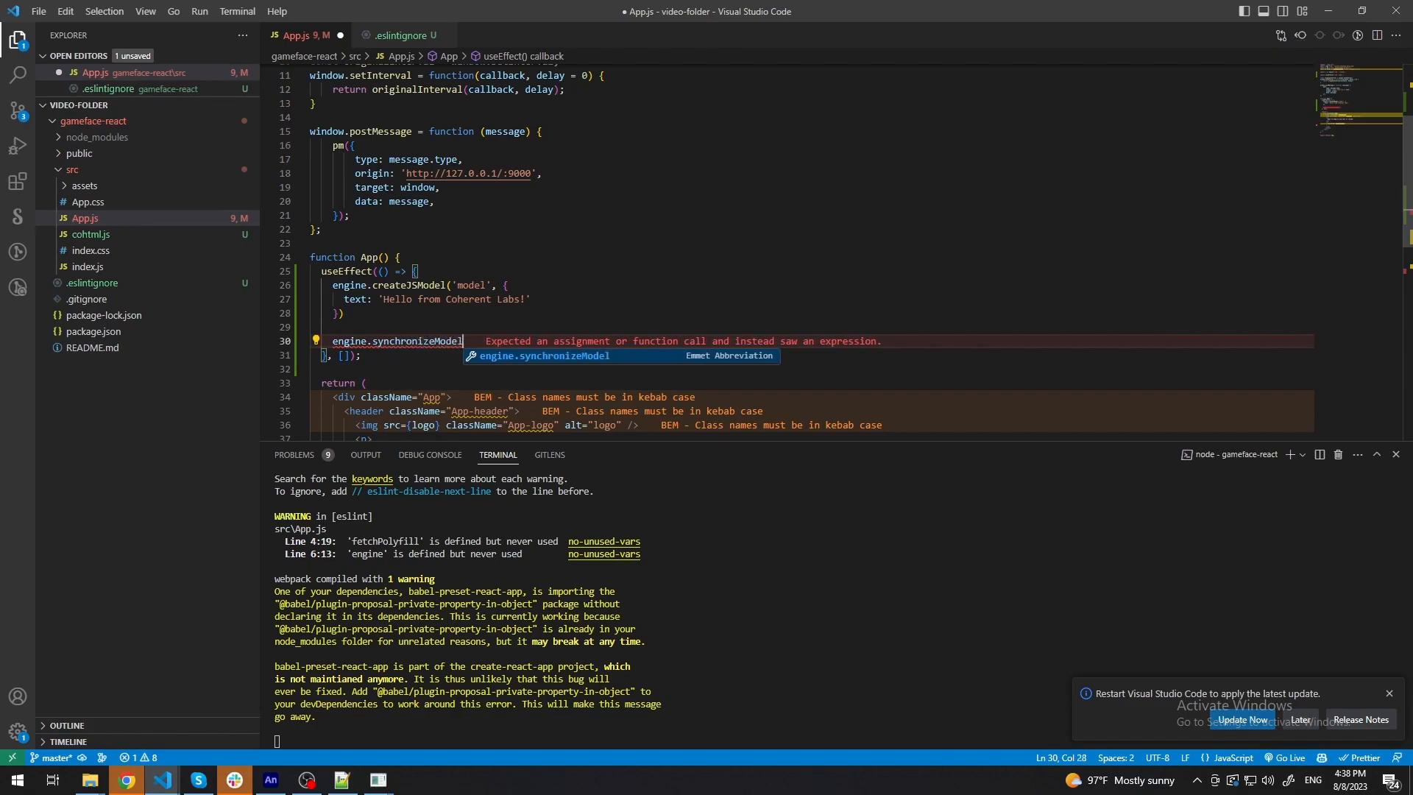
pyautogui.write('s();')
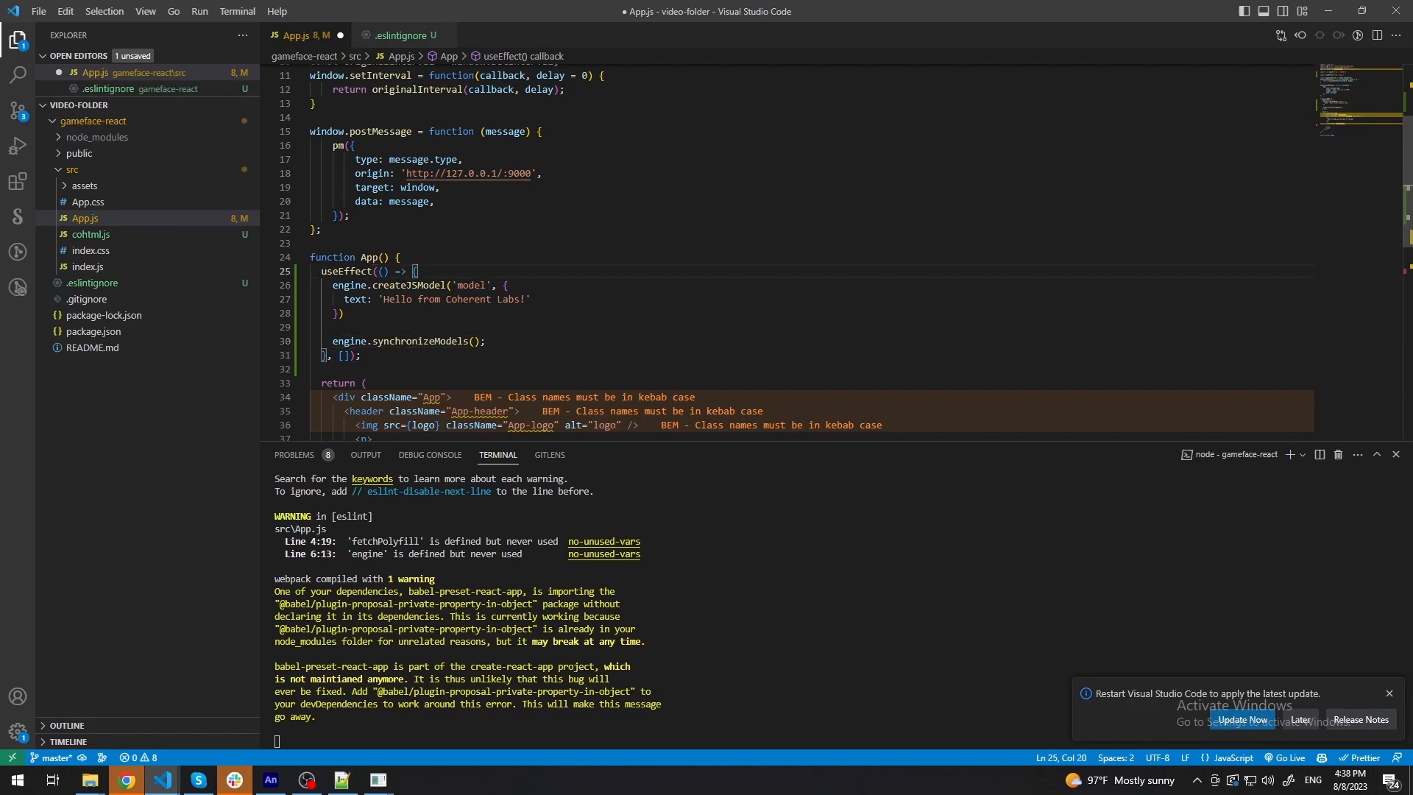
# Wrap the model creation and synchronization inside engine.whenReady.then(() => { }).
pyautogui.write('engine.whe')
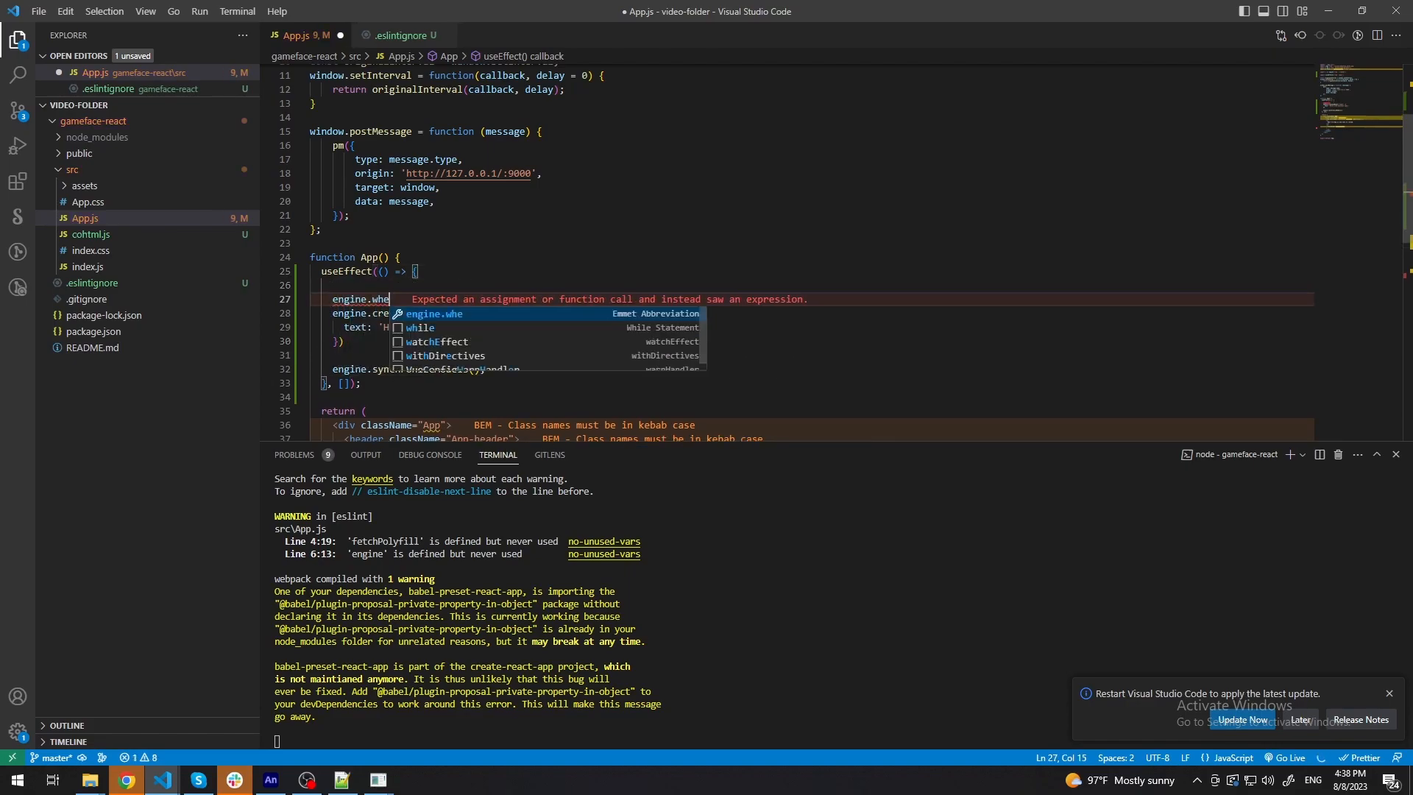
pyautogui.write('nReady.then((')
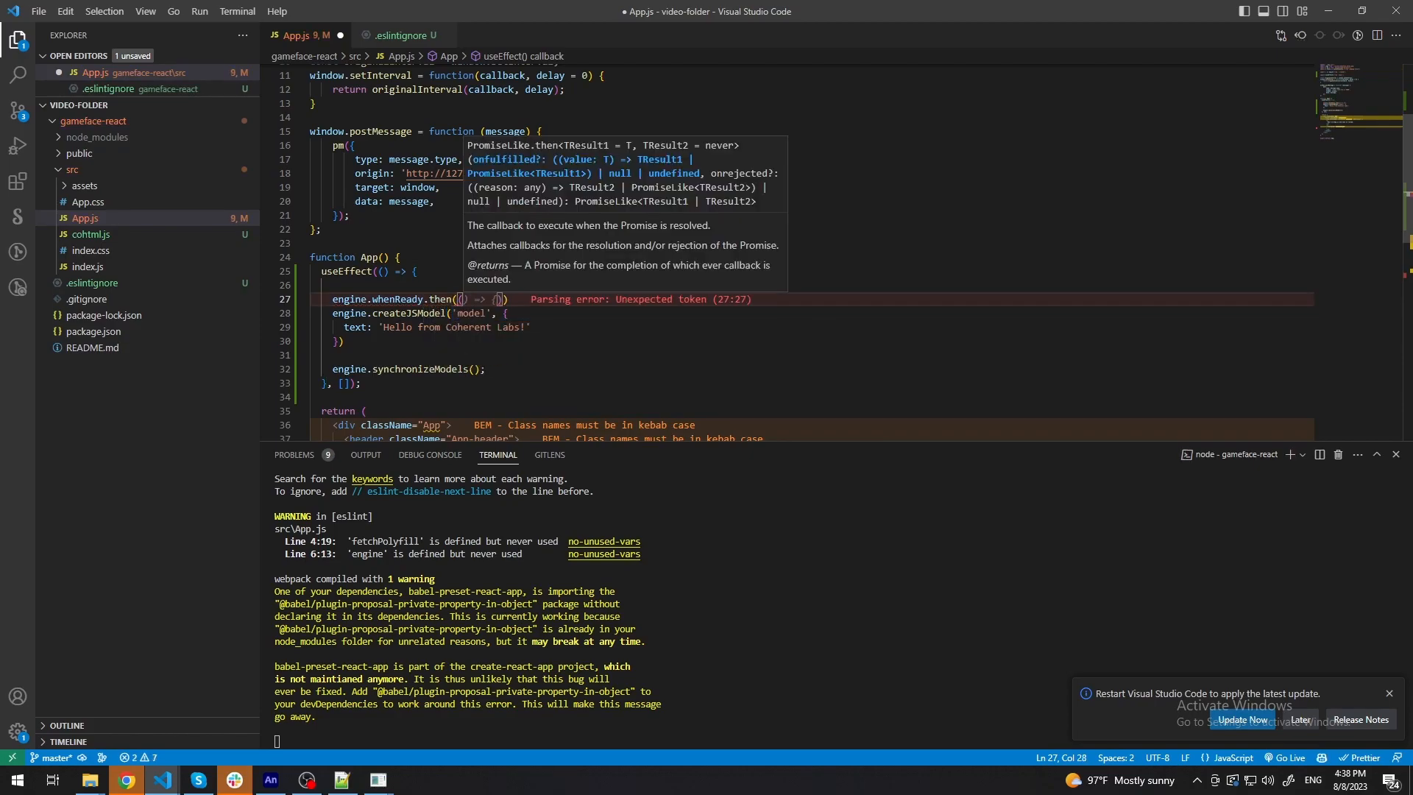
pyautogui.write('{}')
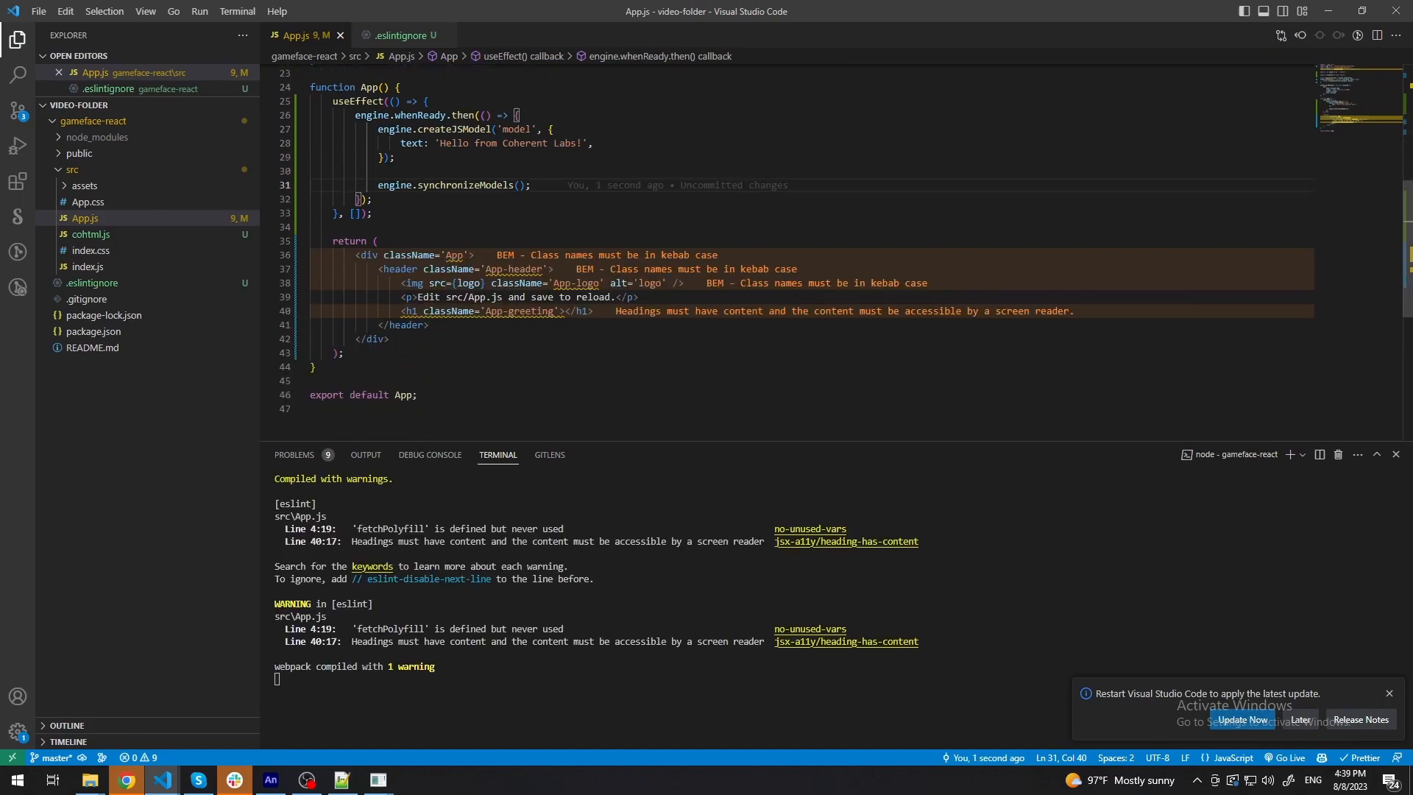
# Bind the h1 with data-bind-value="{{model.text}}" and set the model text to 'Hello from Gameface!'.
pyautogui.write('data-bind-value="{{')
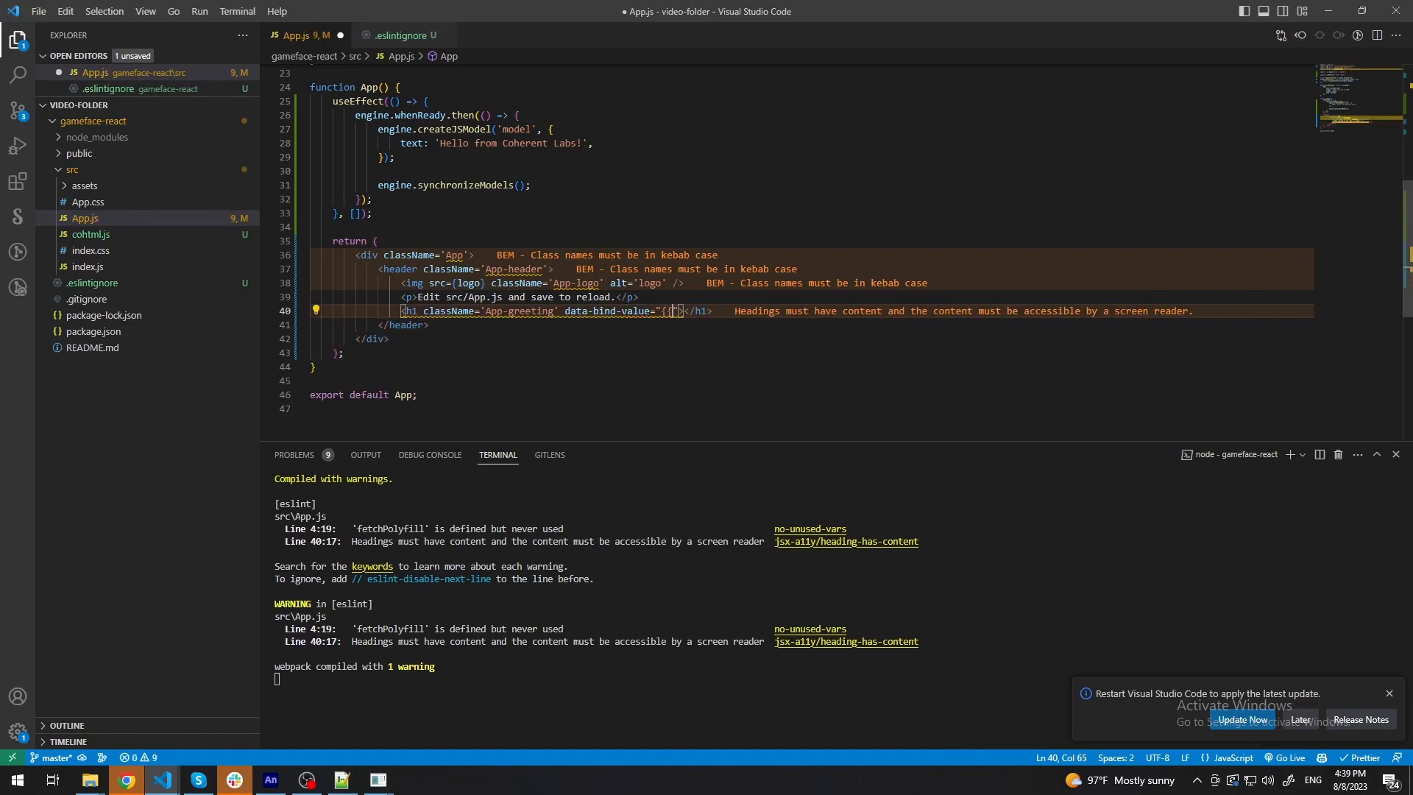
pyautogui.write('m')
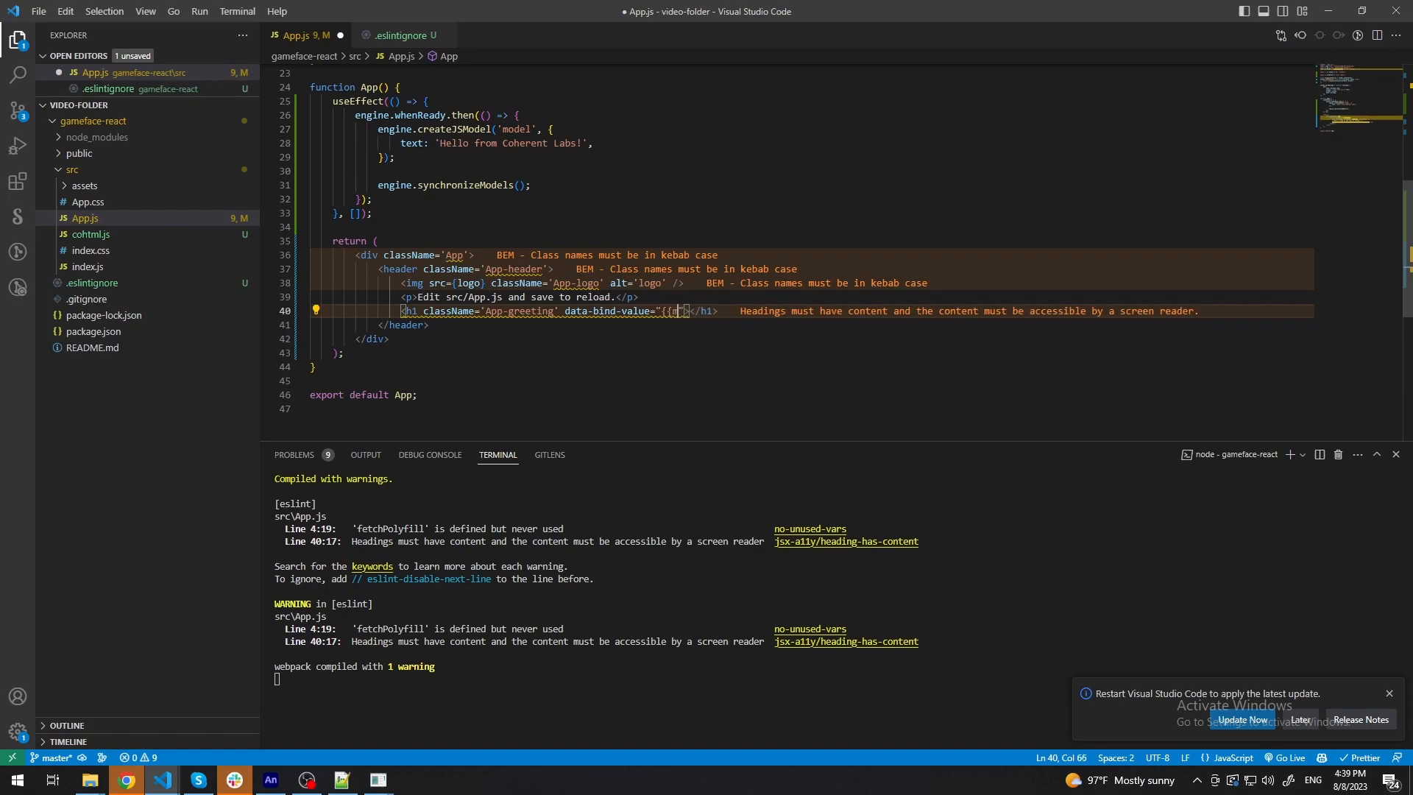
pyautogui.write('odel')
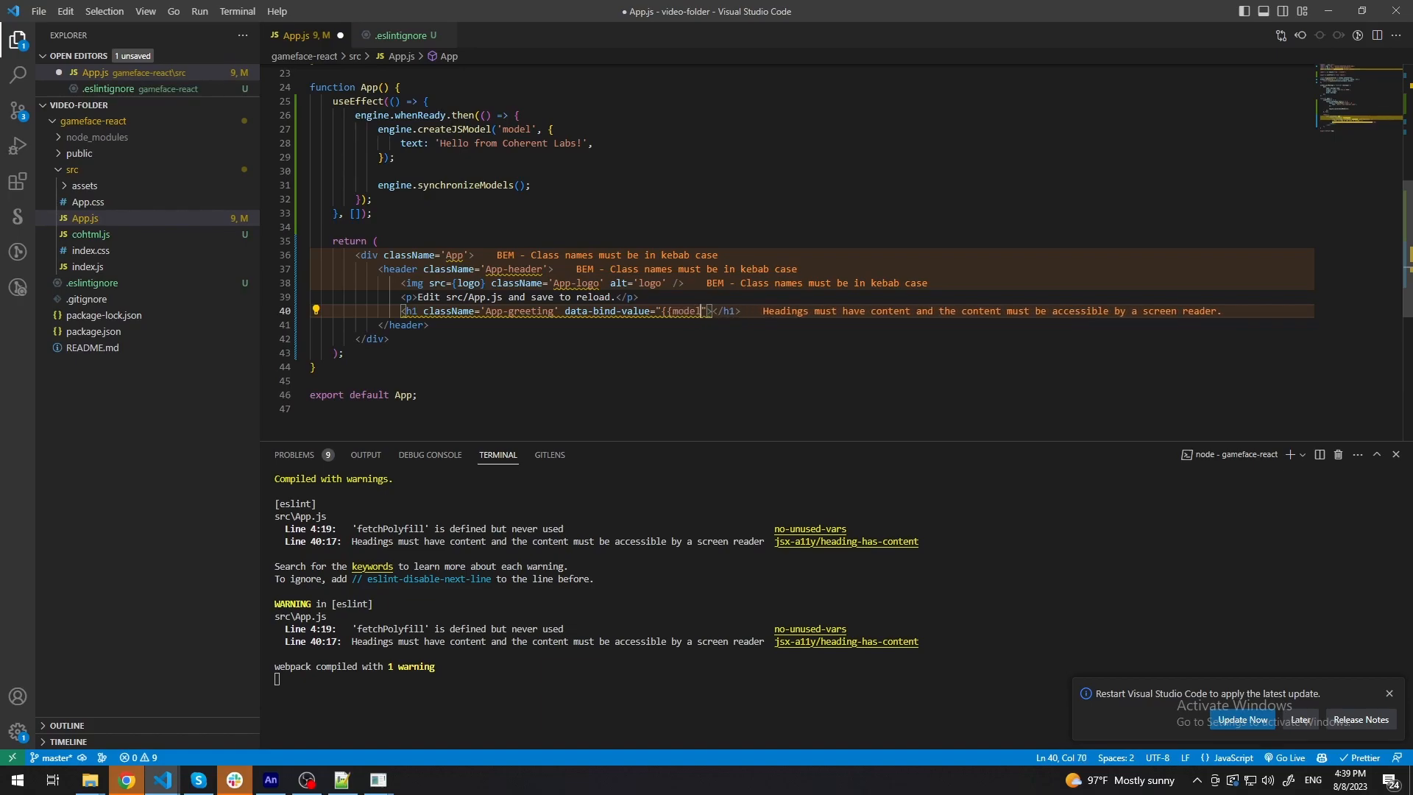
pyautogui.write('.text}')
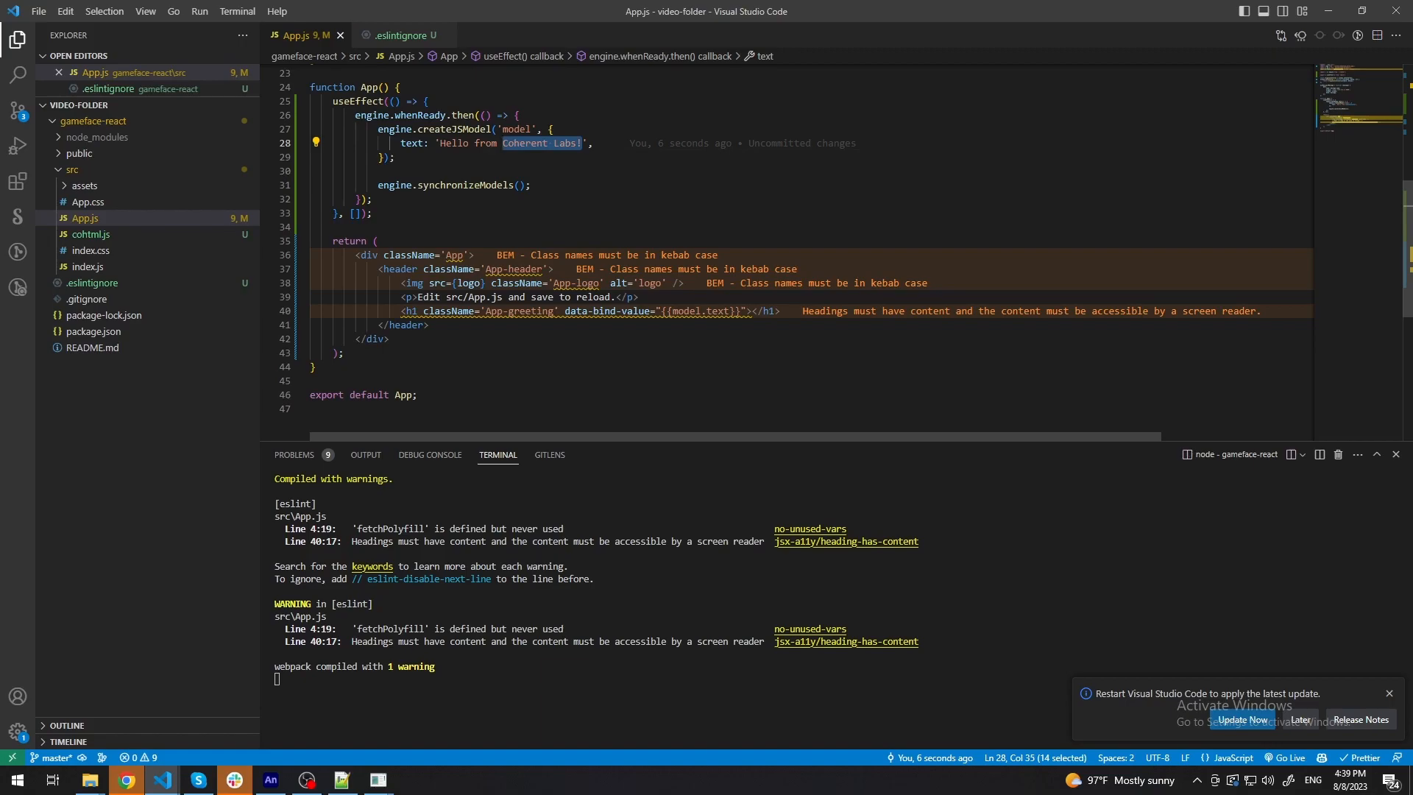
pyautogui.write('Gameface!')
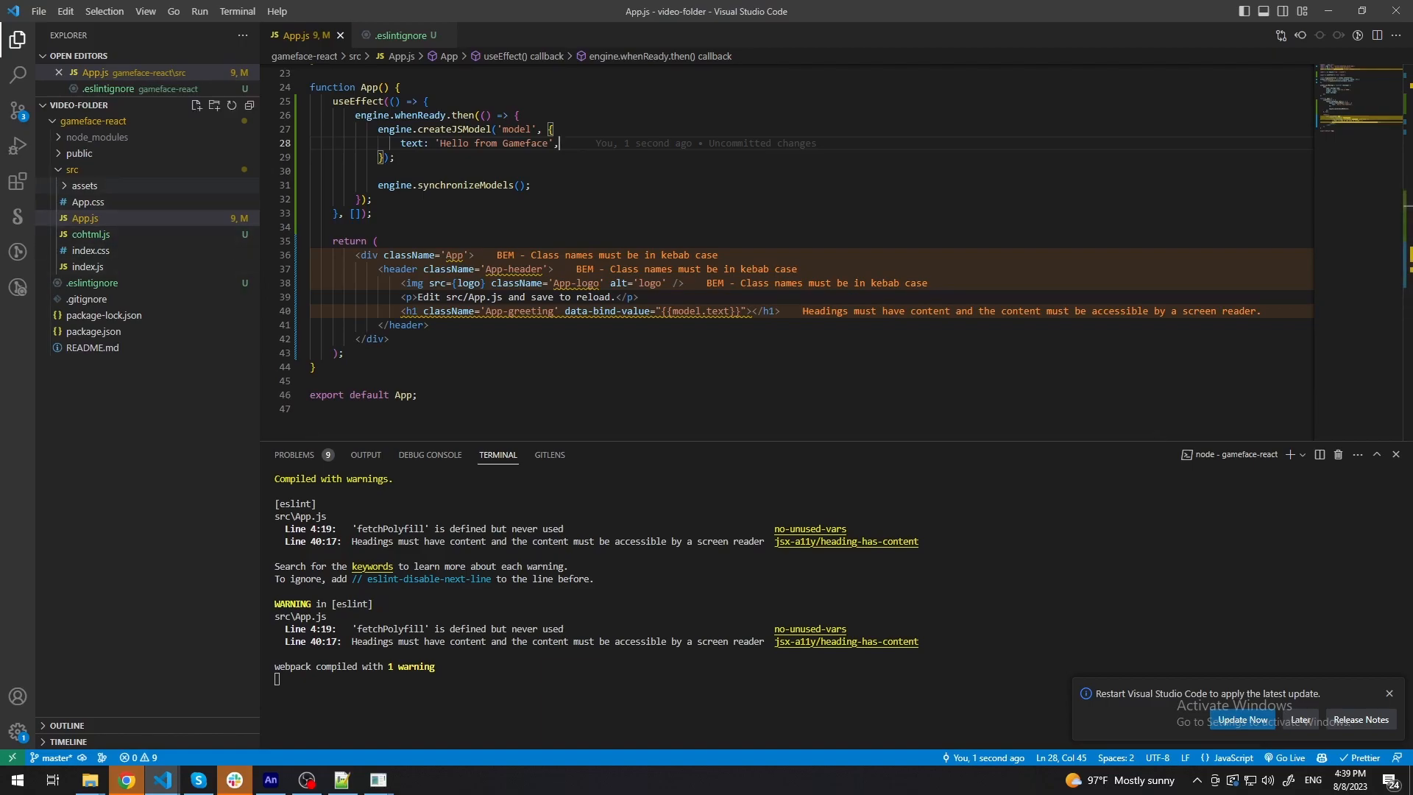
# Create a new file Square.js inside the src folder.
pyautogui.rightClick(60, 169)
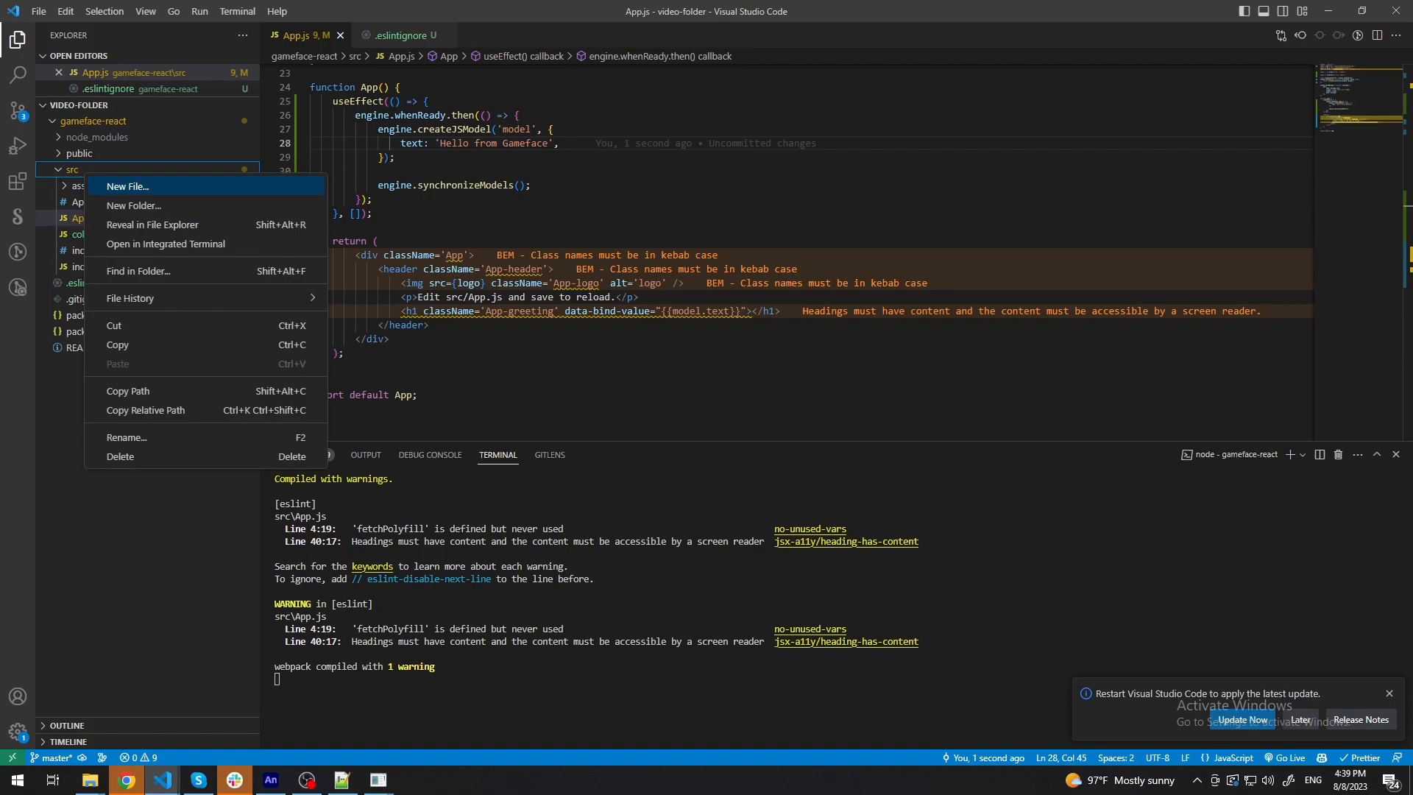
pyautogui.click(129, 185)
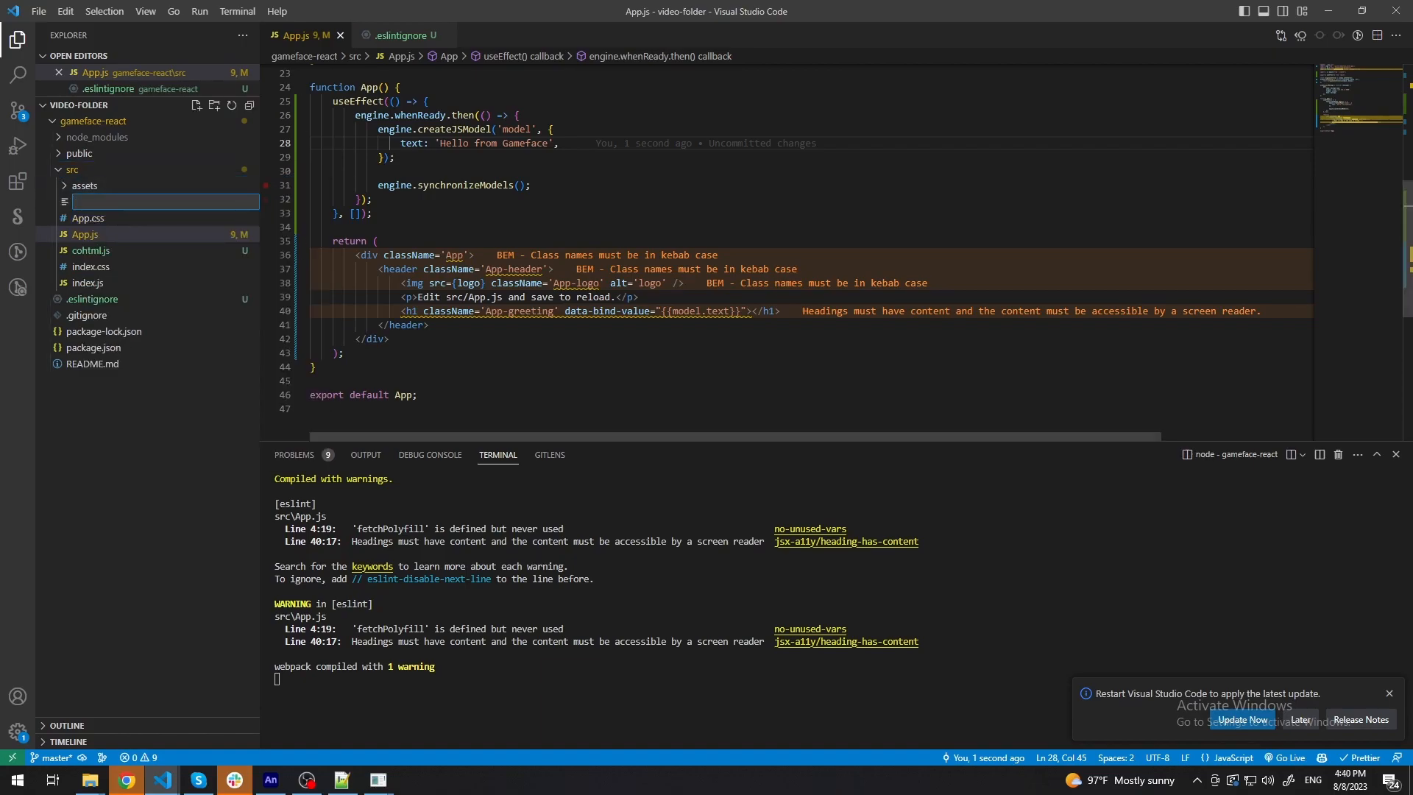
pyautogui.write('Square.js')
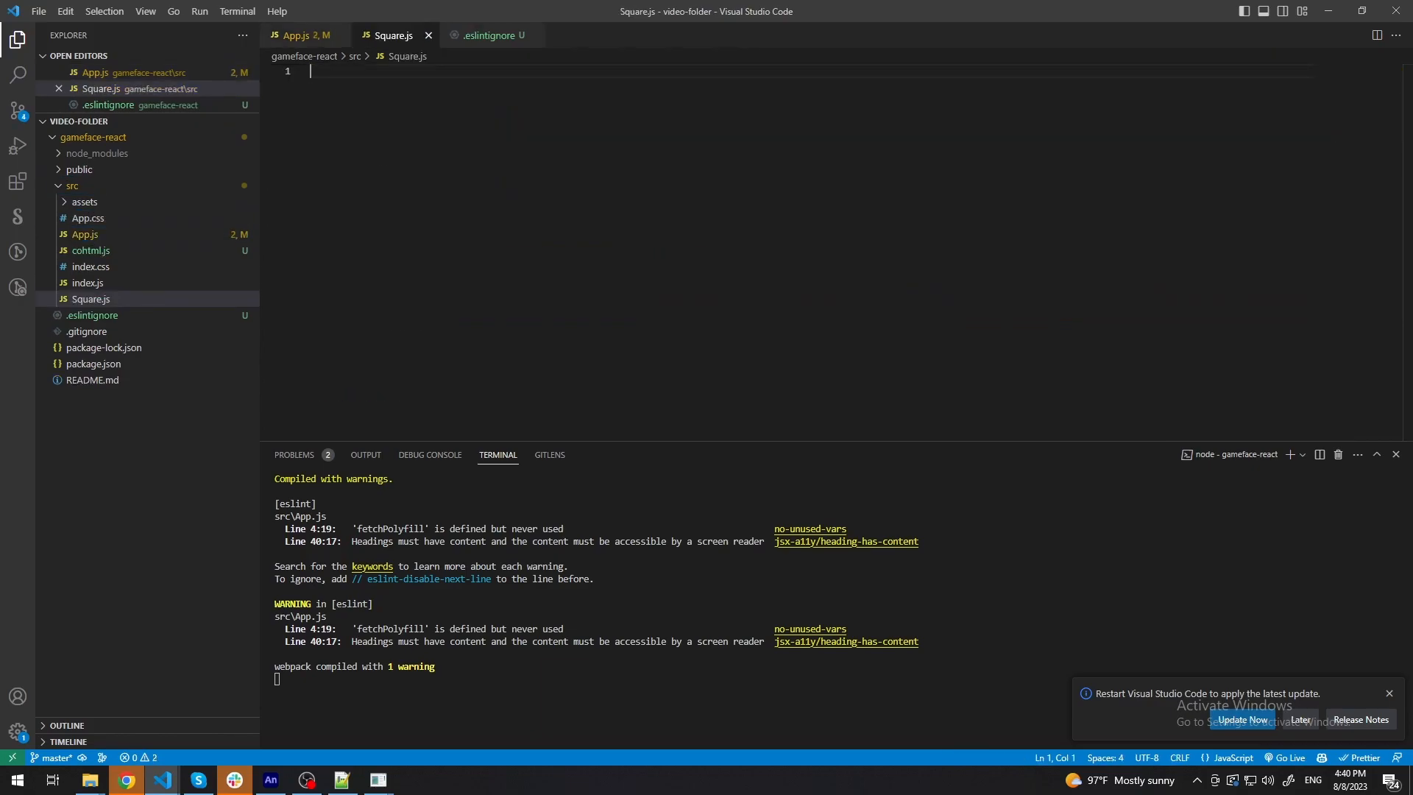
# Write a Square(props) component importing react and returning a div with className "square".
pyautogui.write('impor')
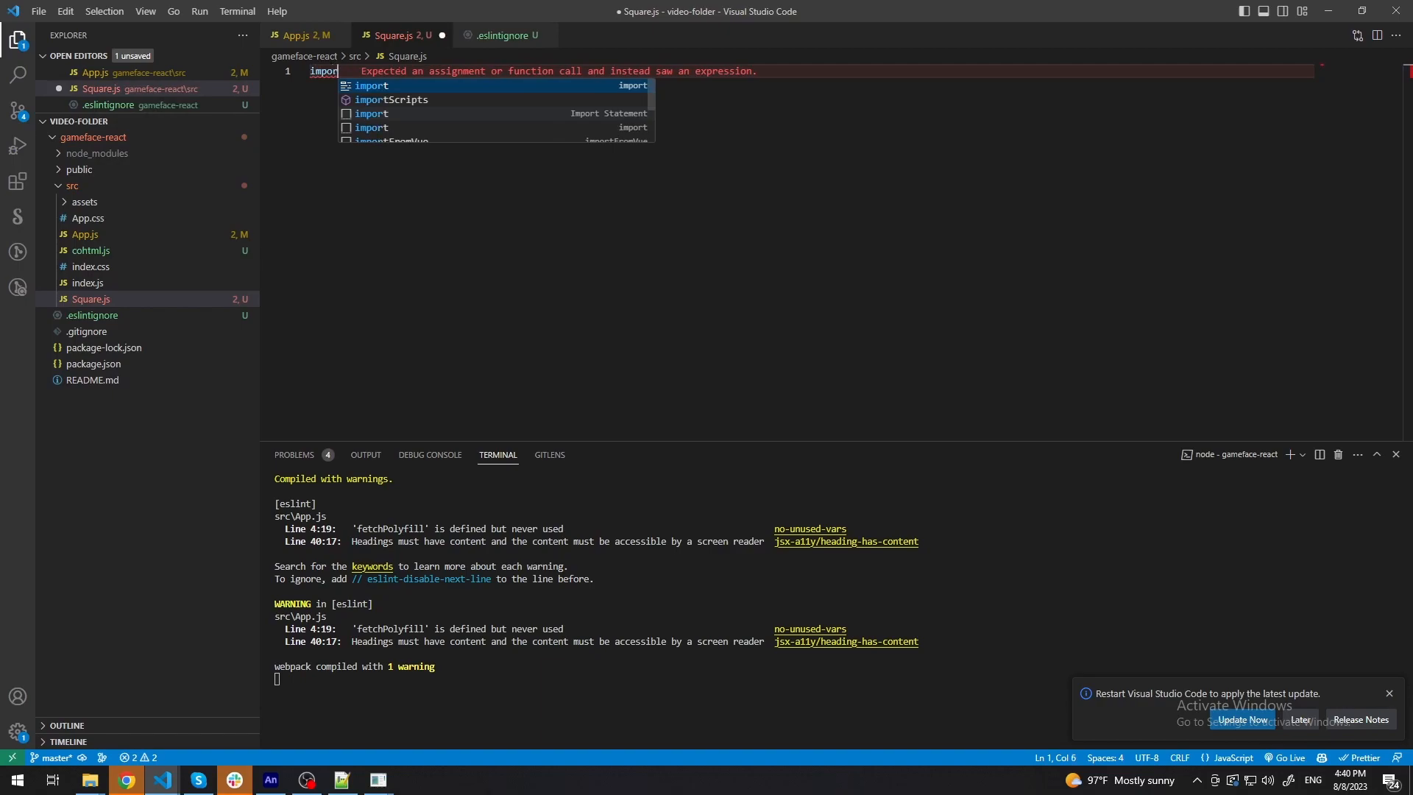
pyautogui.write('react')
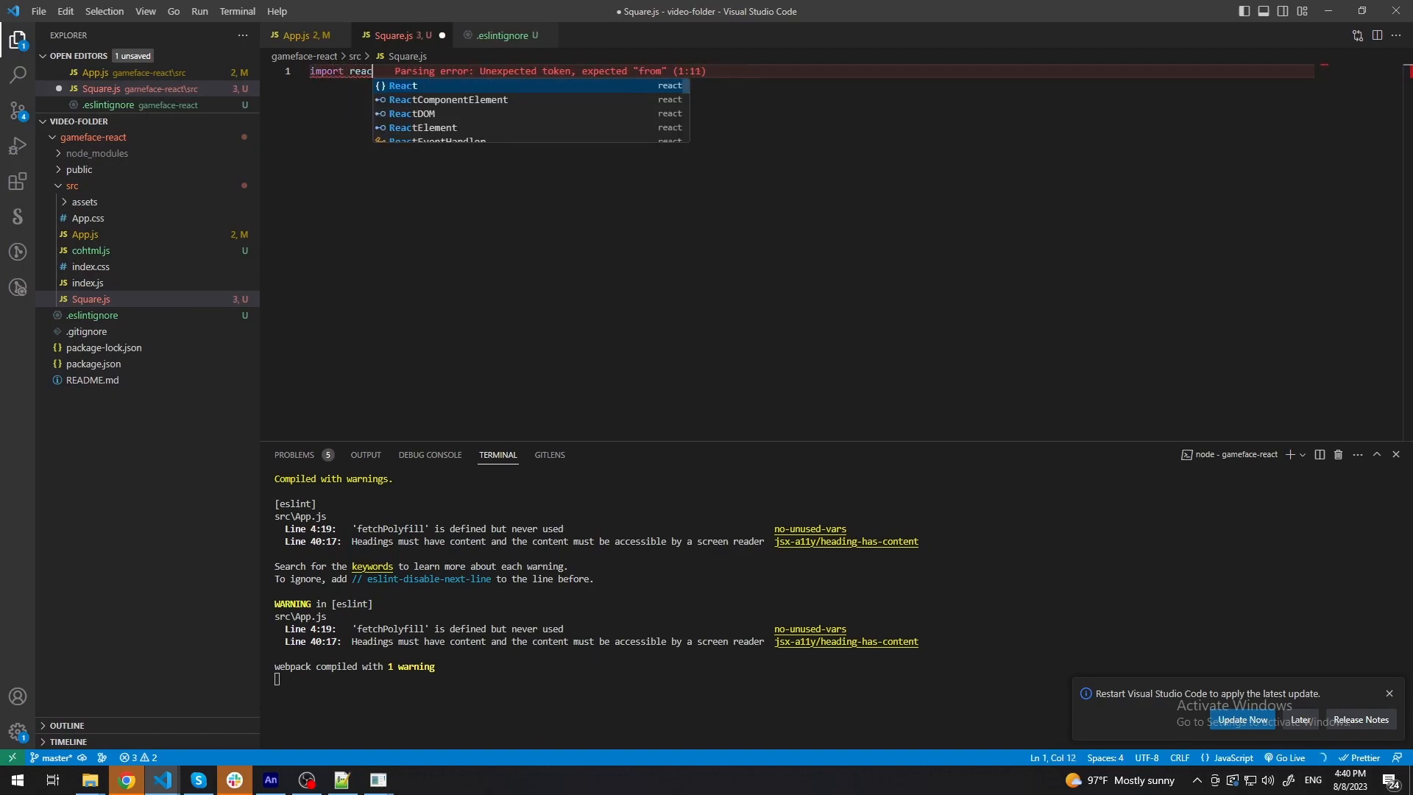
pyautogui.write("from 'react';")
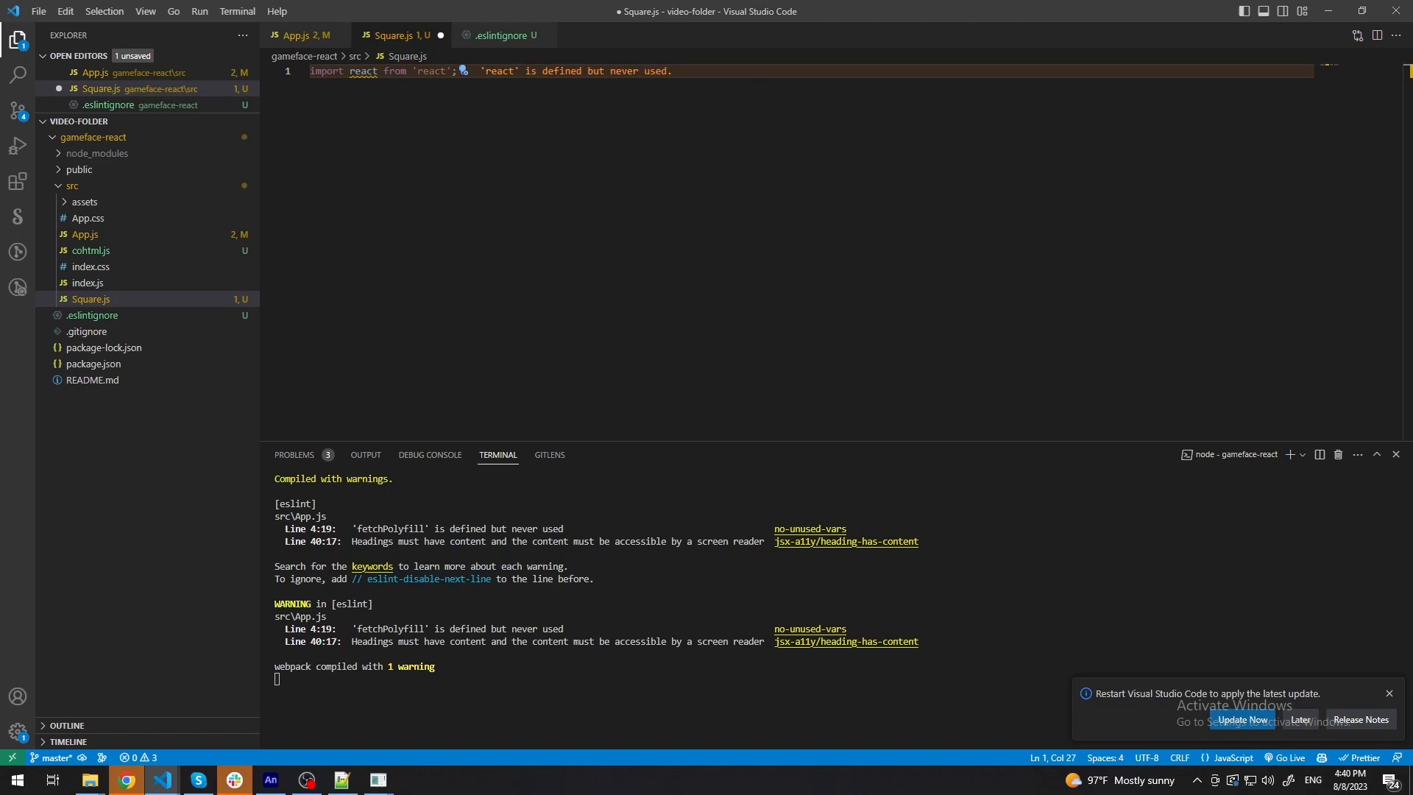
pyautogui.write('export default function Square(props) {')
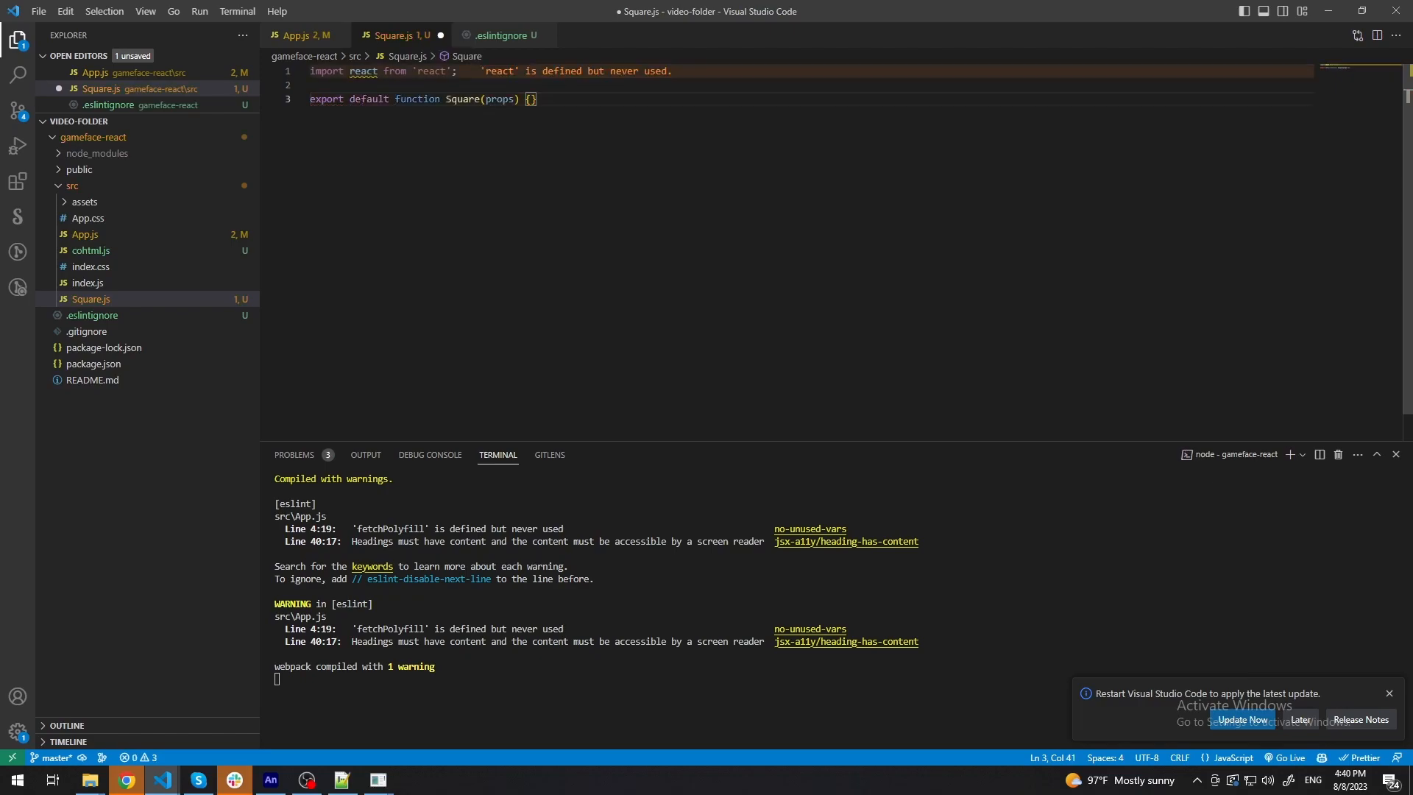
pyautogui.press('Enter')
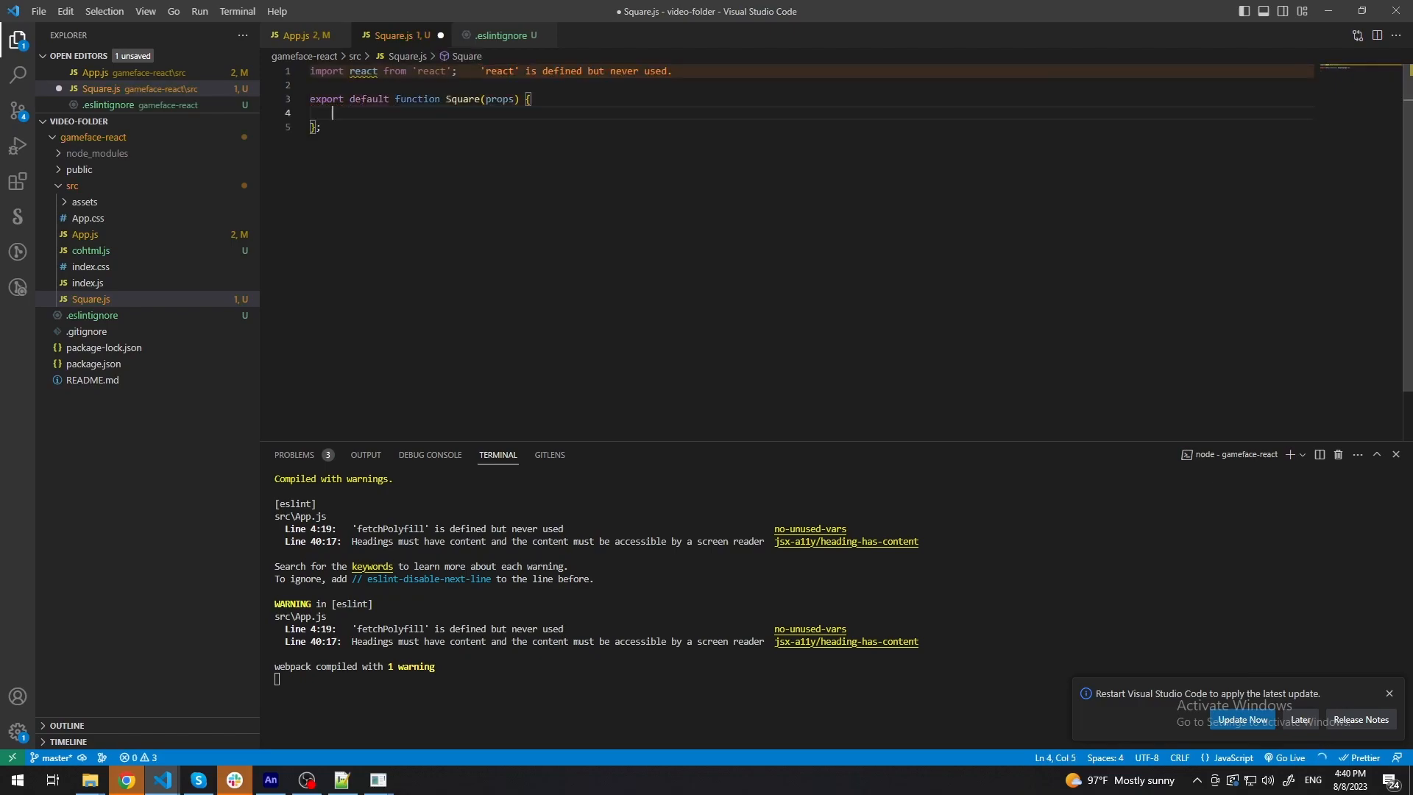
pyautogui.write('return (')
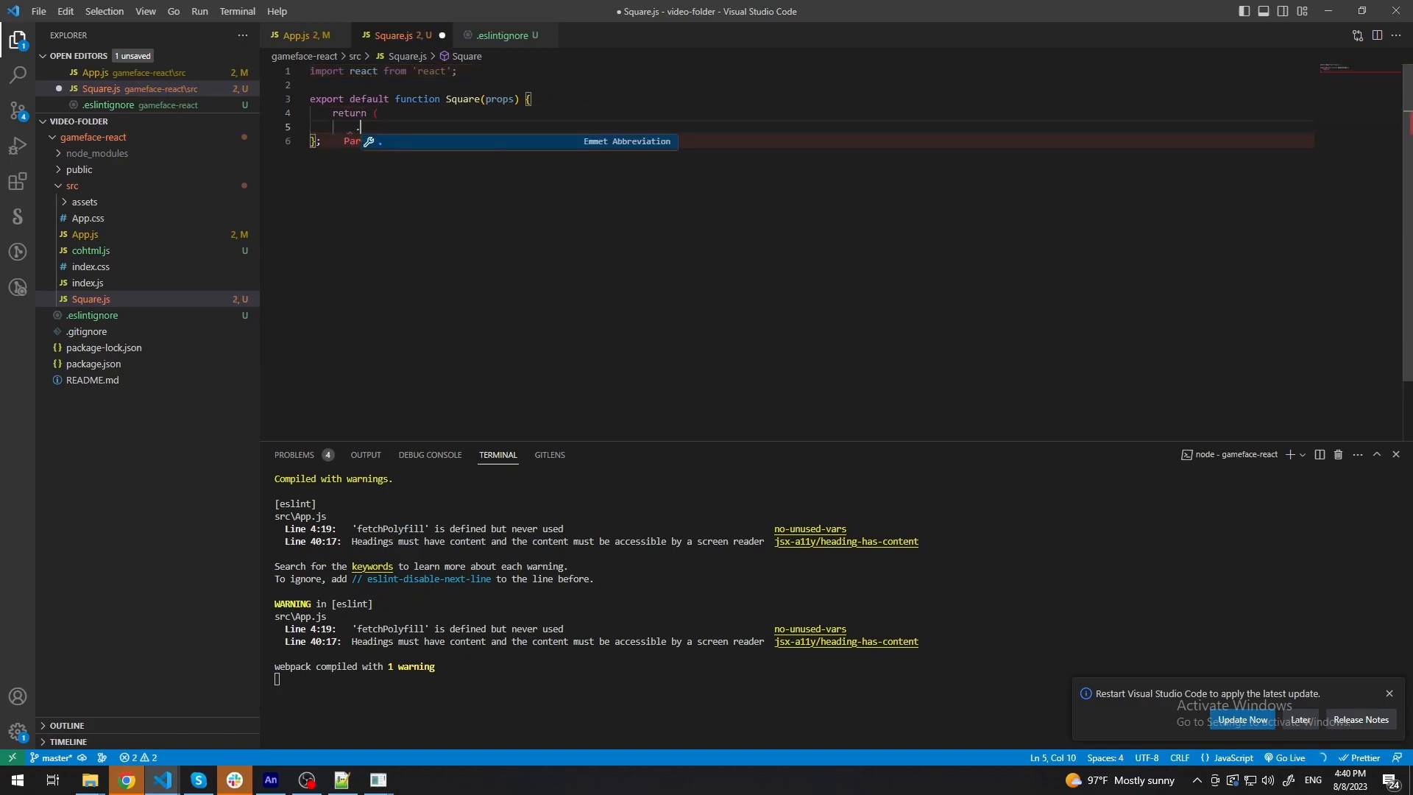
pyautogui.write('<div className="square"></div>')
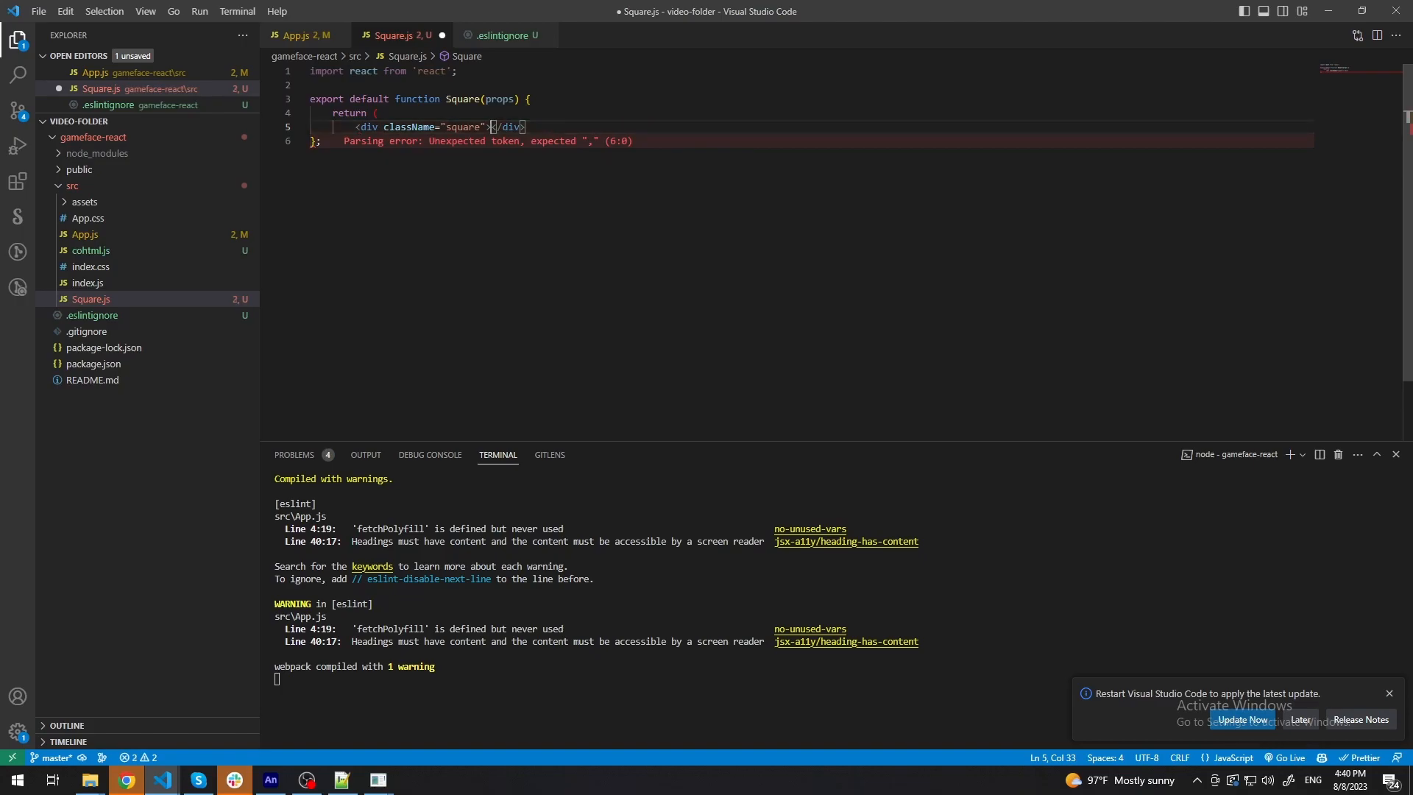
# Give the div data-bind-value={`{{${props.model}[${props.index}].number}}`}.
pyautogui.write('{')
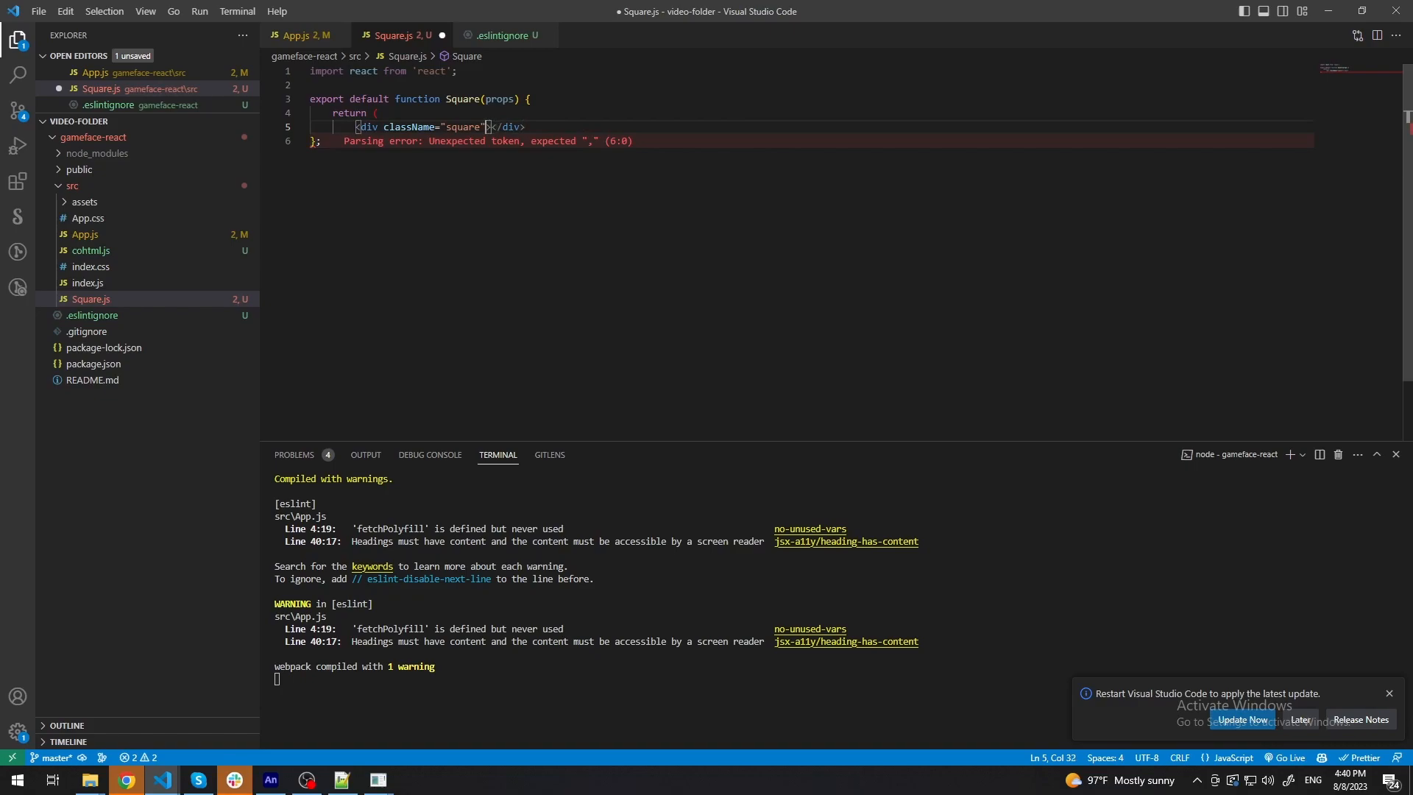
pyautogui.write('data-bind')
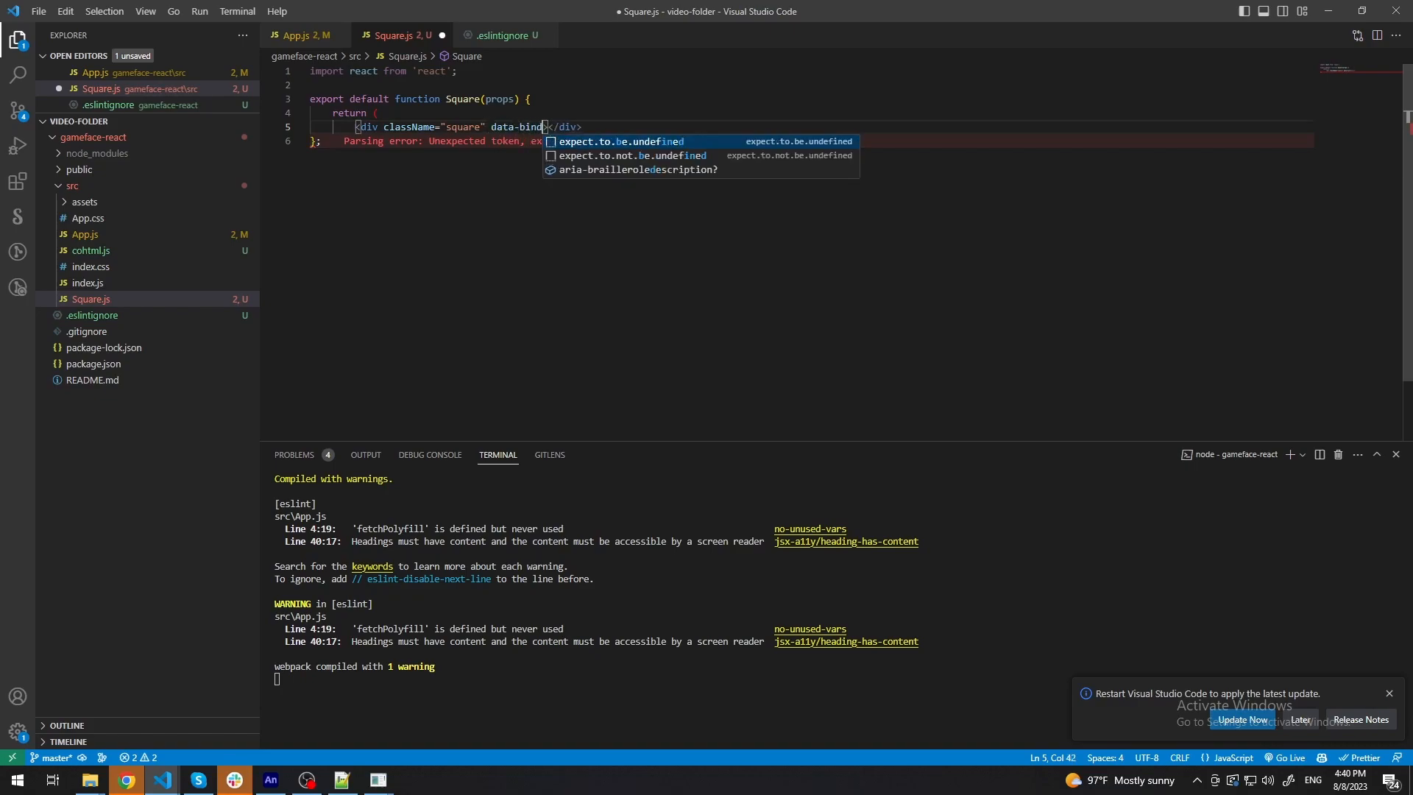
pyautogui.write('-value-')
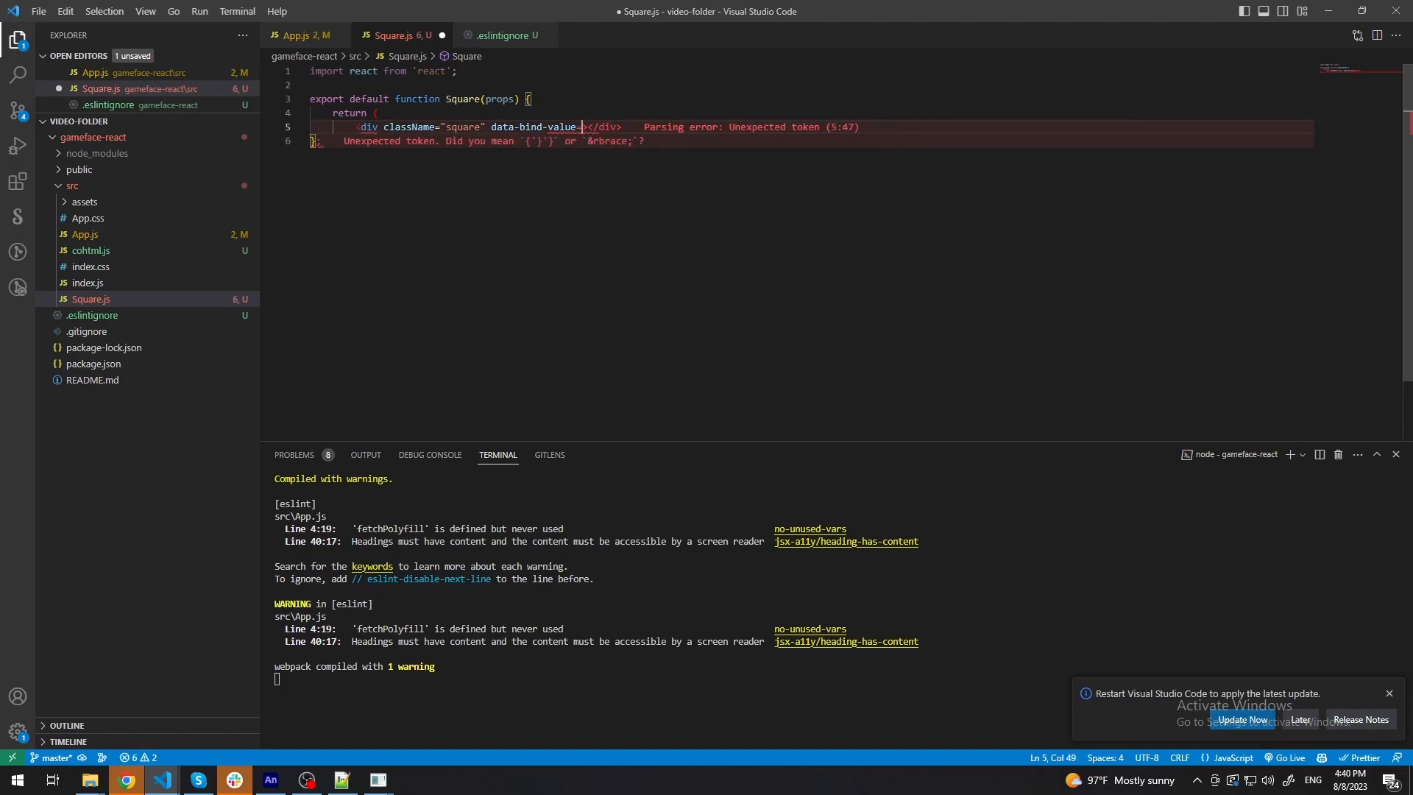
pyautogui.write('{}')
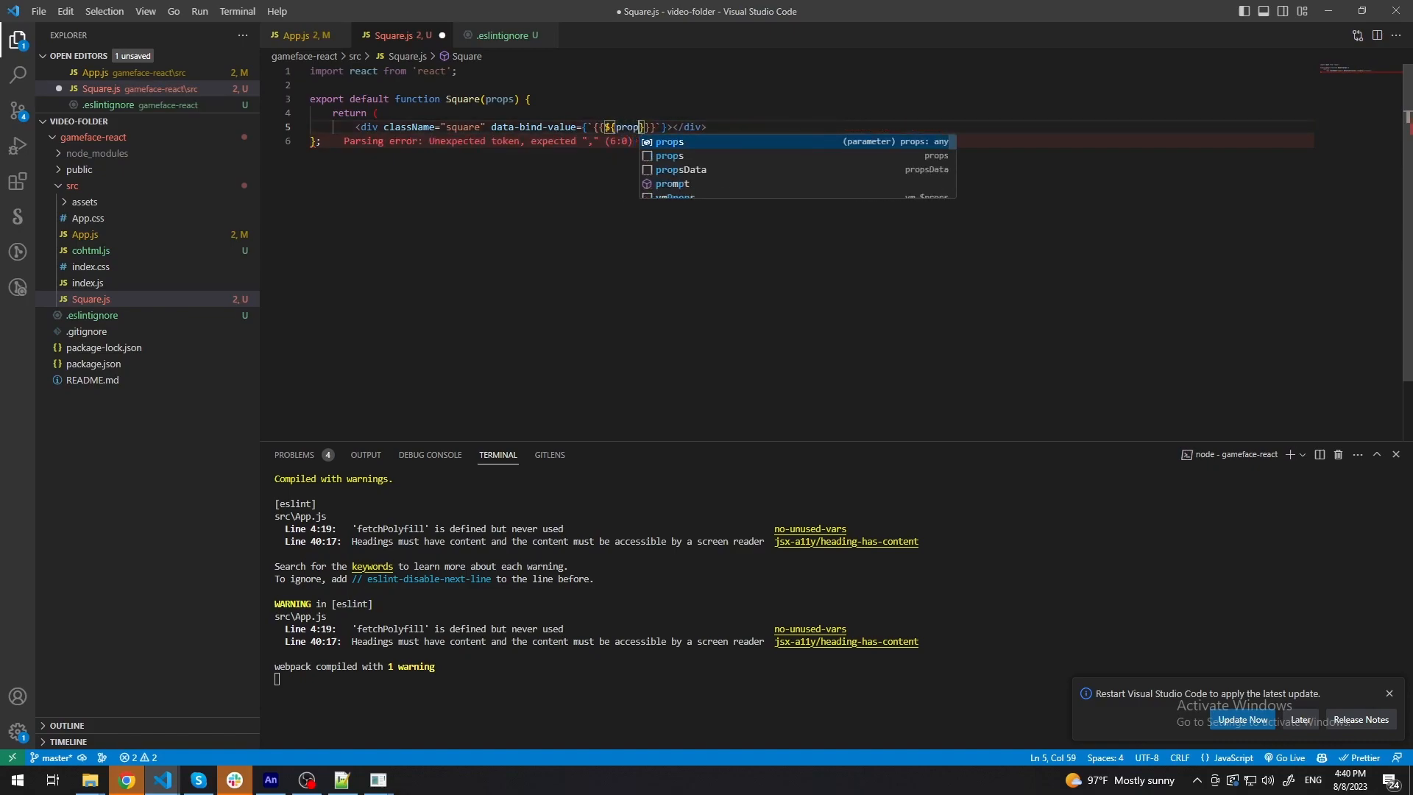
pyautogui.write('.')
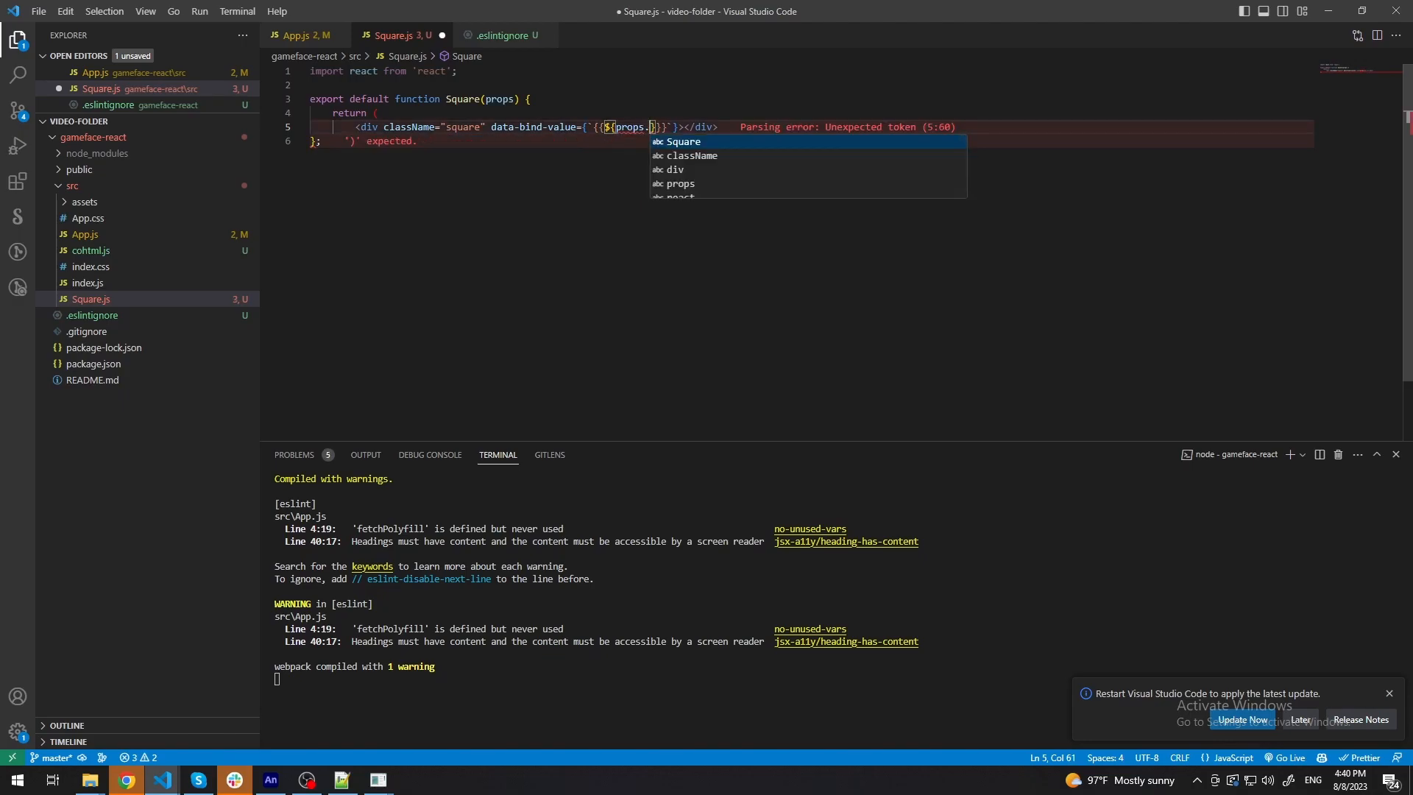
pyautogui.write('model')
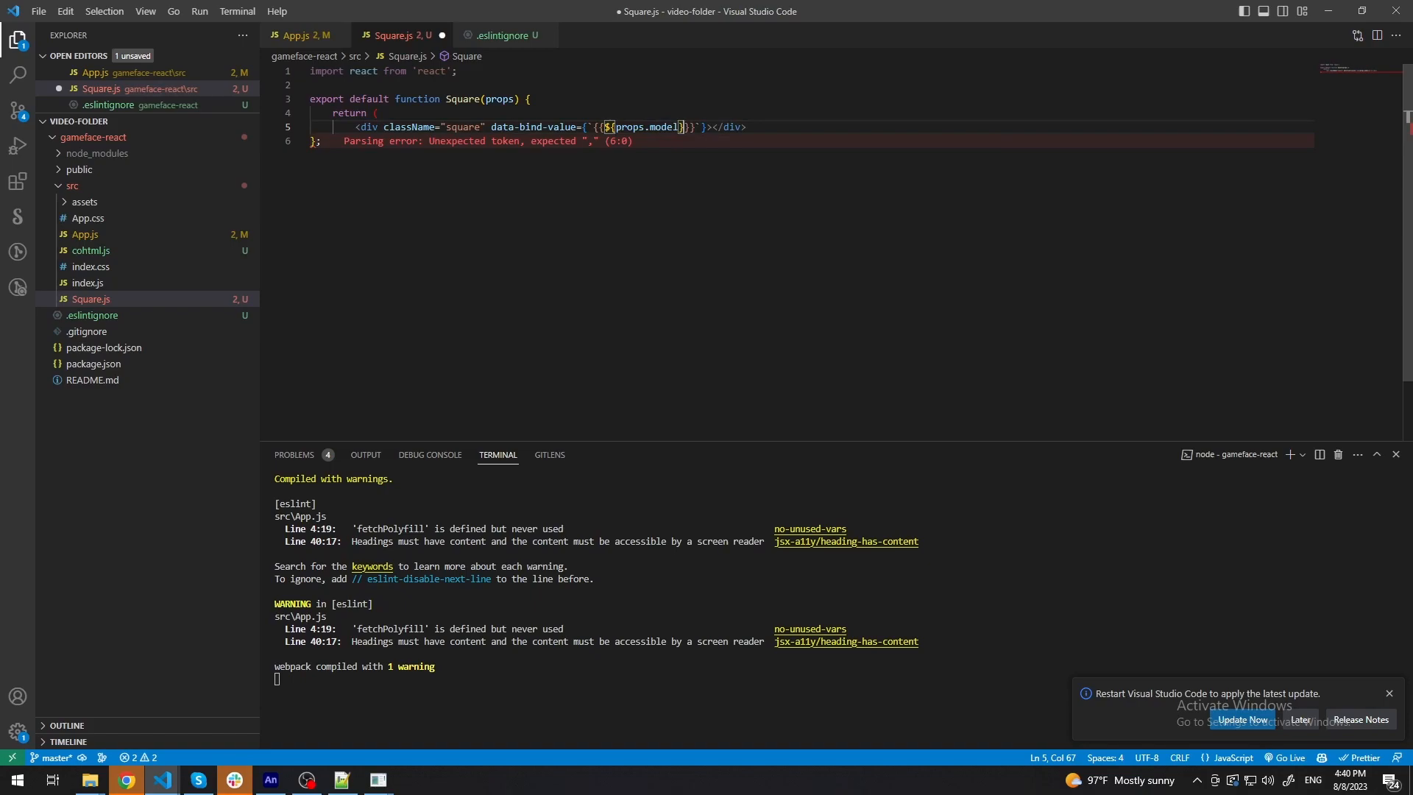
pyautogui.write('.')
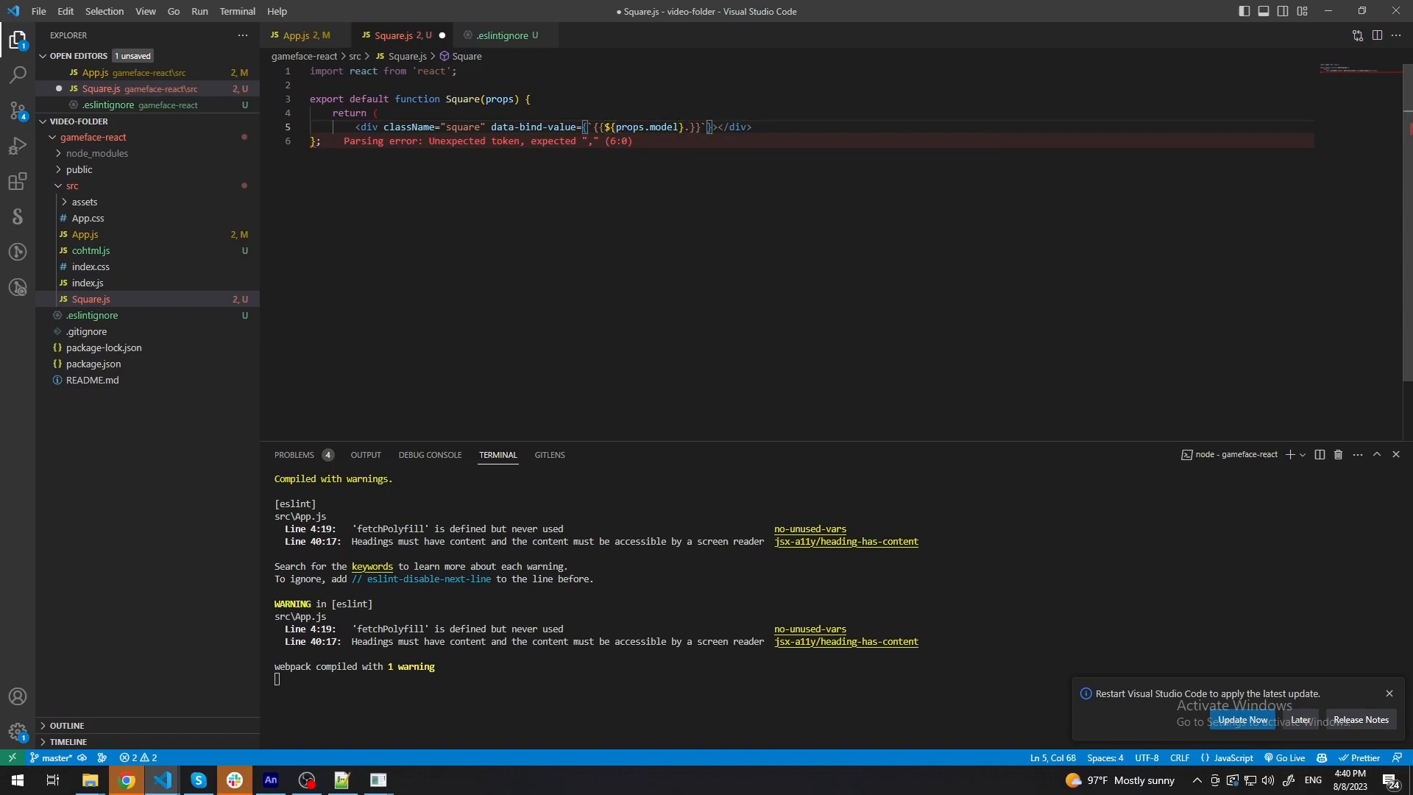
pyautogui.write('value(')
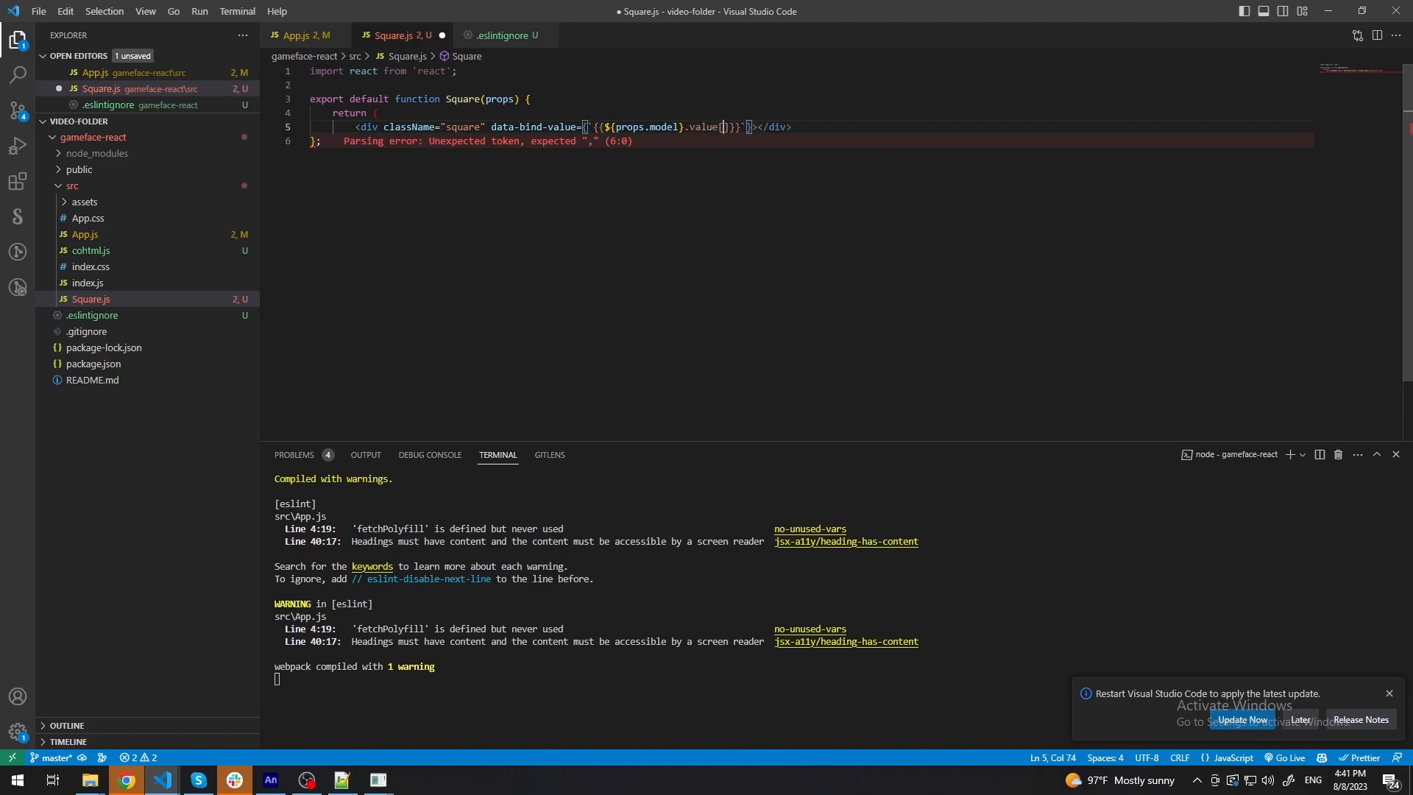
pyautogui.write('${index')
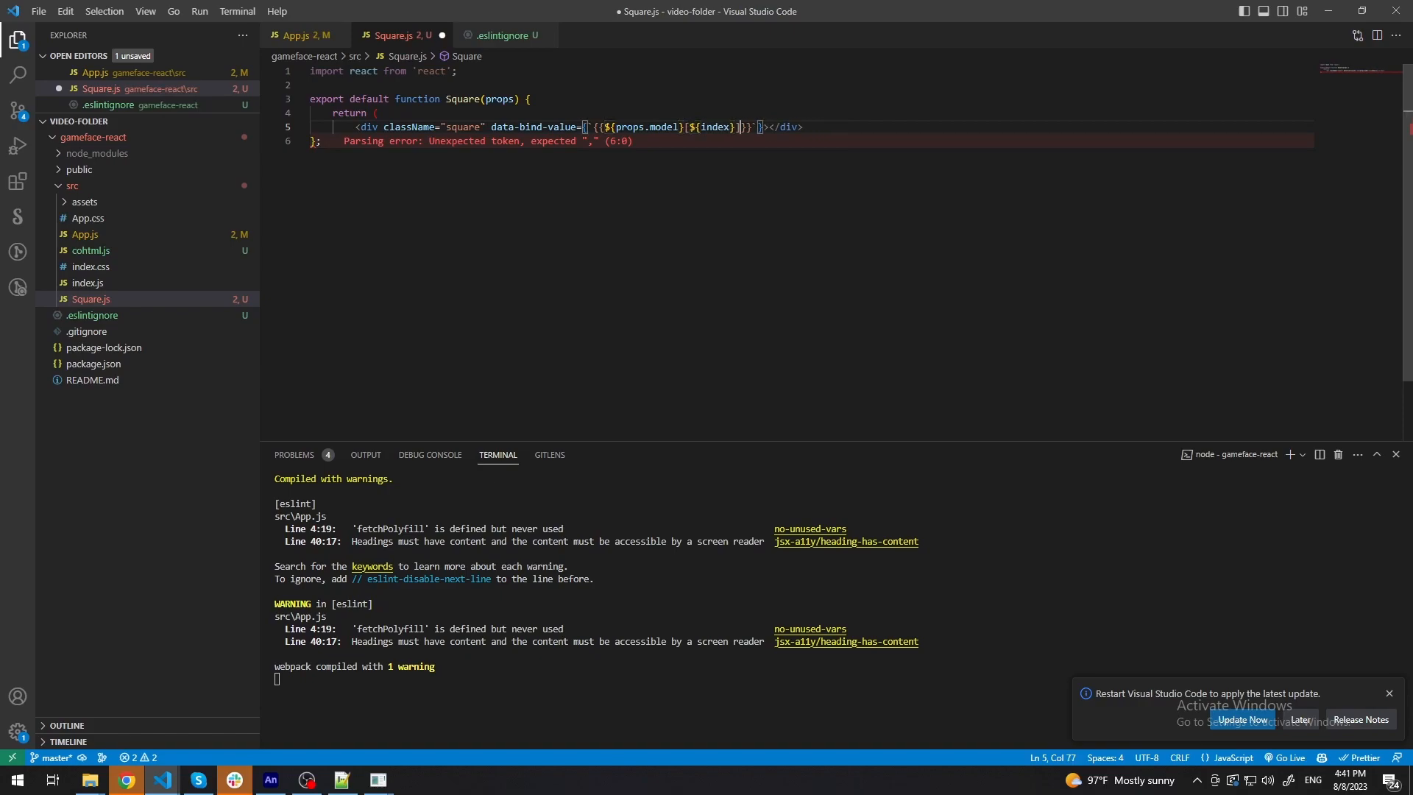
pyautogui.write('.')
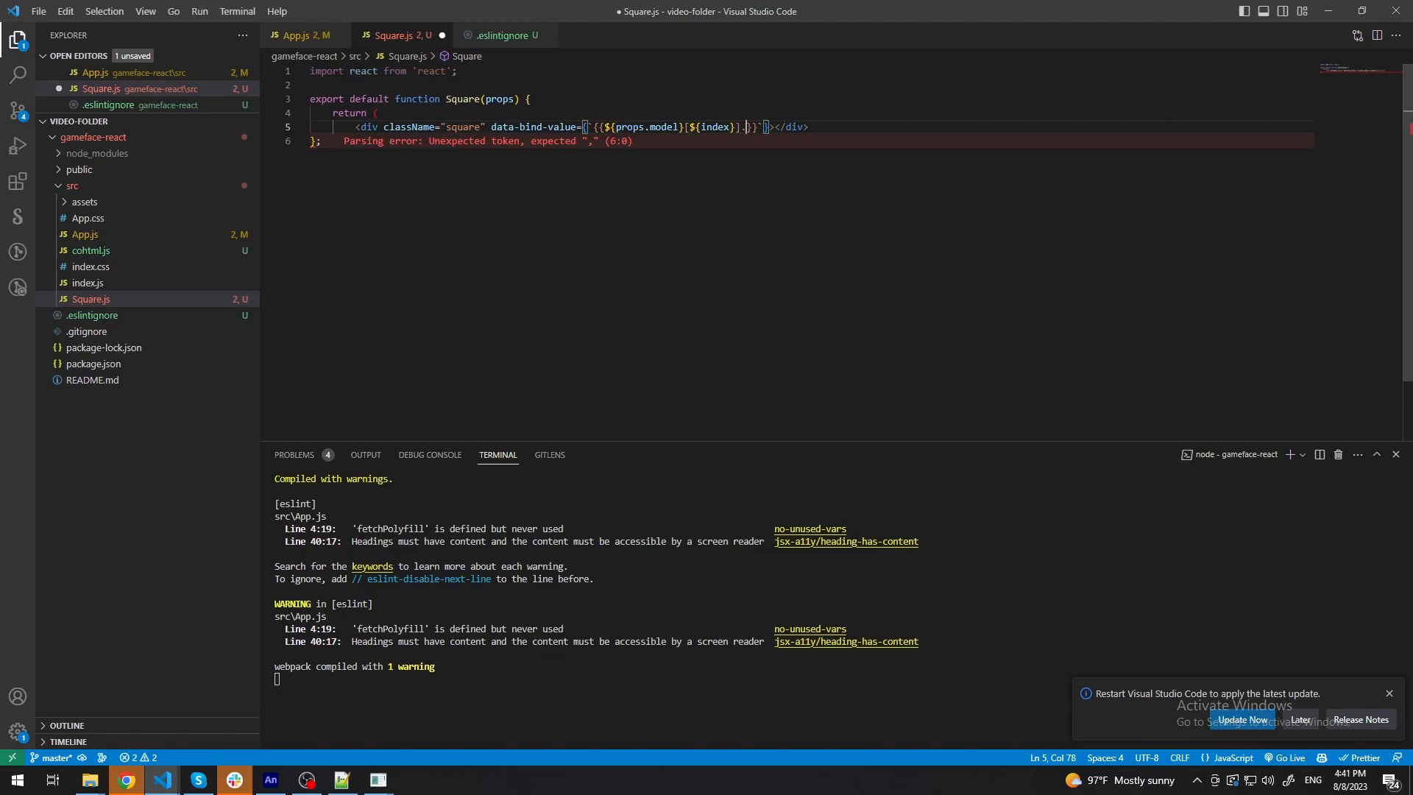
pyautogui.write('numbe')
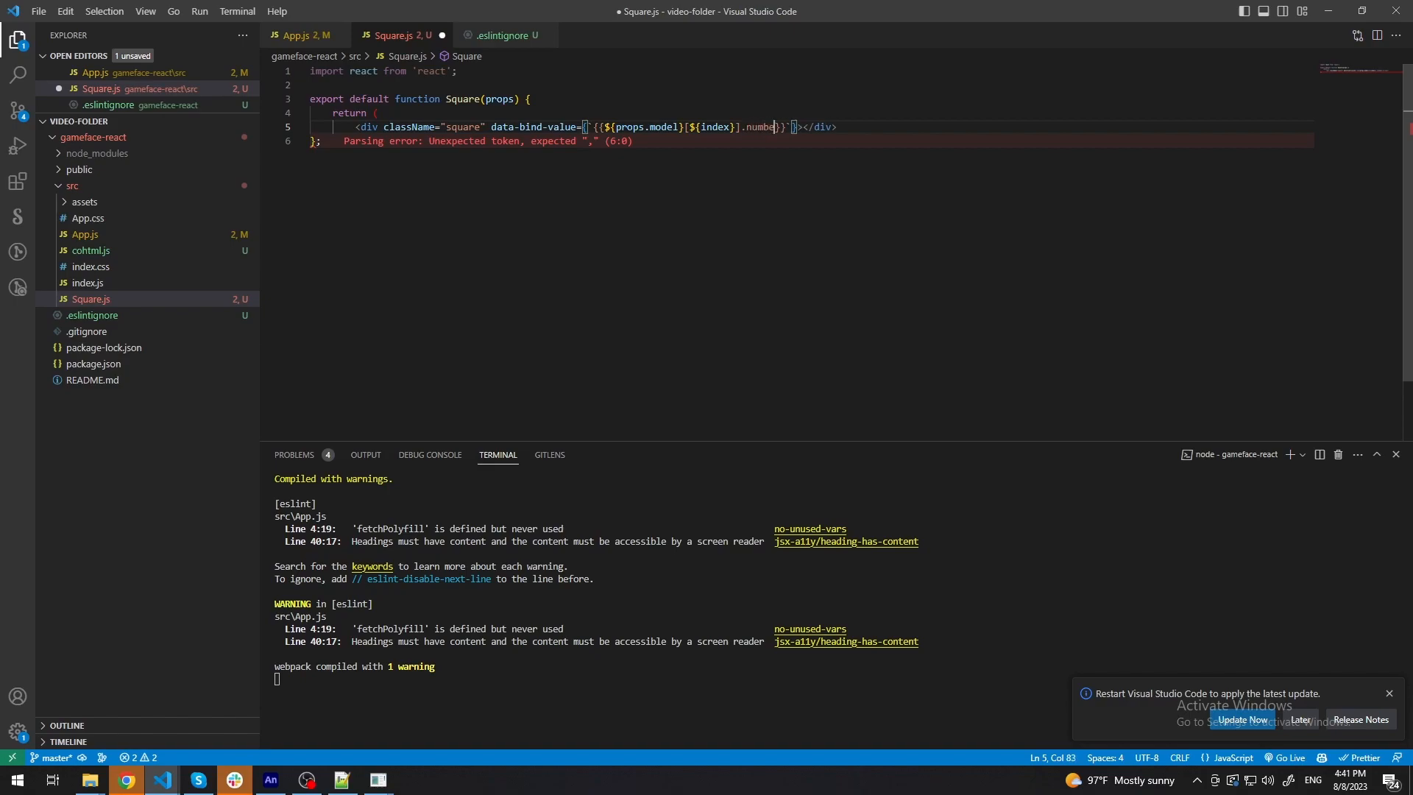
pyautogui.write('return')
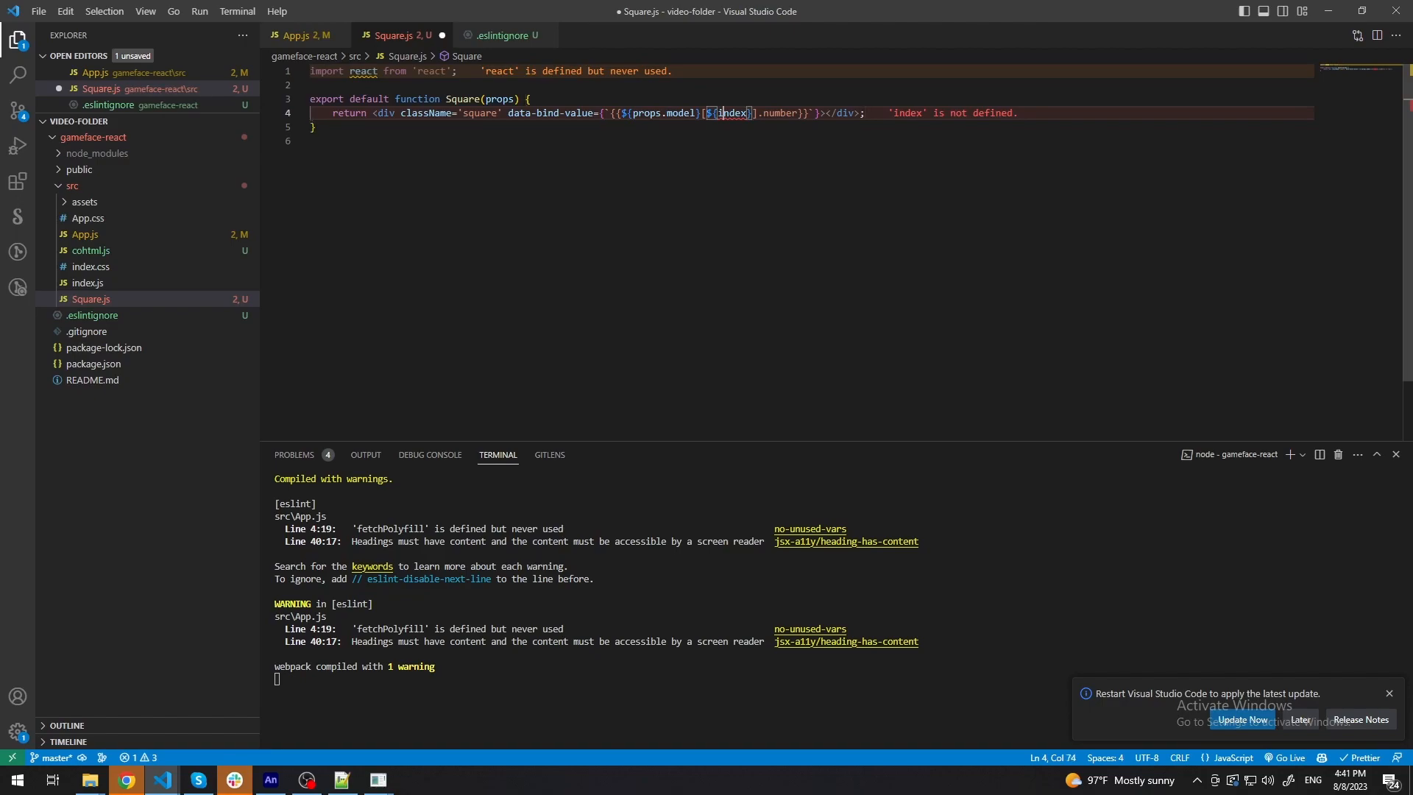
pyautogui.write('props.')
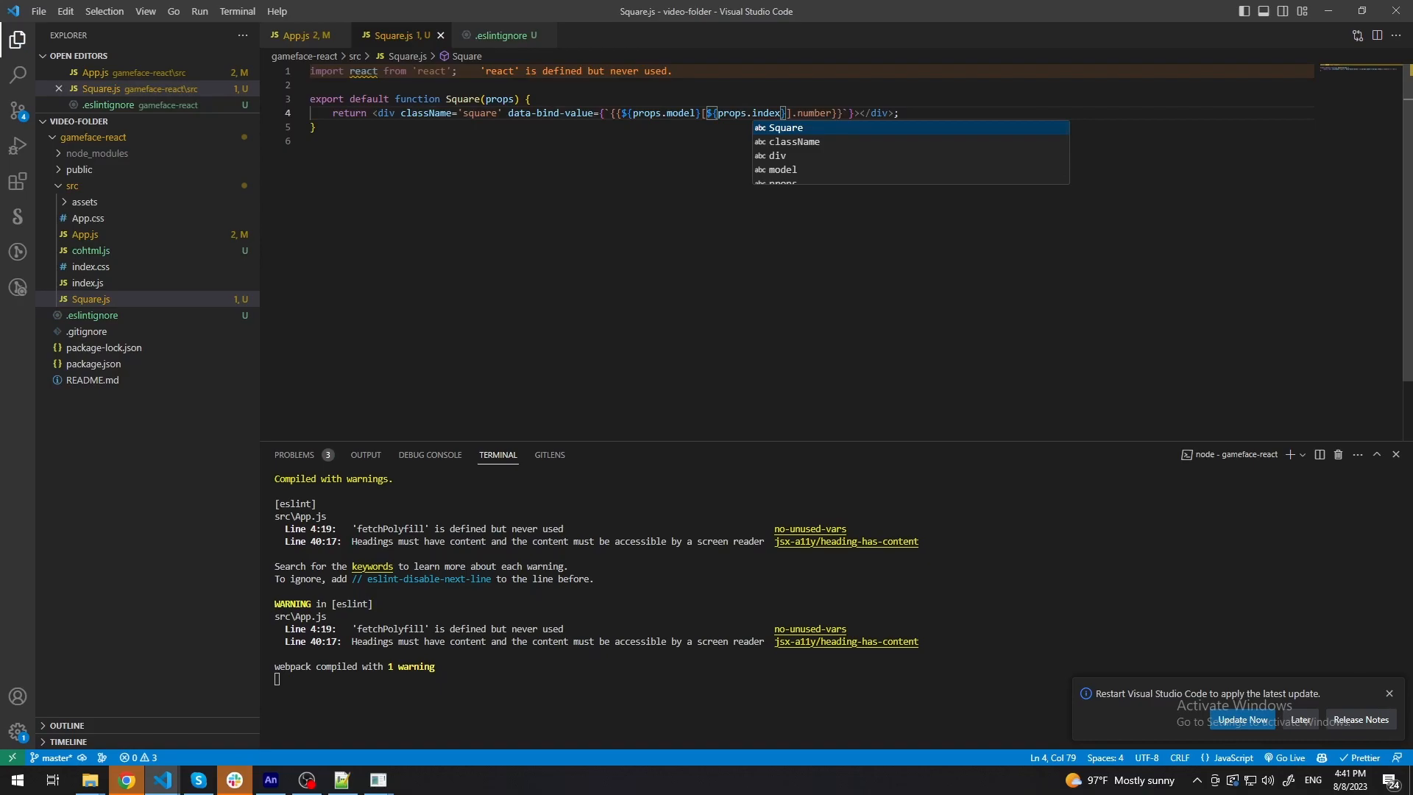
# Add an import of Square at the top of App.js.
pyautogui.click(300, 35)
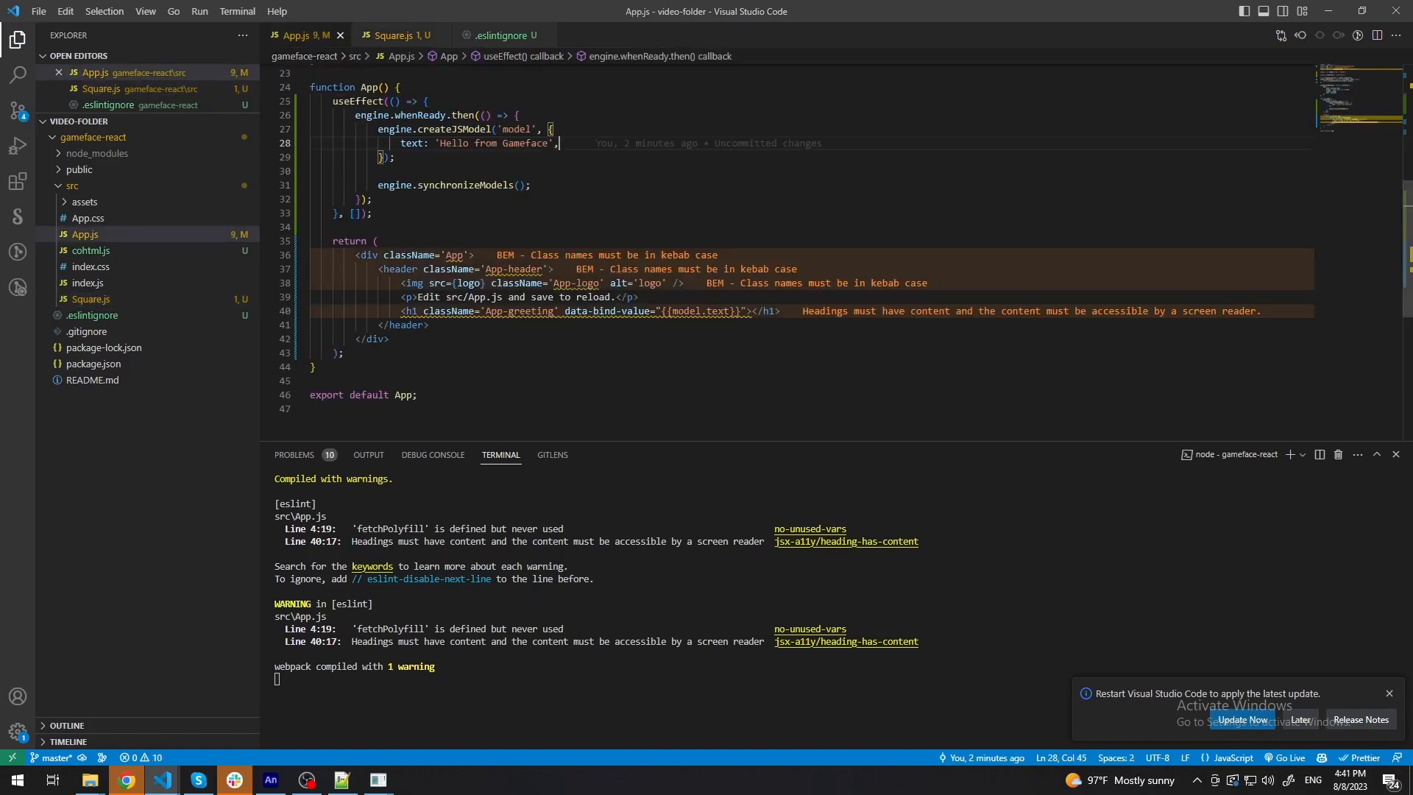
pyautogui.scroll(3)
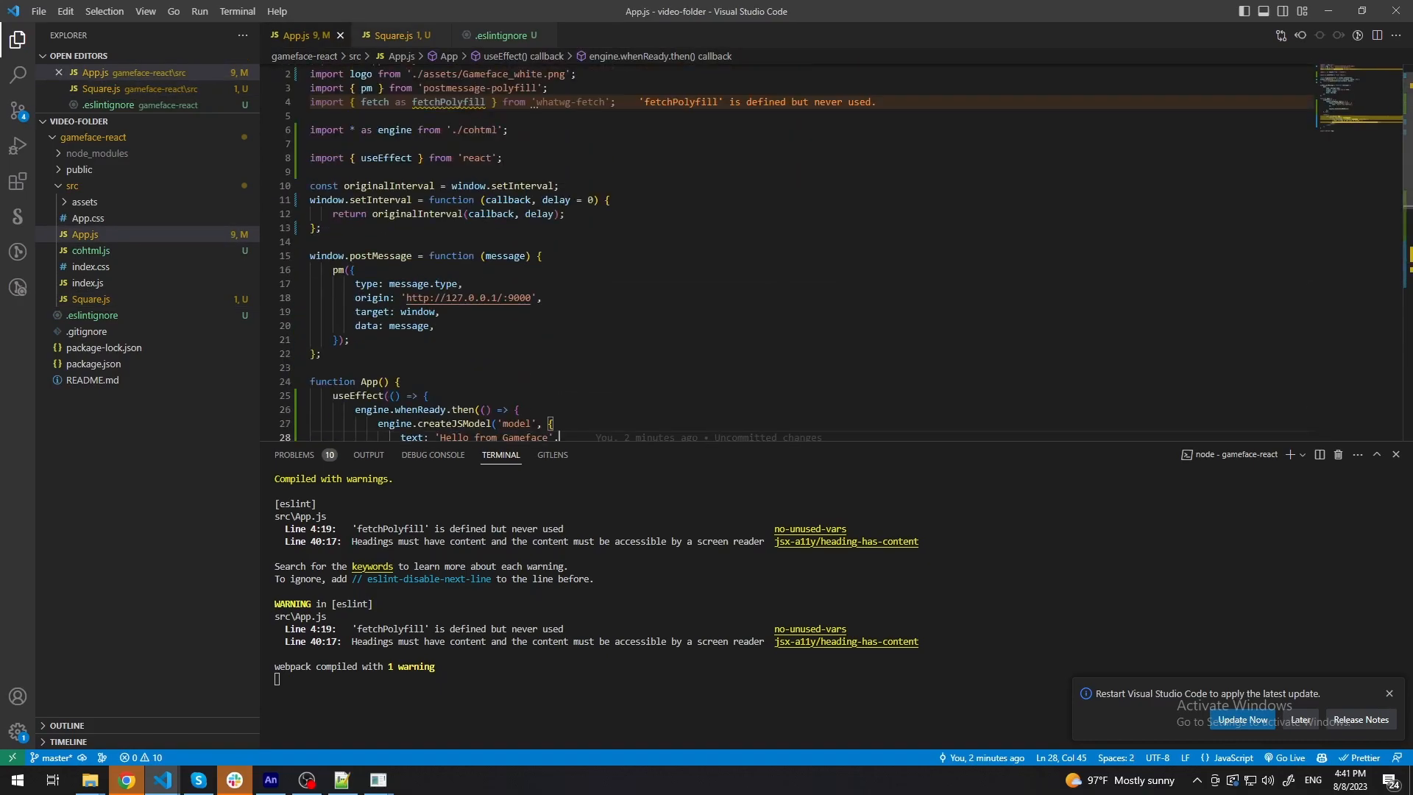
pyautogui.write('i')
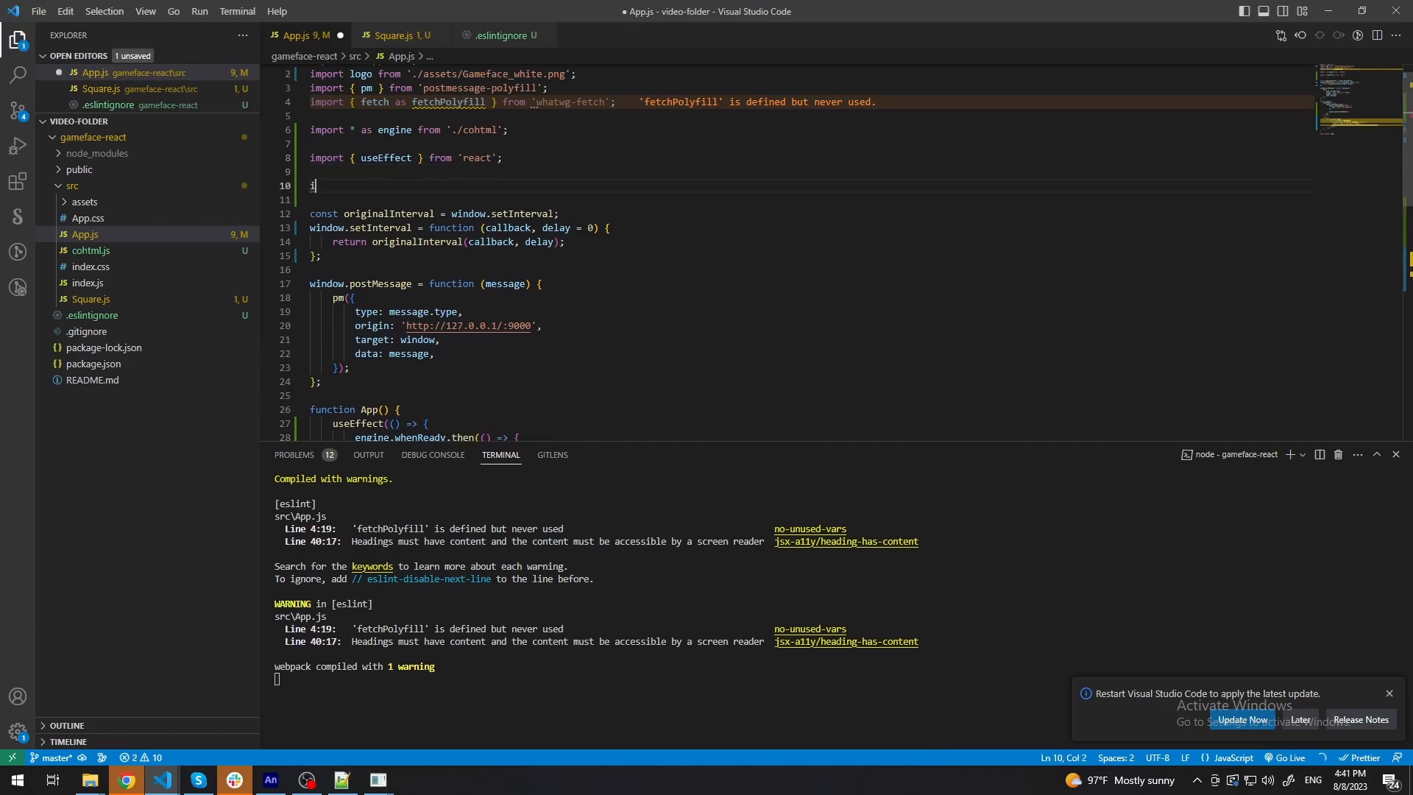
pyautogui.write('mport Squa')
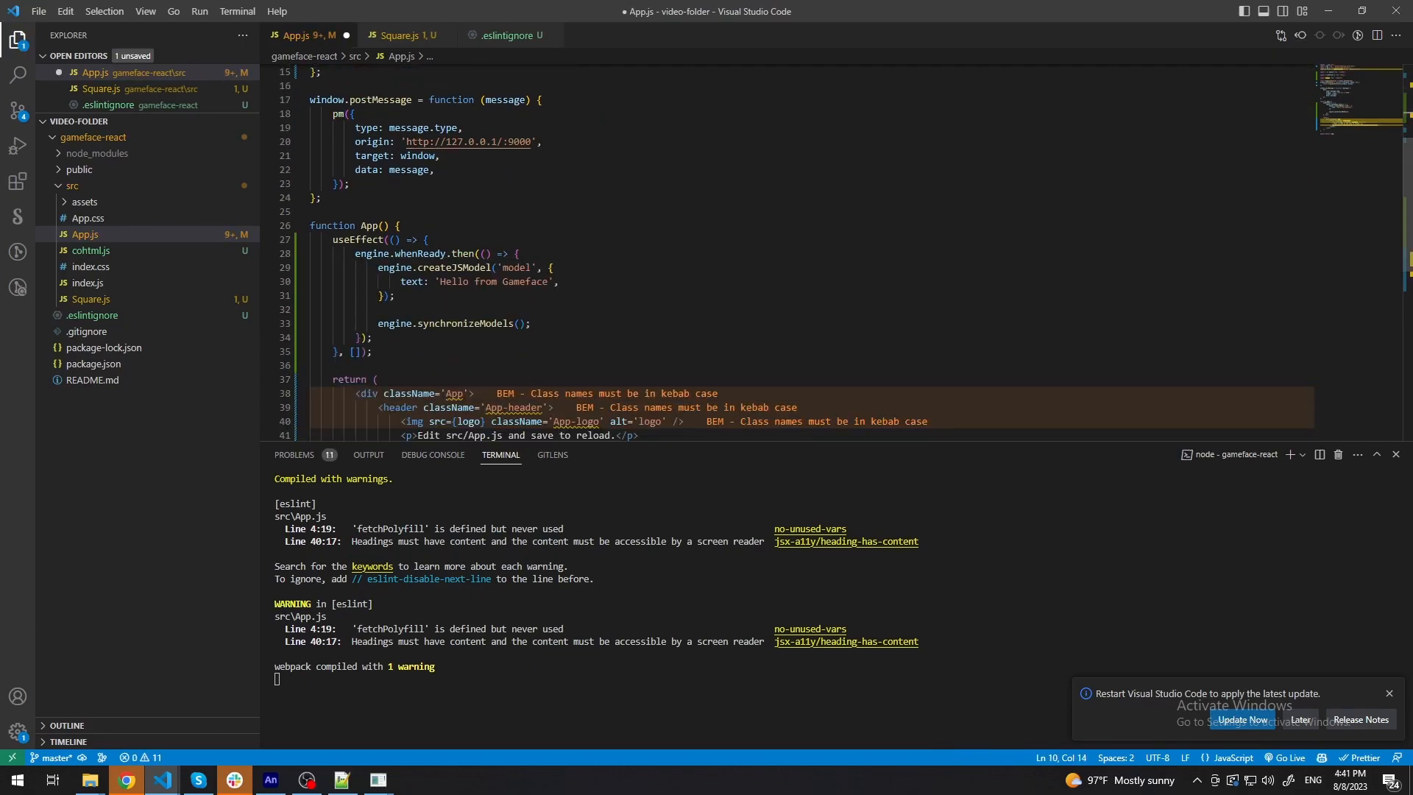
pyautogui.click(400, 35)
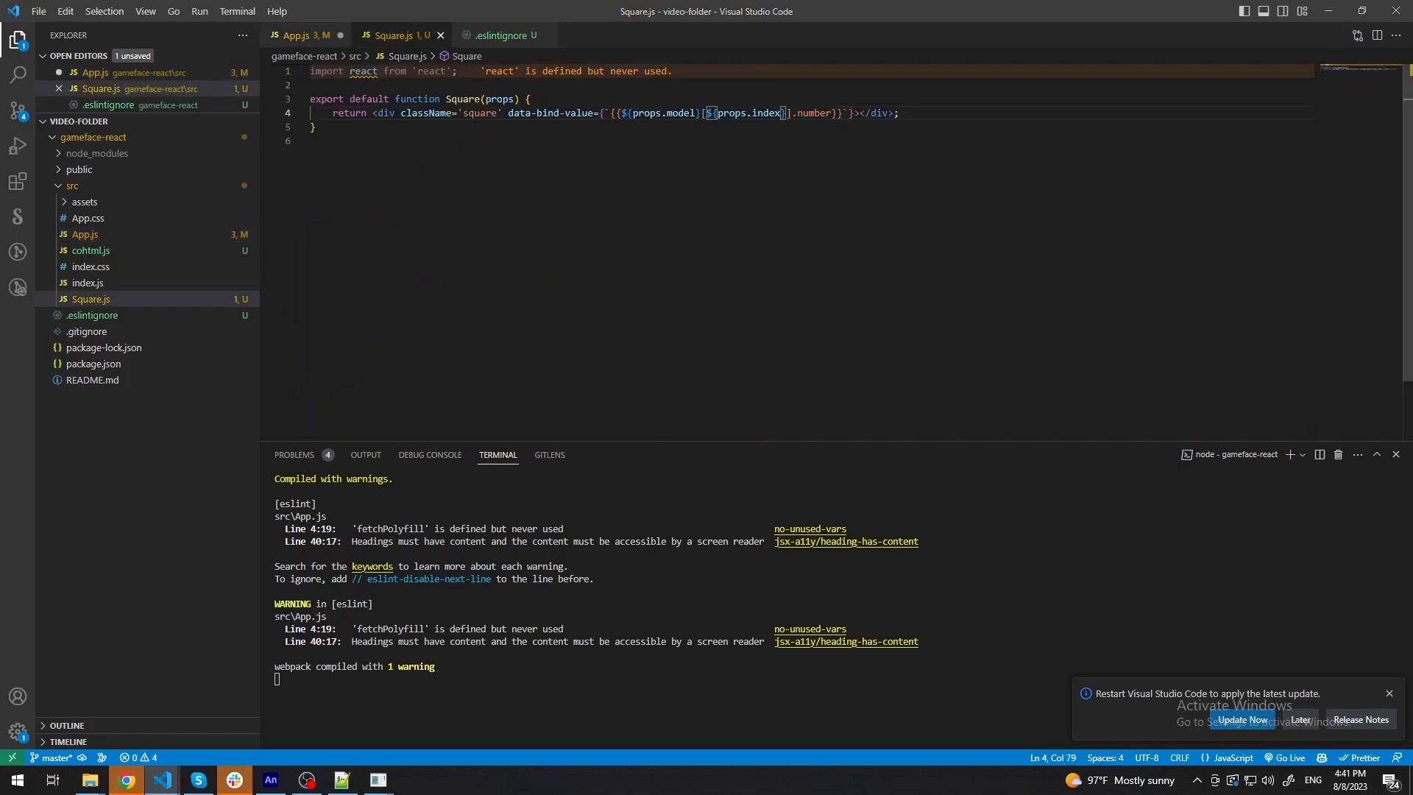
# Style the square div: width 100, height 100, backgroundColor 'blue', color 'white', fontSize '3rem'.
pyautogui.write('style={{')
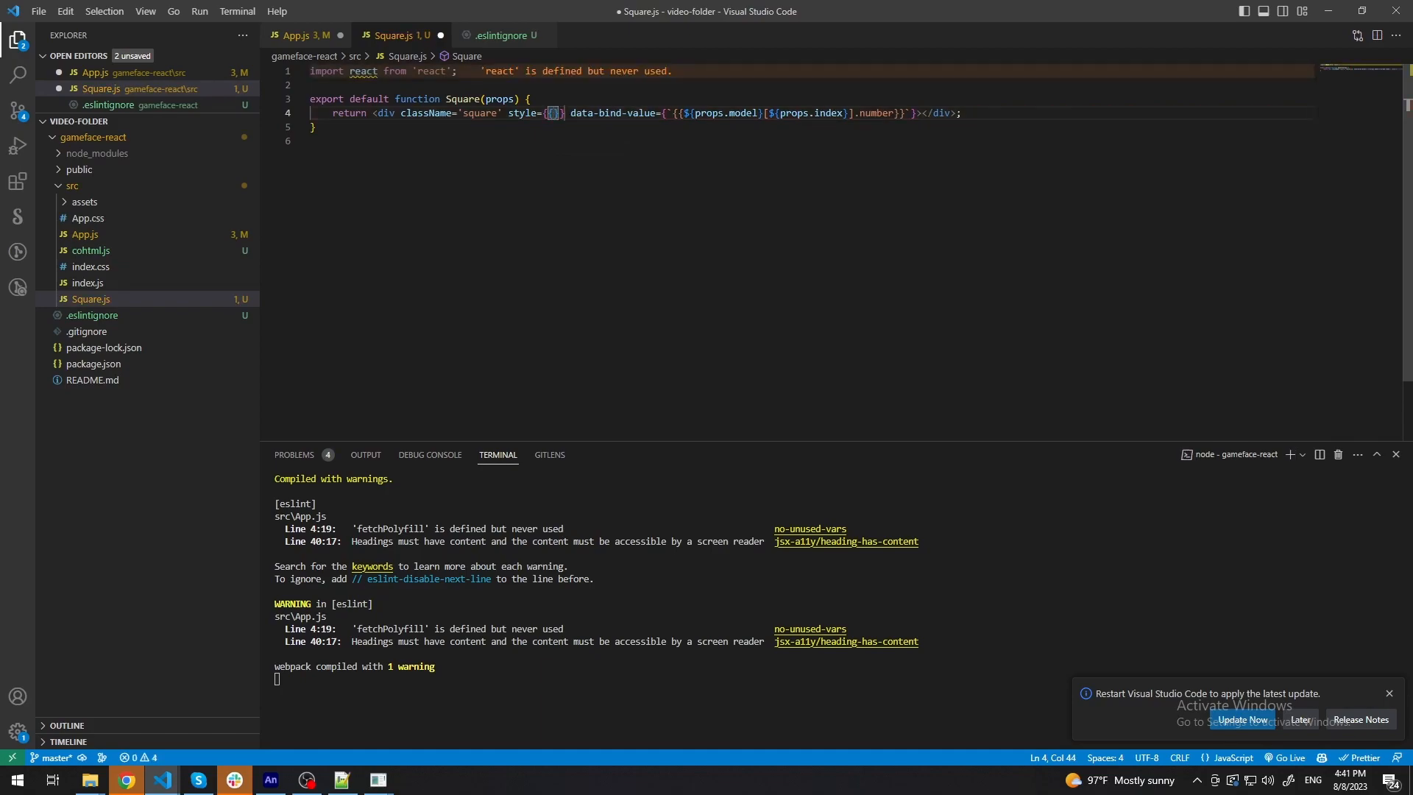
pyautogui.write('width: 1')
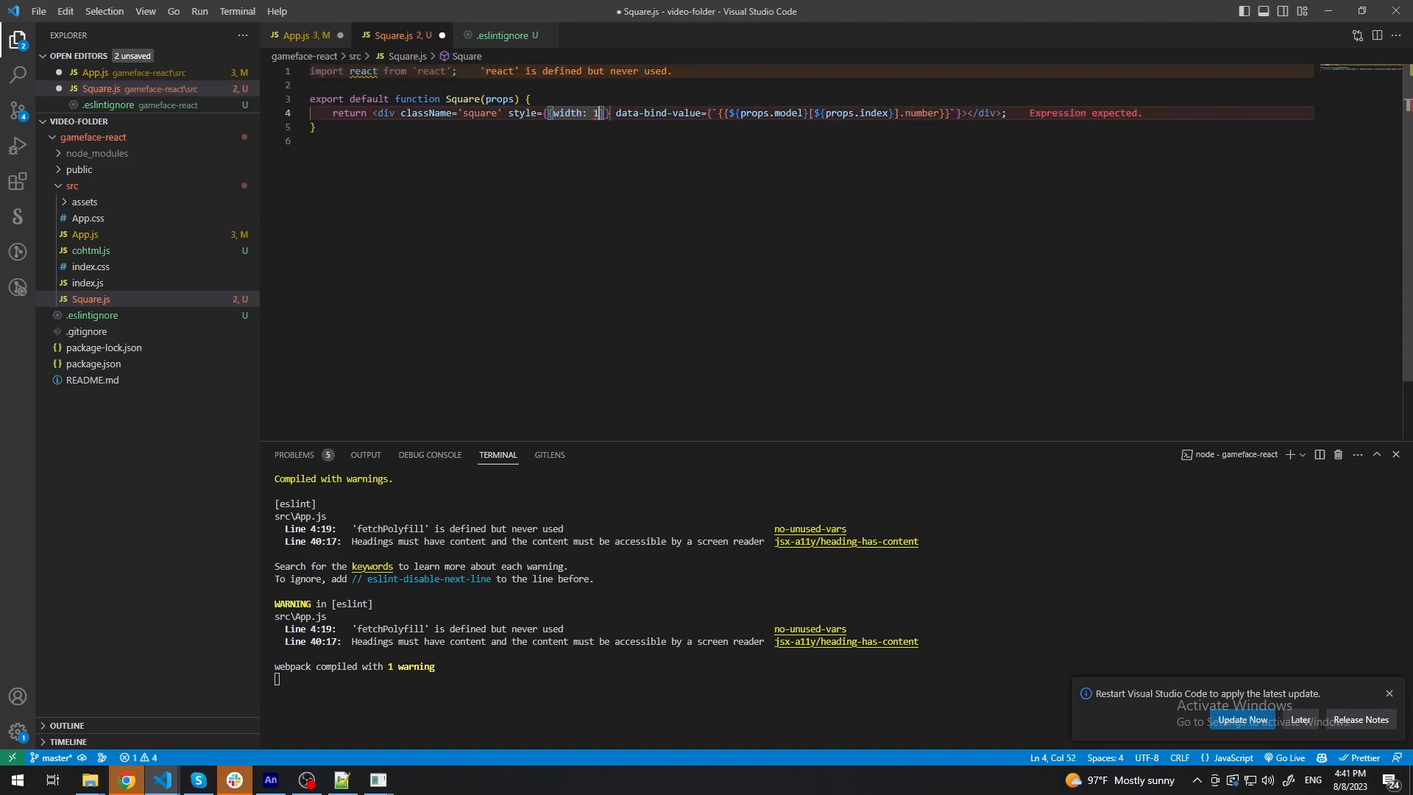
pyautogui.write("00, height: 100, backgroundColor: '")
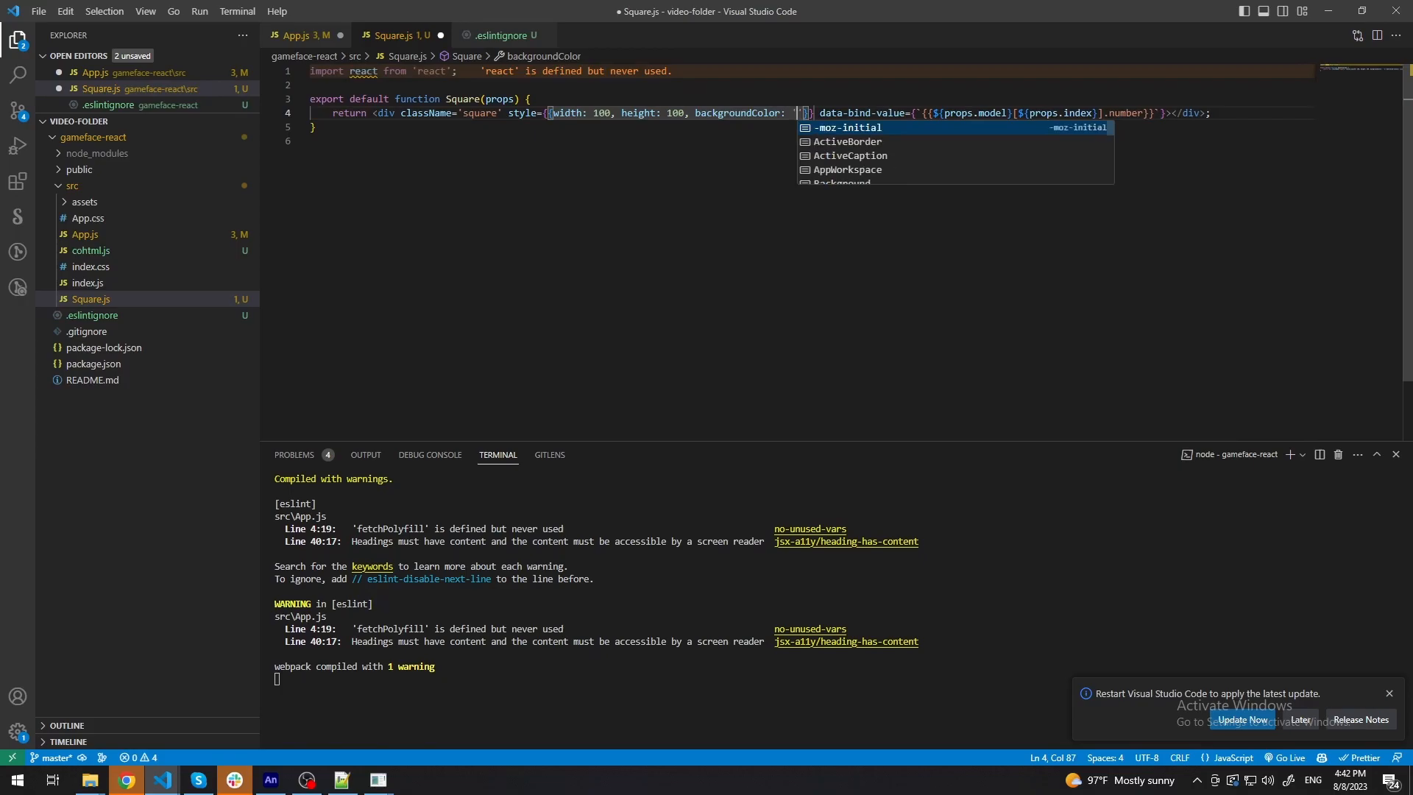
pyautogui.write('blue')
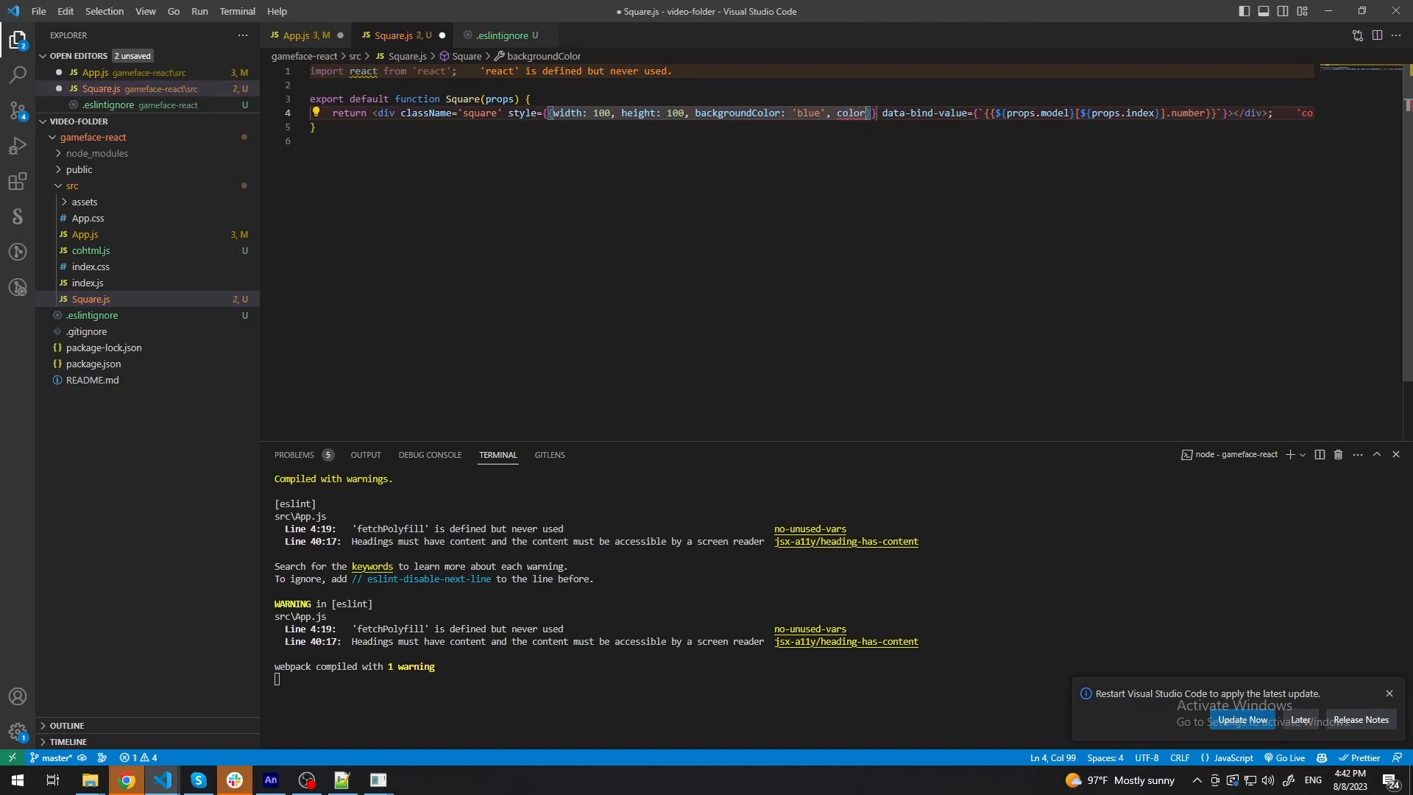
pyautogui.write("white'")
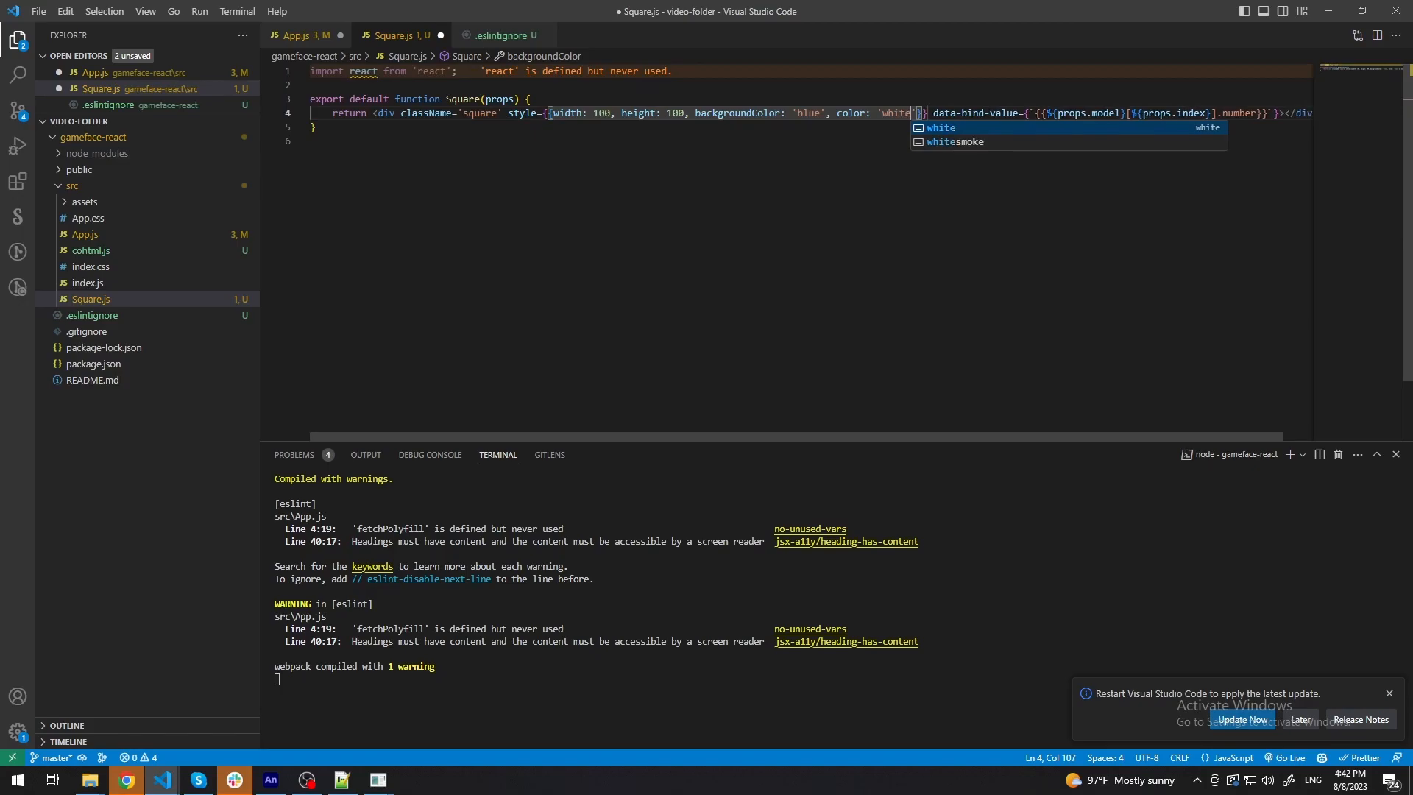
pyautogui.write(", fontSize: '")
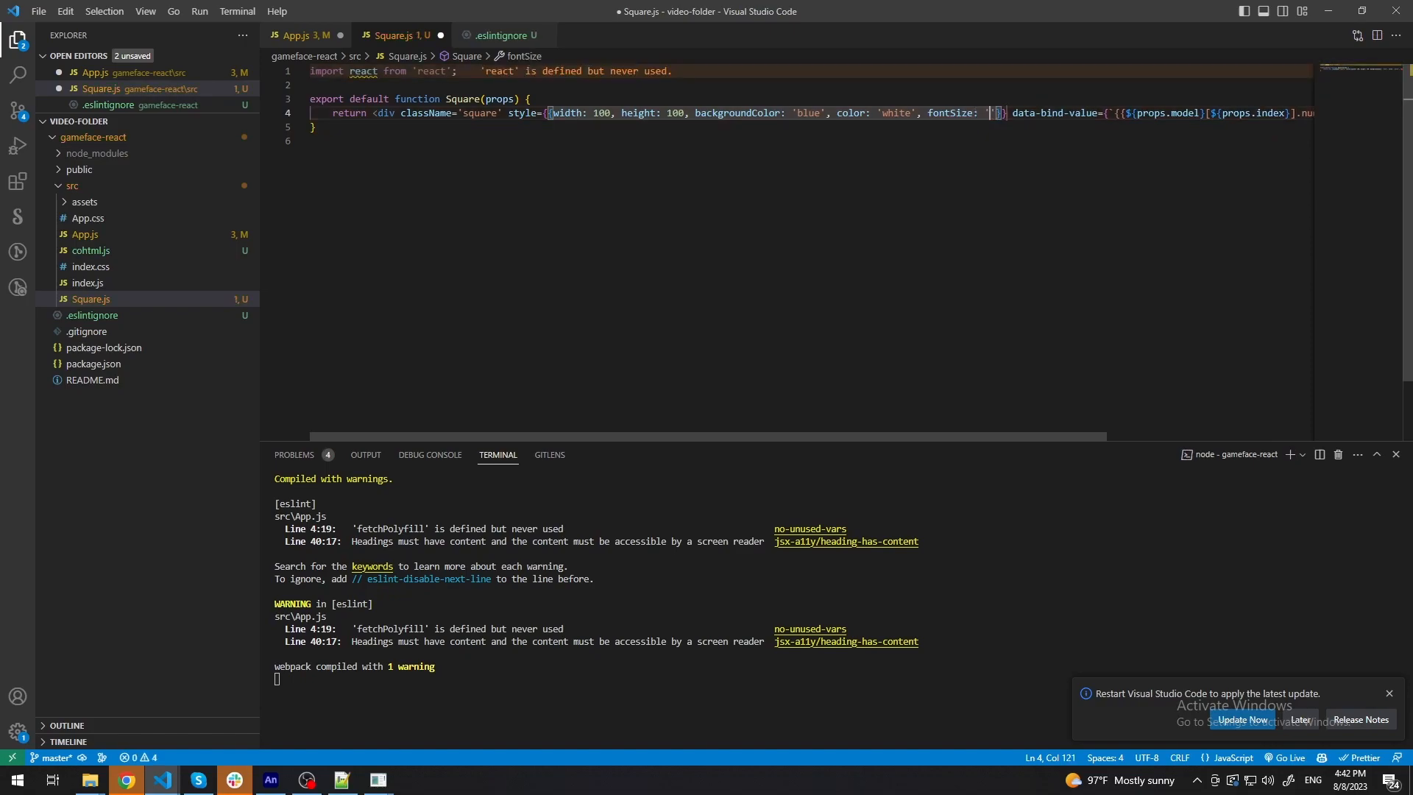
pyautogui.write('3rem')
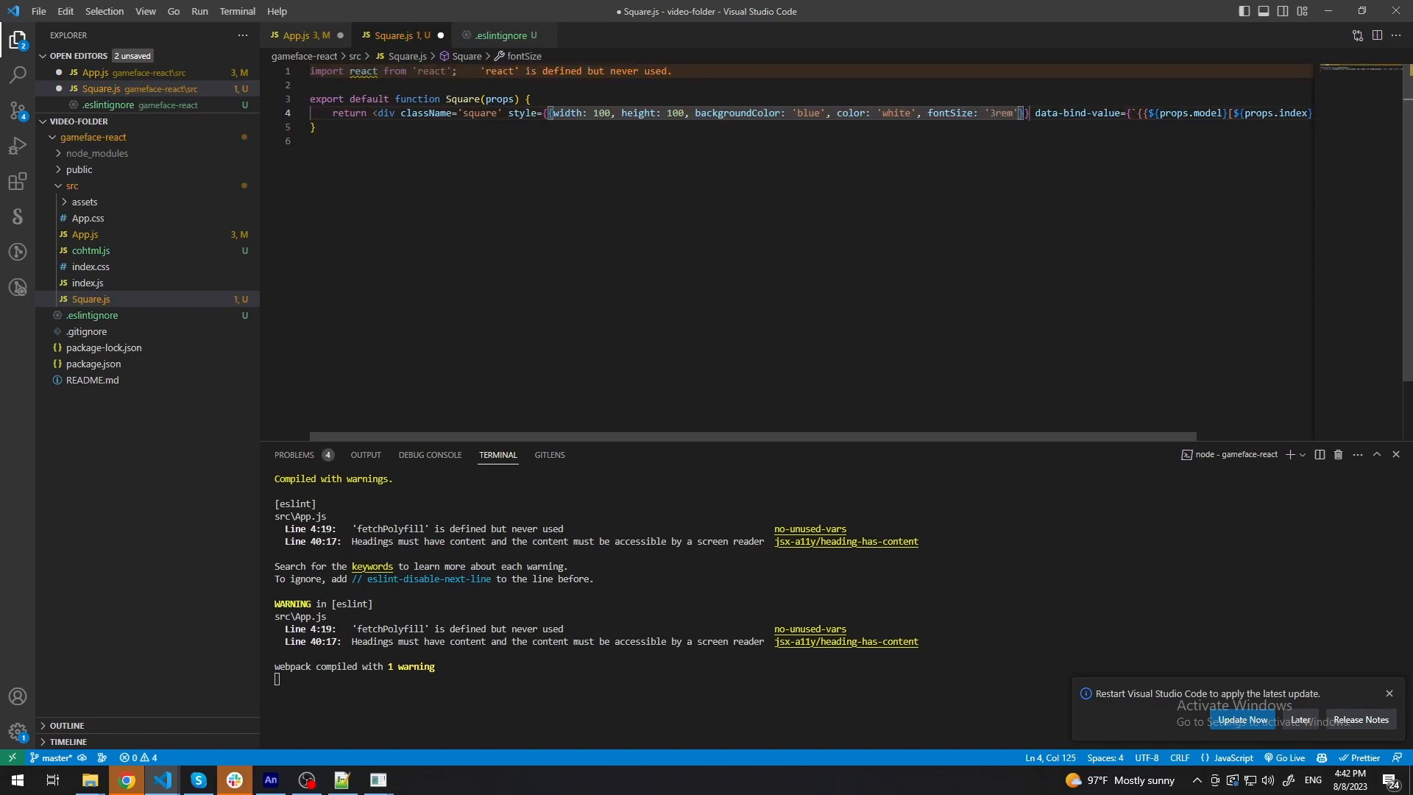
pyautogui.click(301, 35)
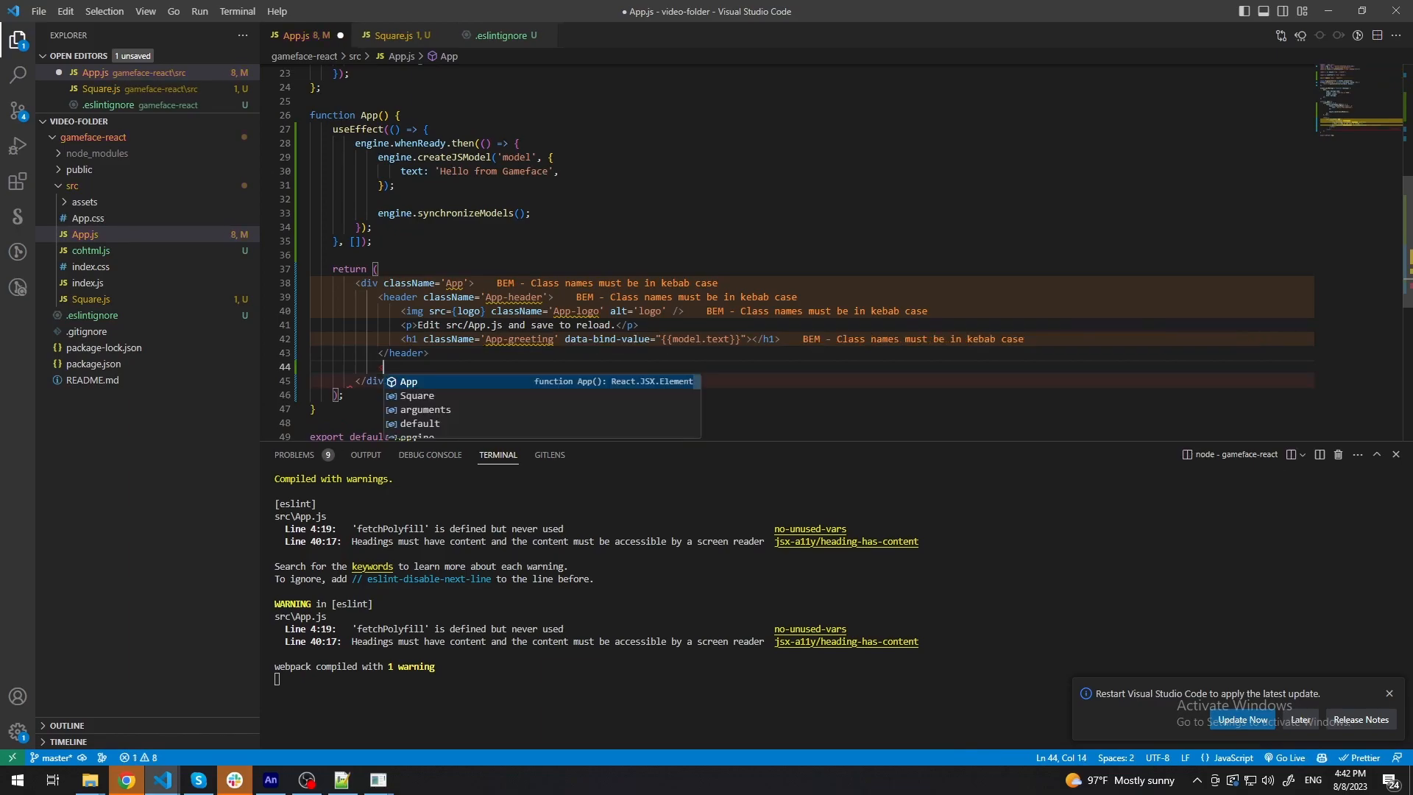
# Render <Square model='model' index='0' /> in a div below the header and start a data-bind-for attribute on it.
pyautogui.write("Square model='model' index='0' />")
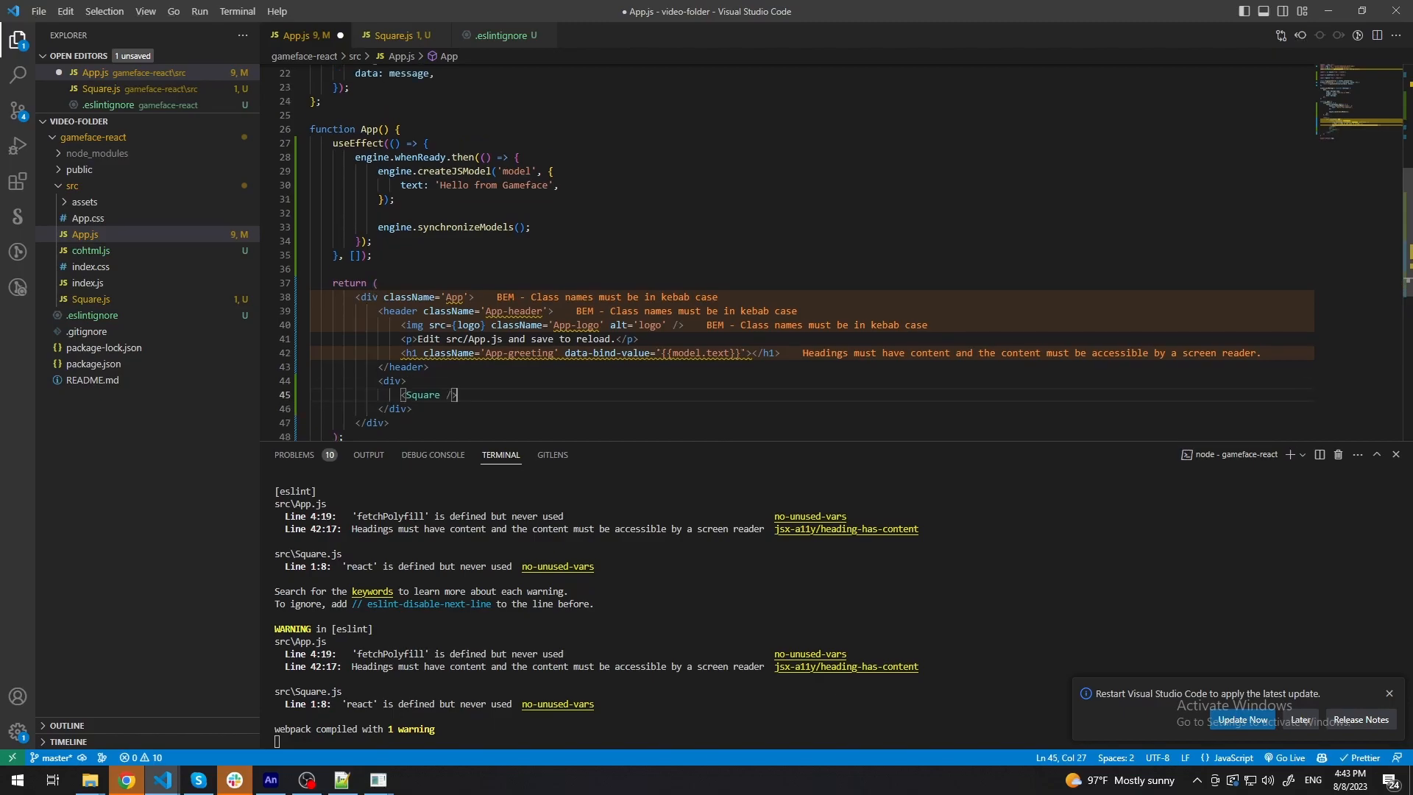
pyautogui.write('data')
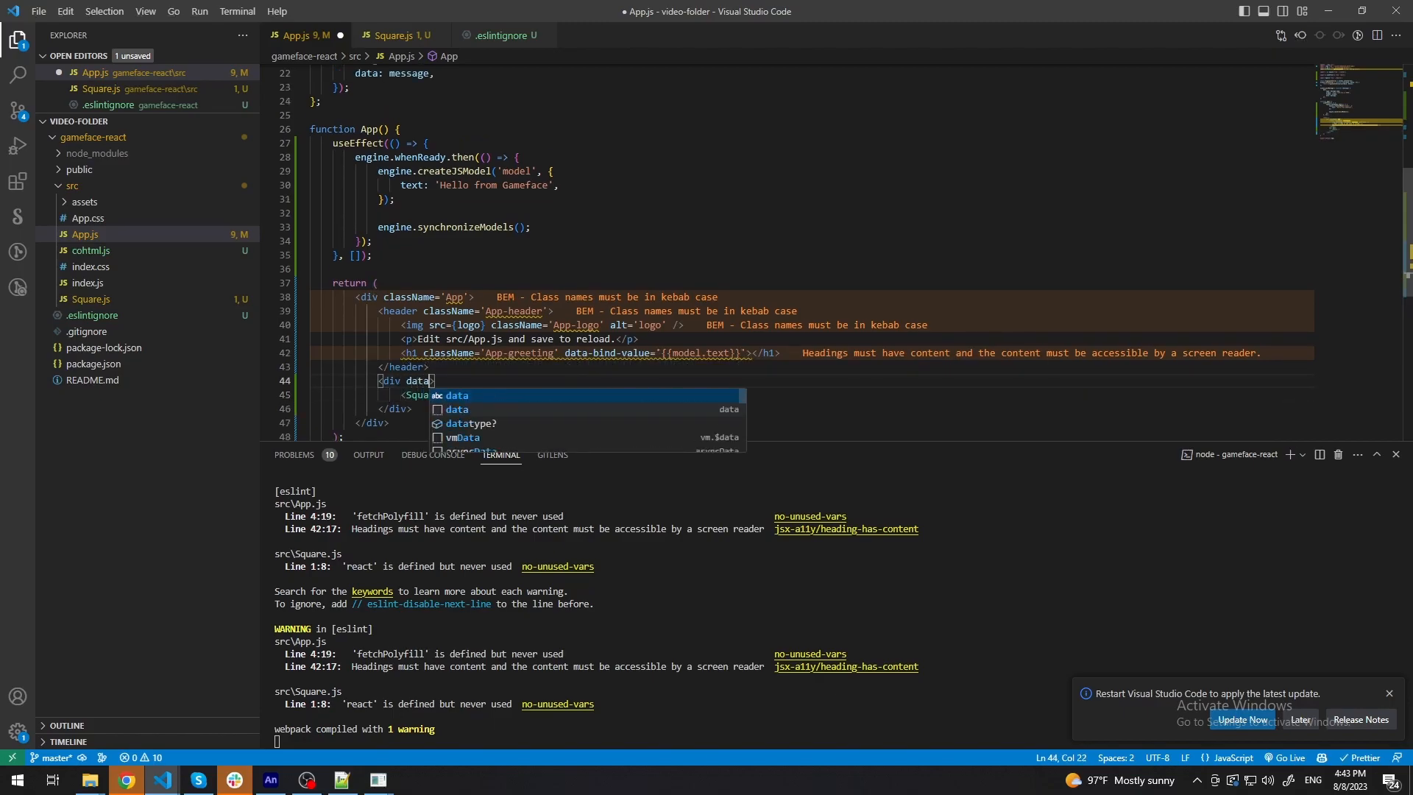
pyautogui.write('-bind-for')
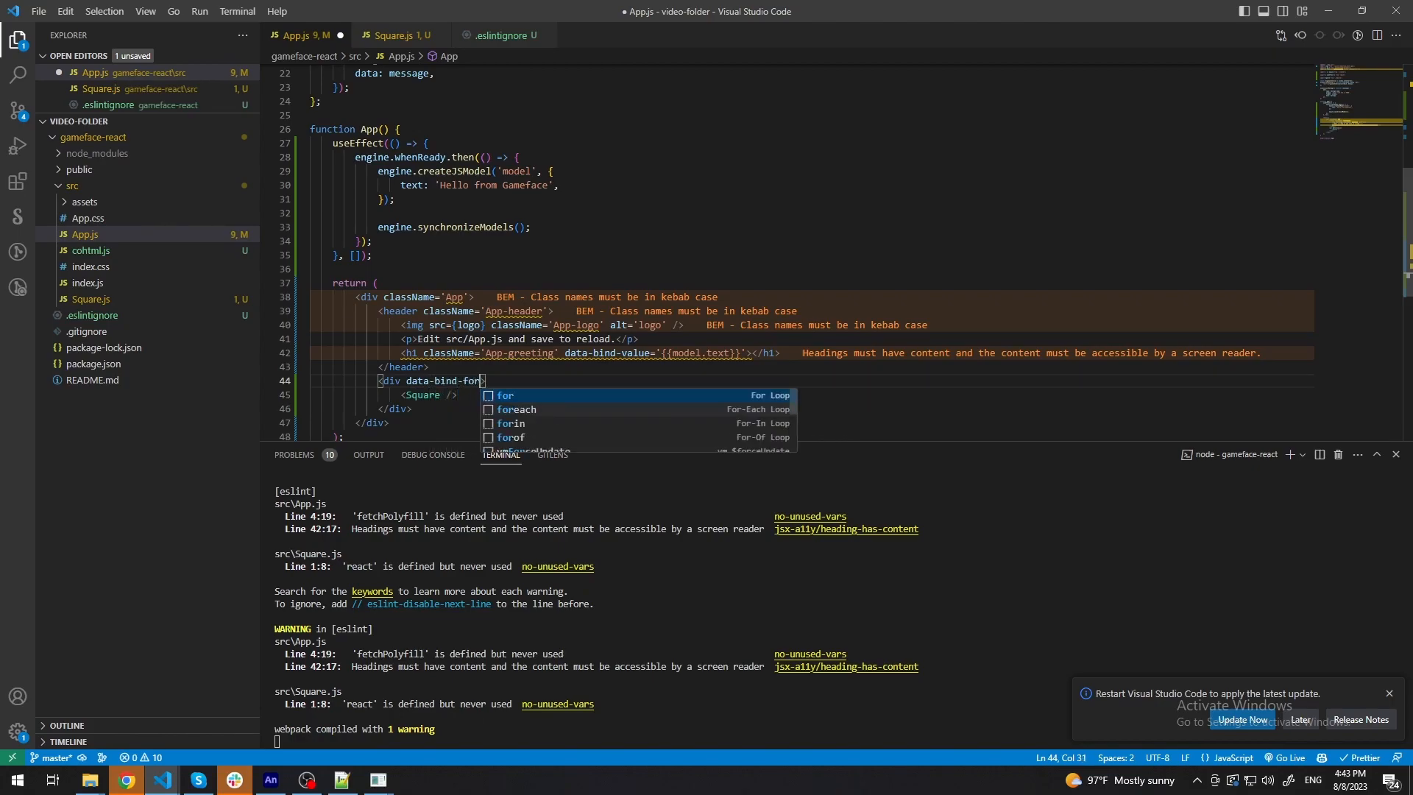
pyautogui.write('-')
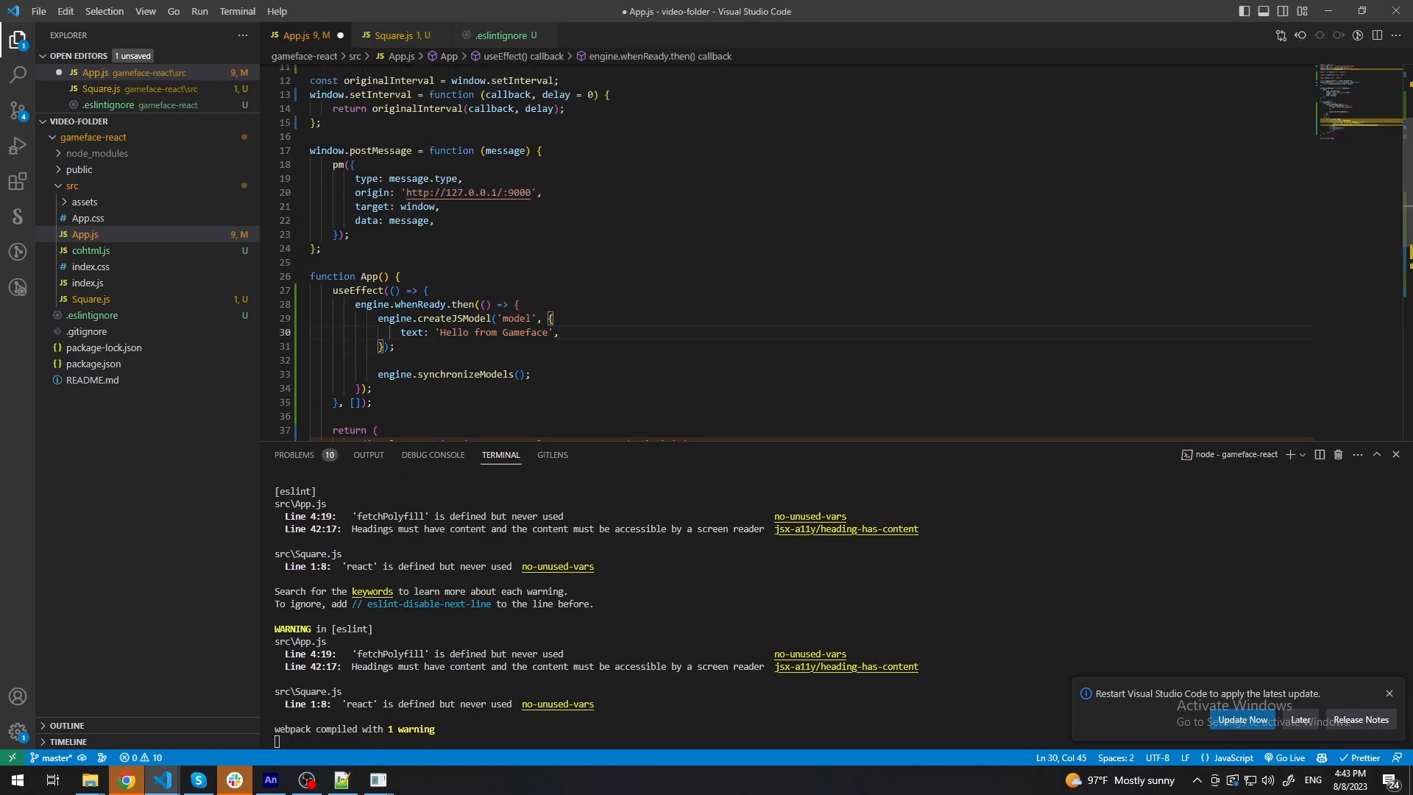
# Add values: [1, 2, 3, 4, 5] to the model and set data-bind-for='iter: {{model.values}}' on the div.
pyautogui.write('values: [1, 2, 3, 4, 5],')
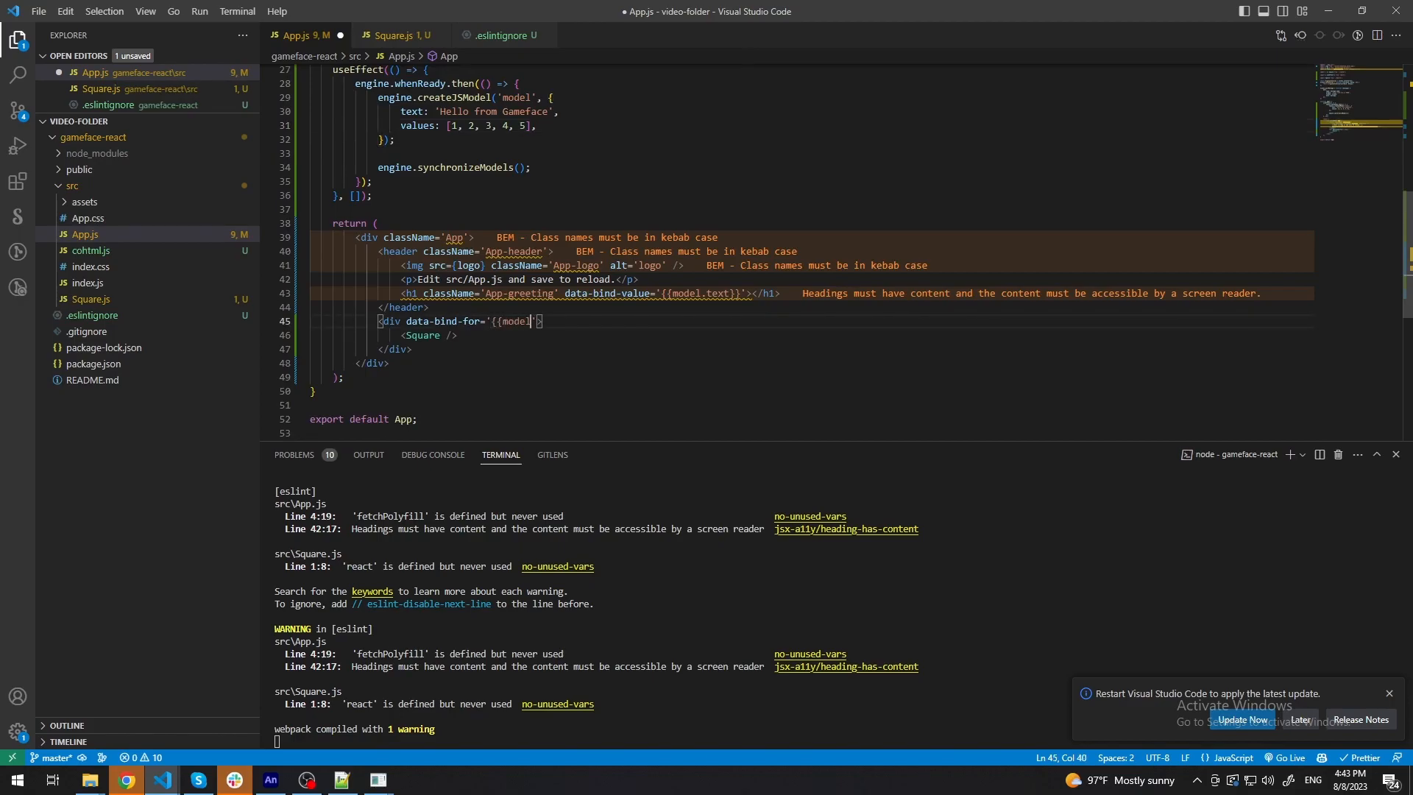
pyautogui.write('item')
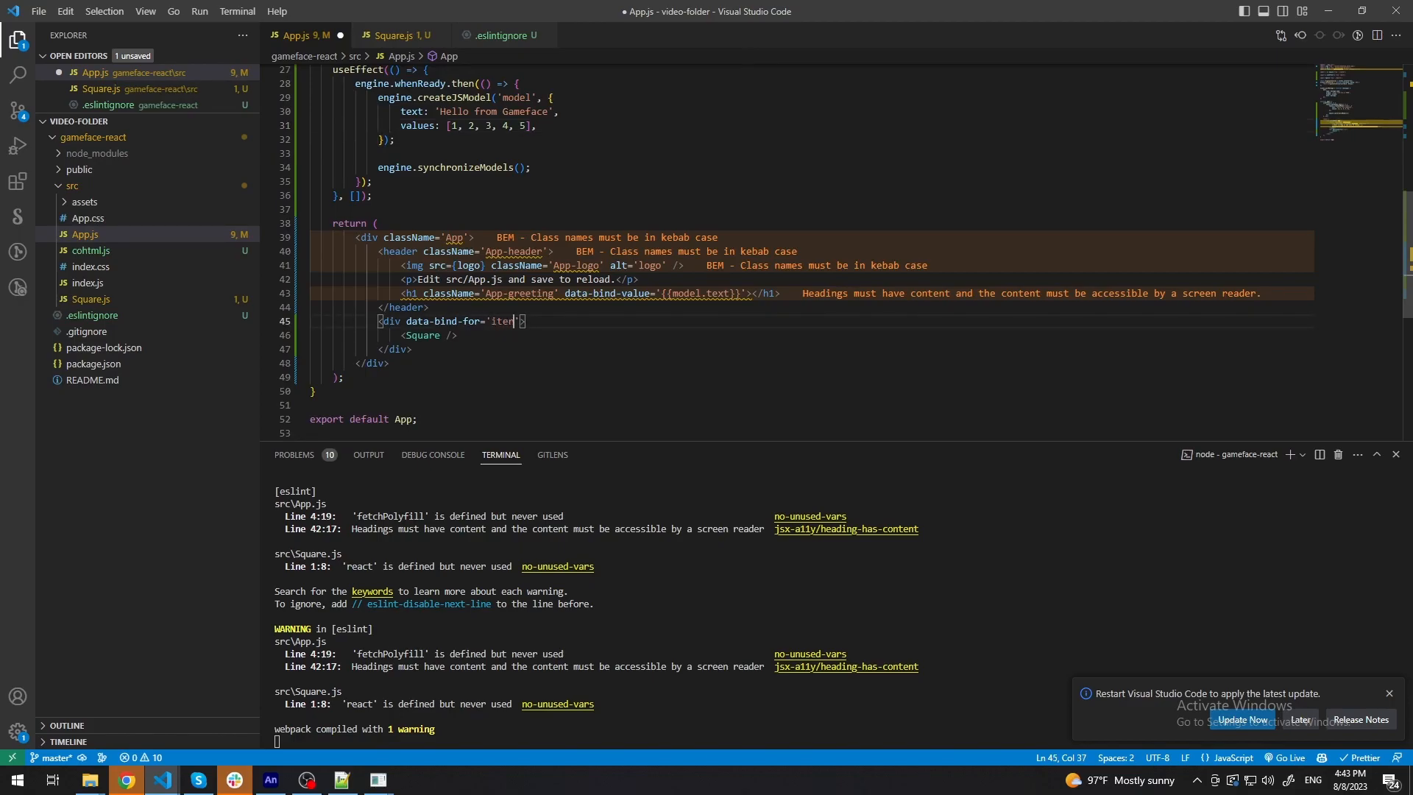
pyautogui.write(': {{model')
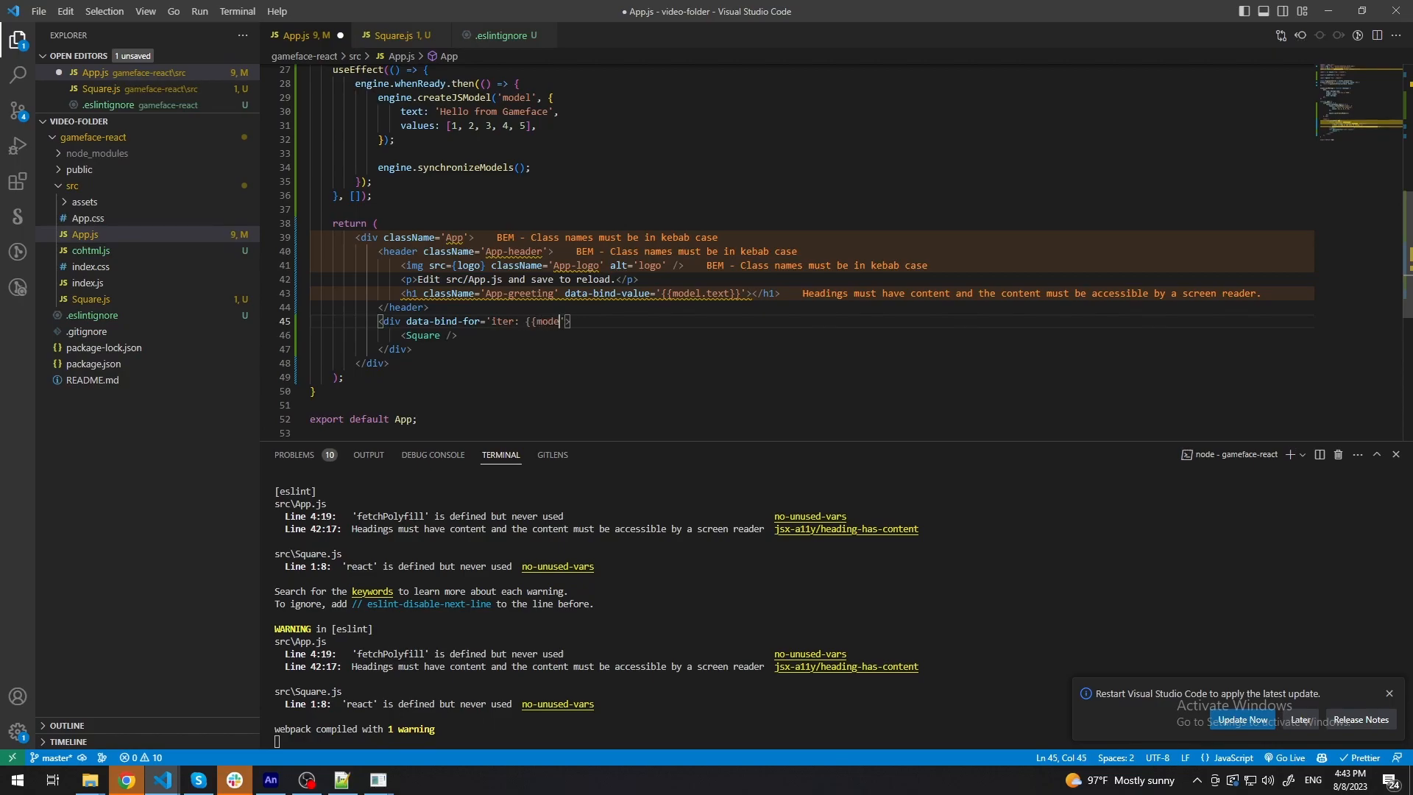
pyautogui.write('l.value')
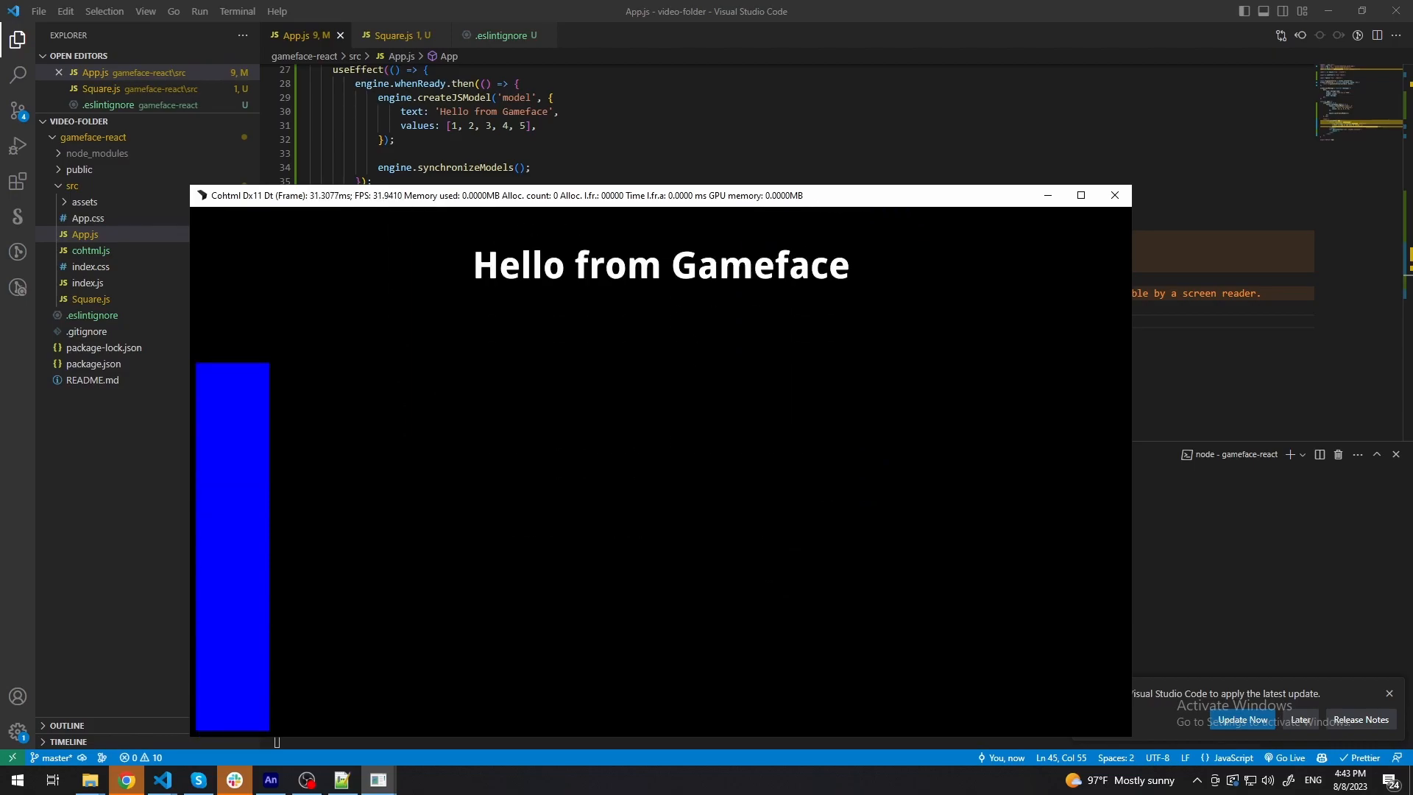
pyautogui.click(1114, 194)
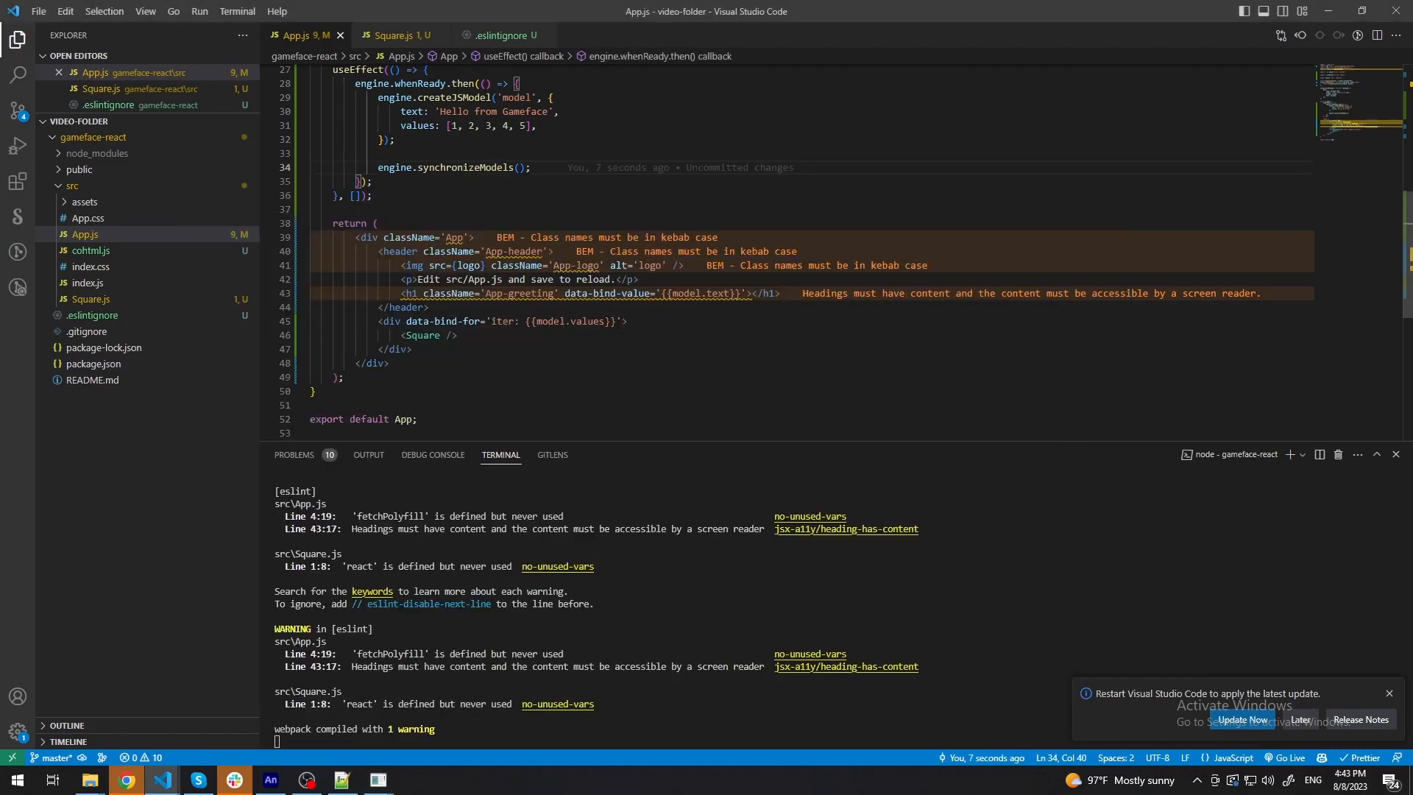
# Bind Square's value to {{${props.model}}} alone and pass model='iter' to <Square /> in App.js.
pyautogui.click(395, 35)
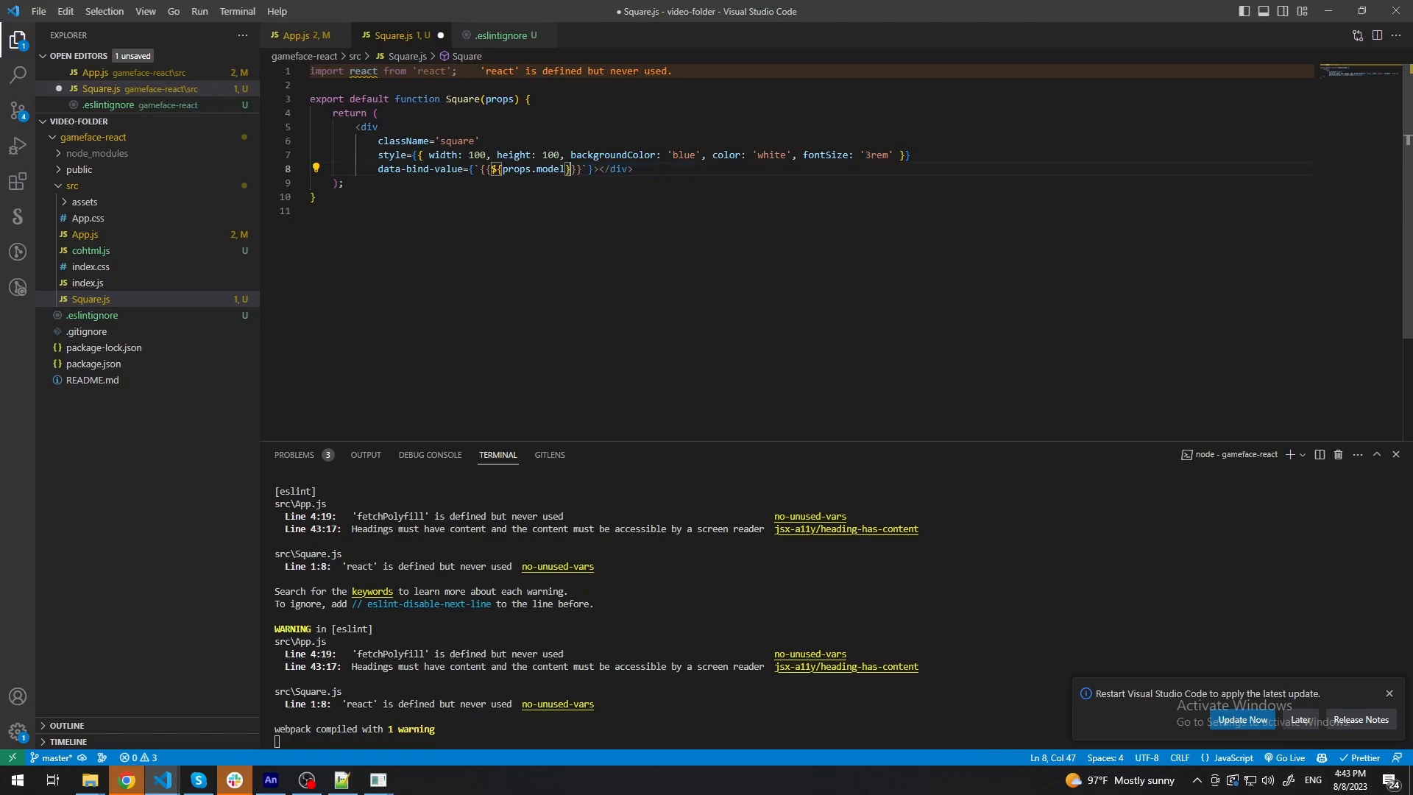
pyautogui.click(300, 35)
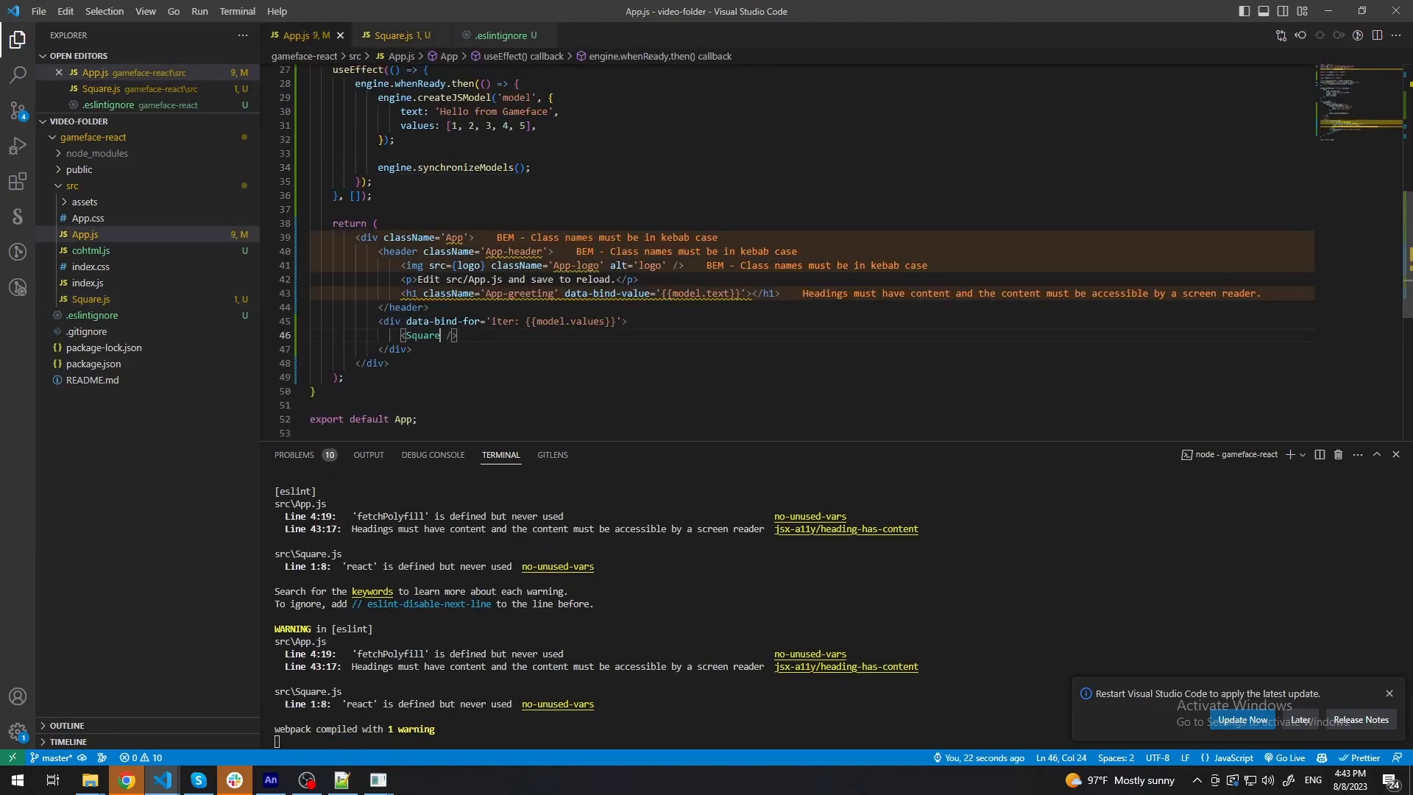
pyautogui.write('model')
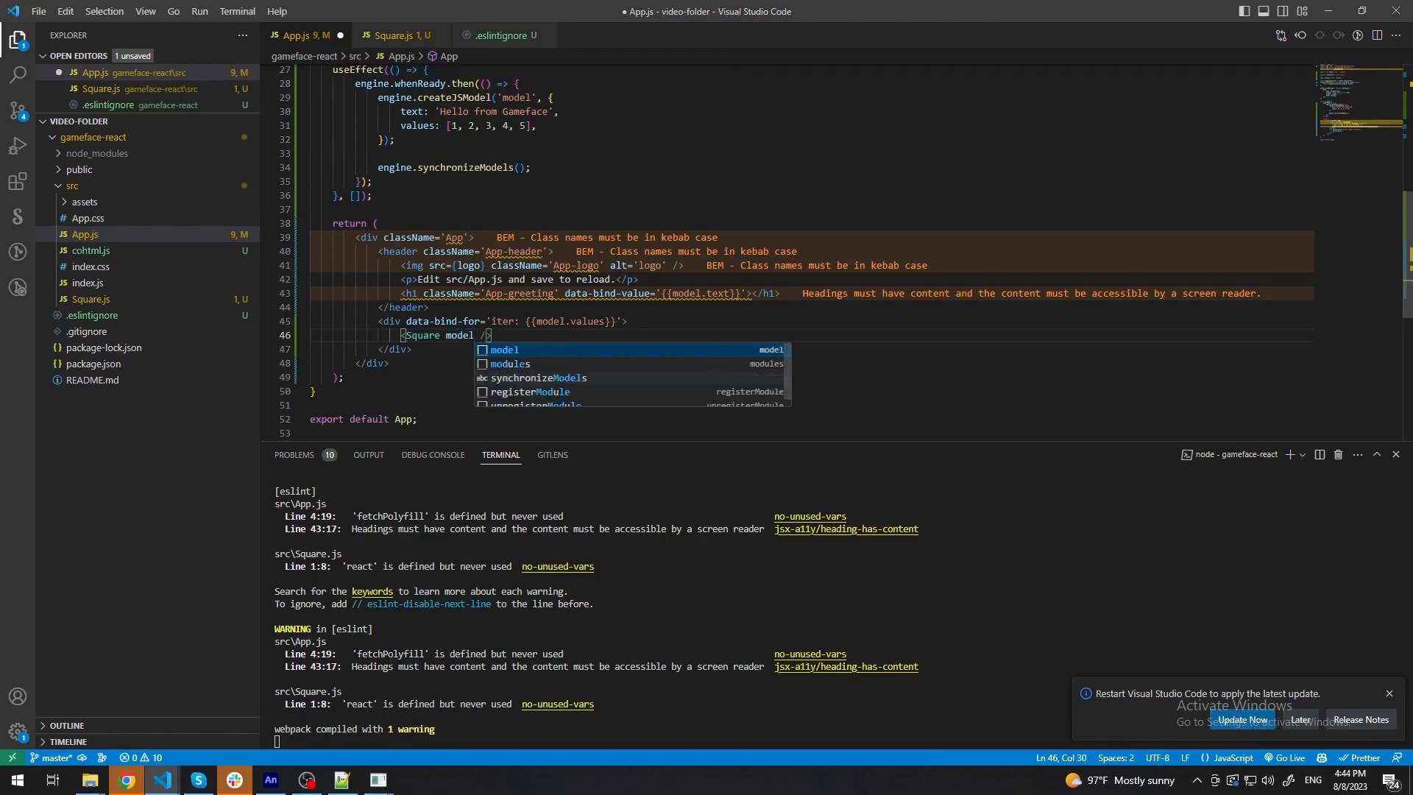
pyautogui.write('={}')
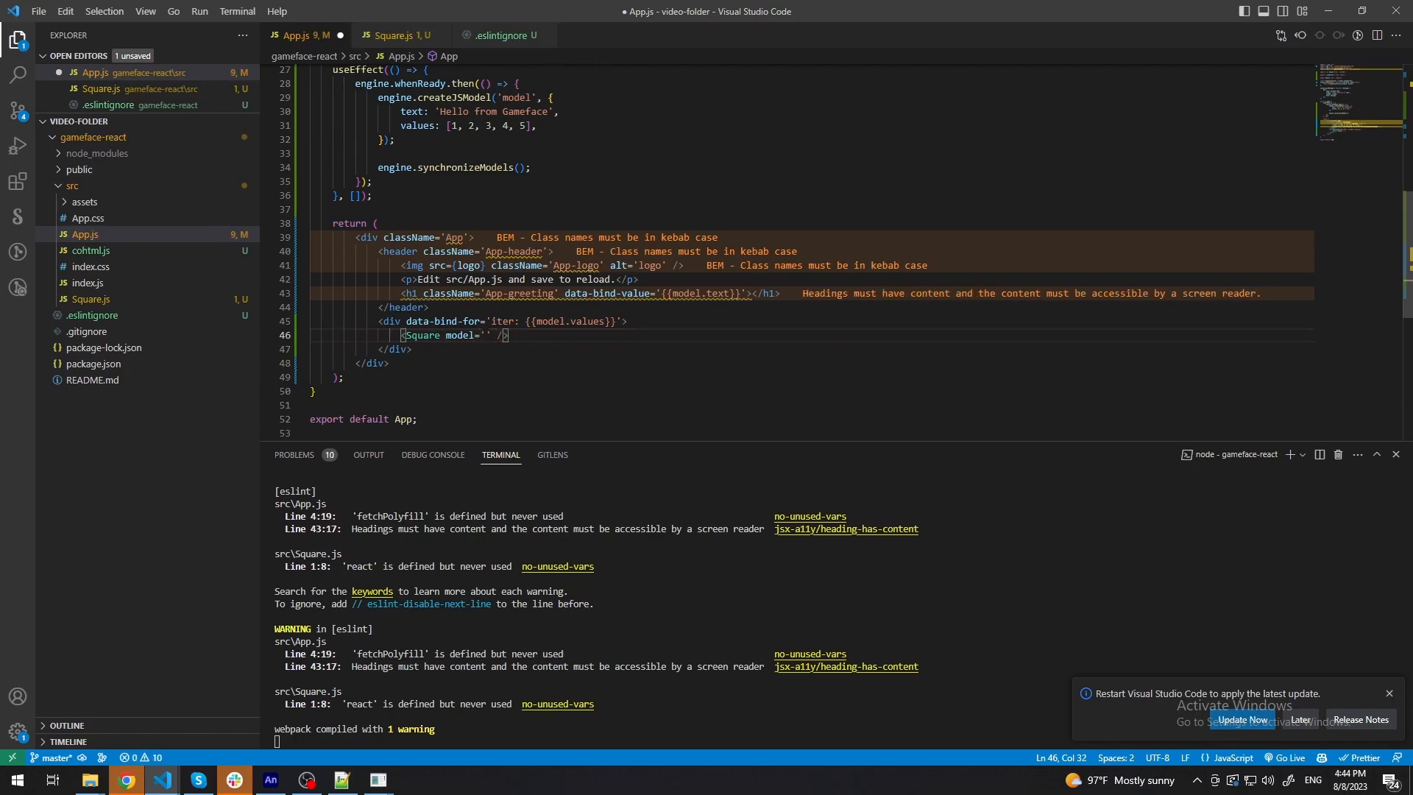
pyautogui.write('iter')
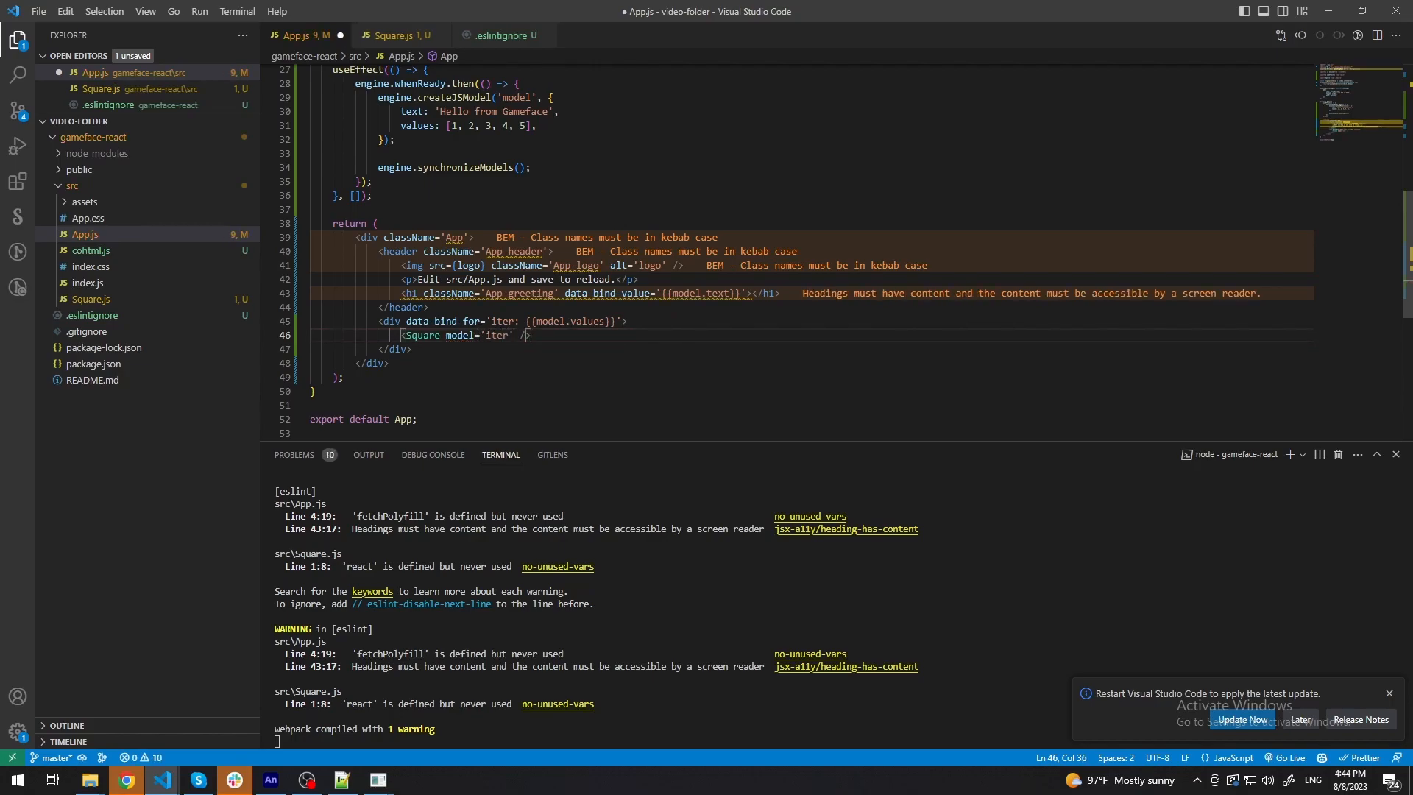